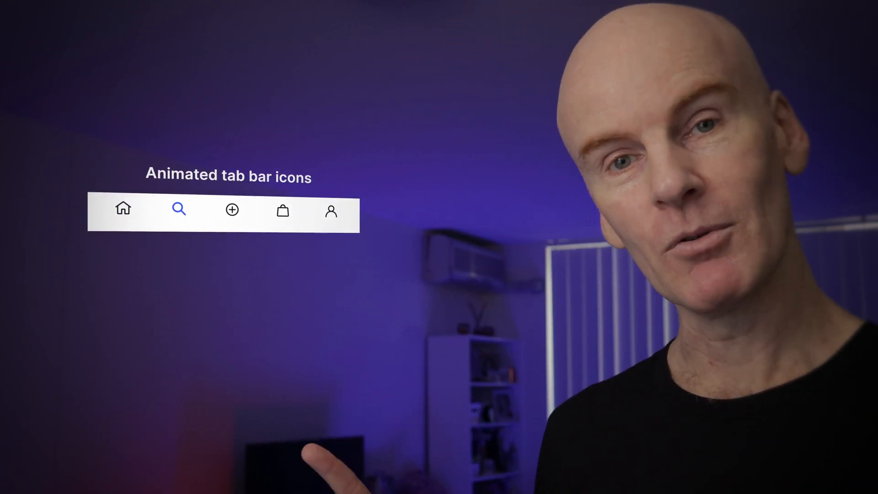
Import the Animated Tab Bar Icons for Lottie .fig into After Effects Series and open it.
left_click(330, 209)
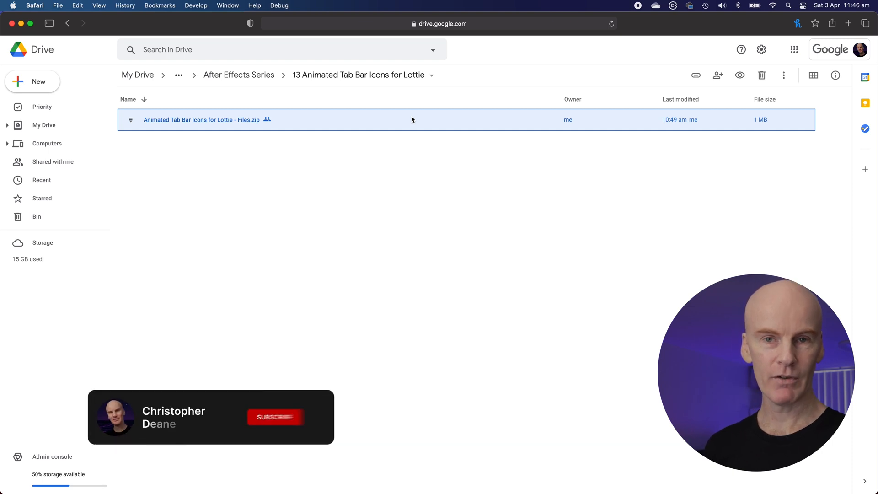
left_click(275, 417)
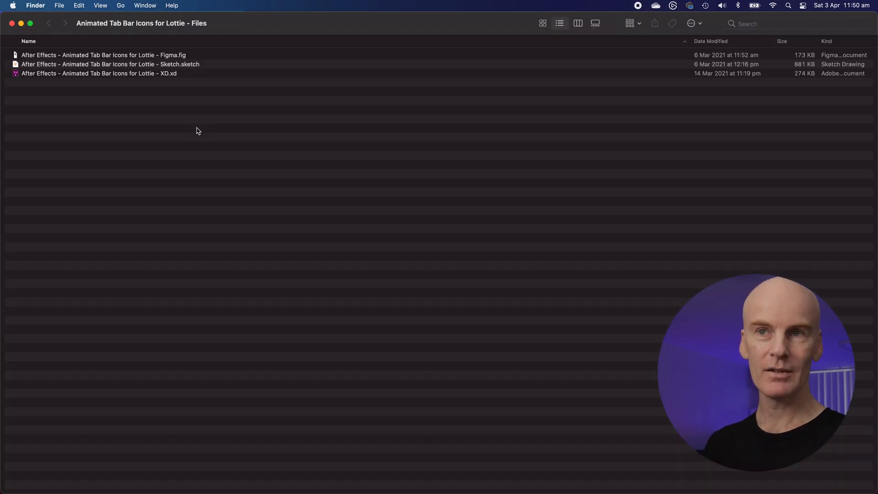
mouse_move(175, 104)
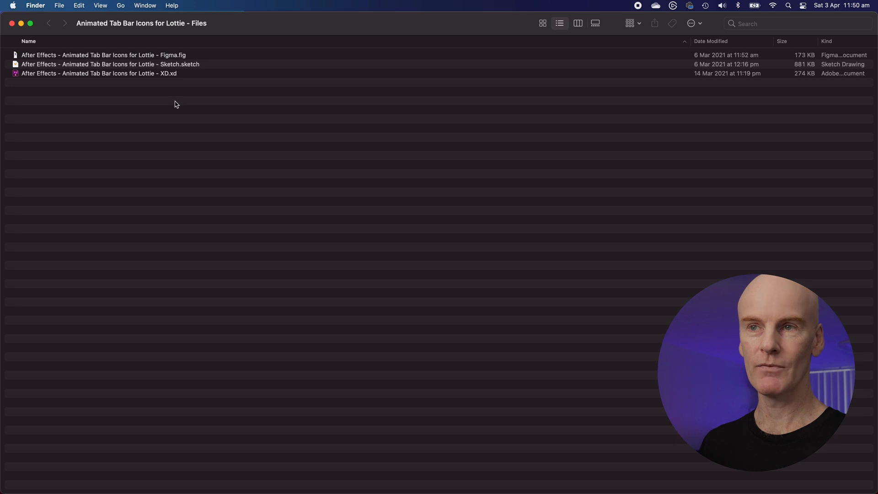
left_click(103, 54)
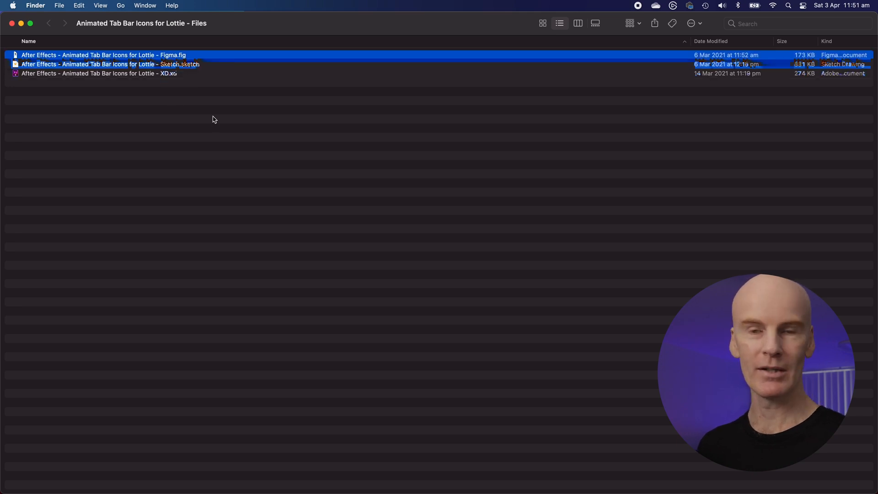
left_click(212, 114)
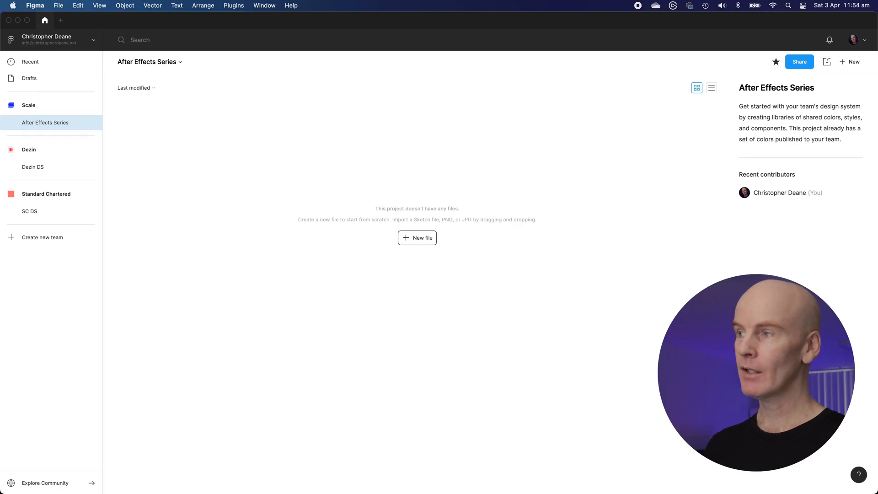
mouse_move(826, 62)
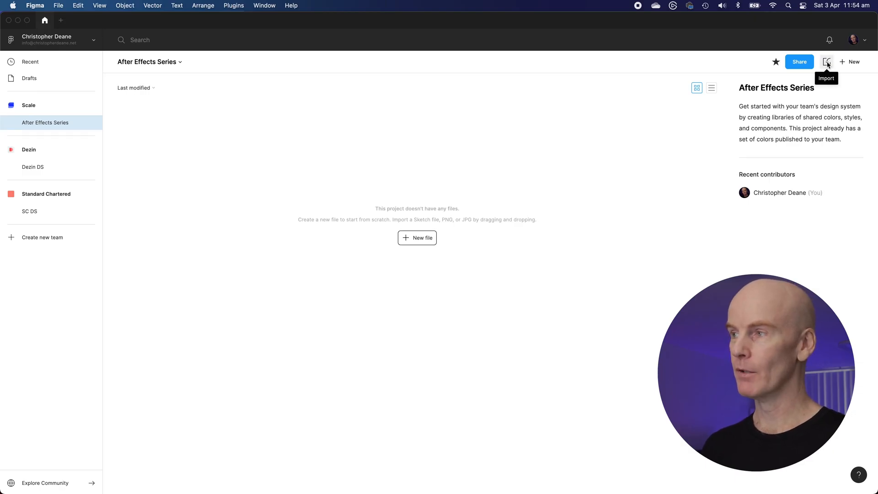
left_click(826, 61)
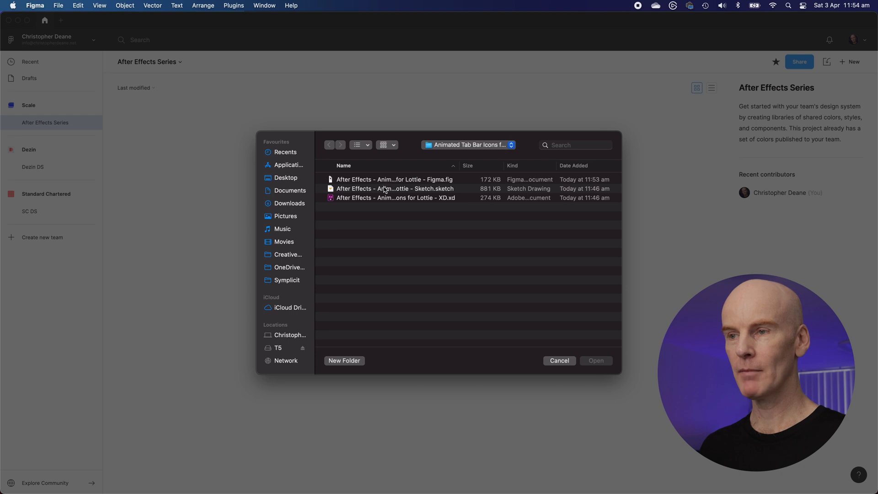
left_click(395, 179)
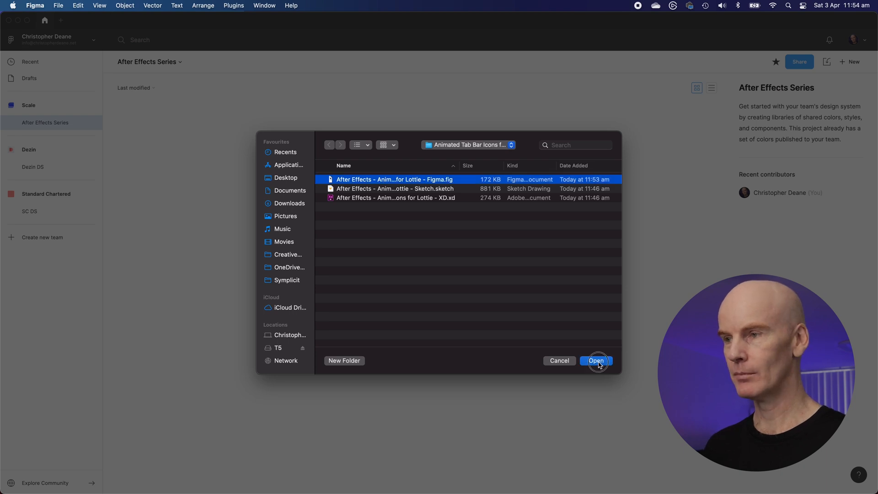
left_click(595, 360)
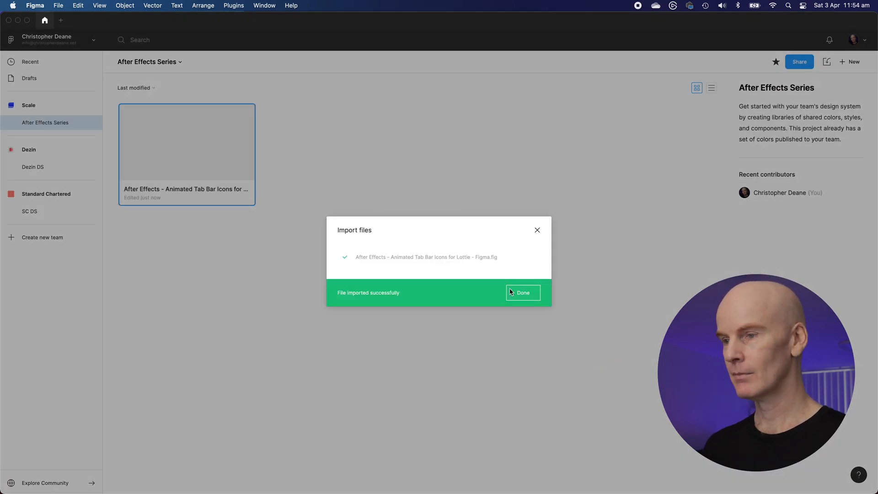
left_click(522, 292)
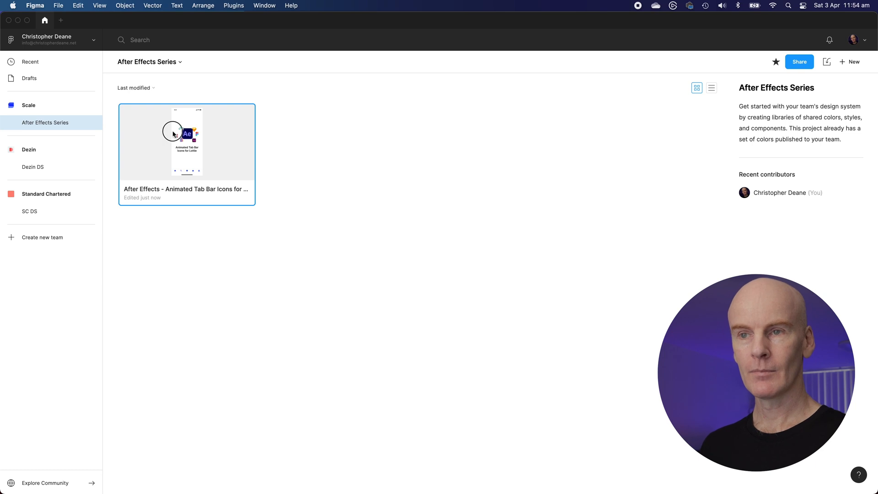
double_click(186, 141)
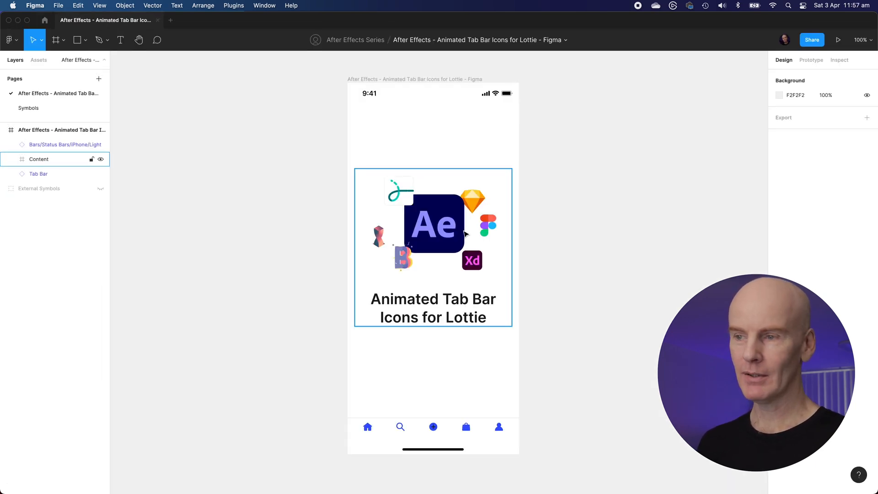
Select the Tab Bar frame, jump to its Symbols page components, and inspect IconSearch24.
left_click(597, 365)
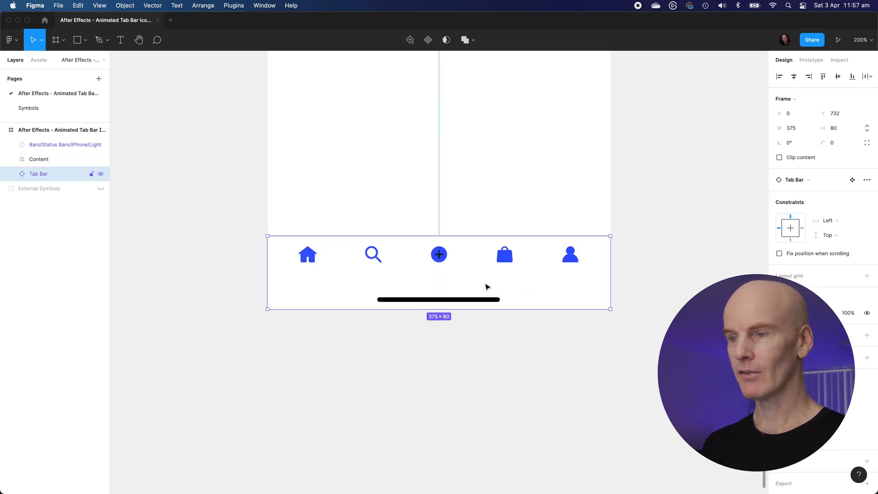
left_click(155, 192)
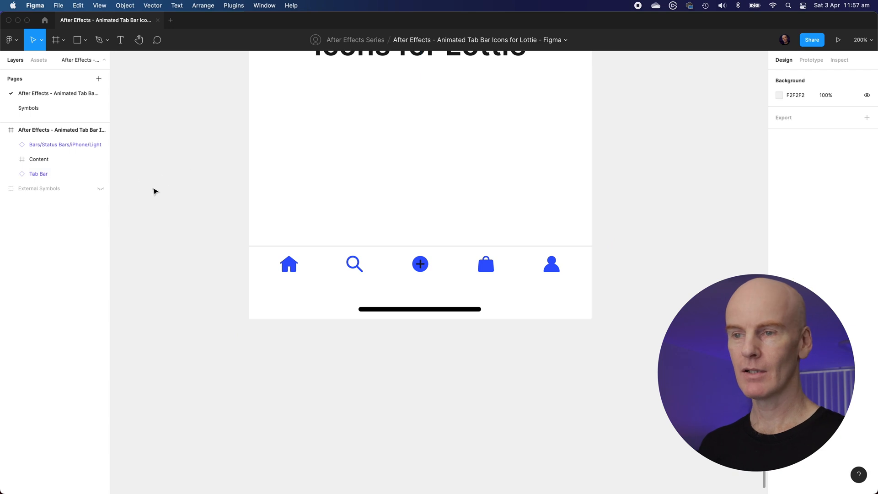
left_click(37, 174)
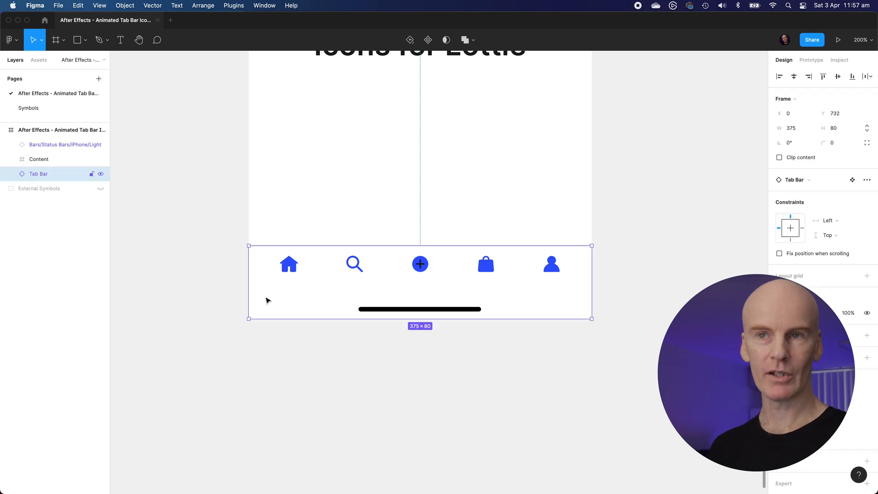
left_click(38, 60)
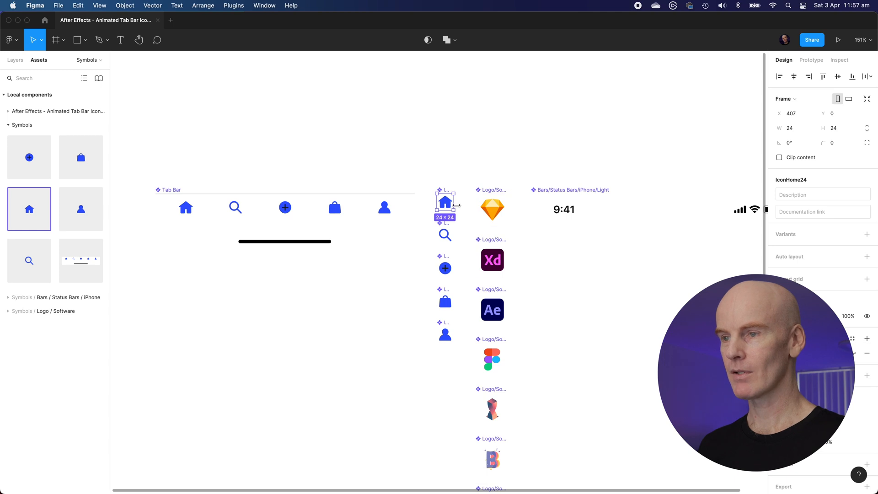
left_click(444, 234)
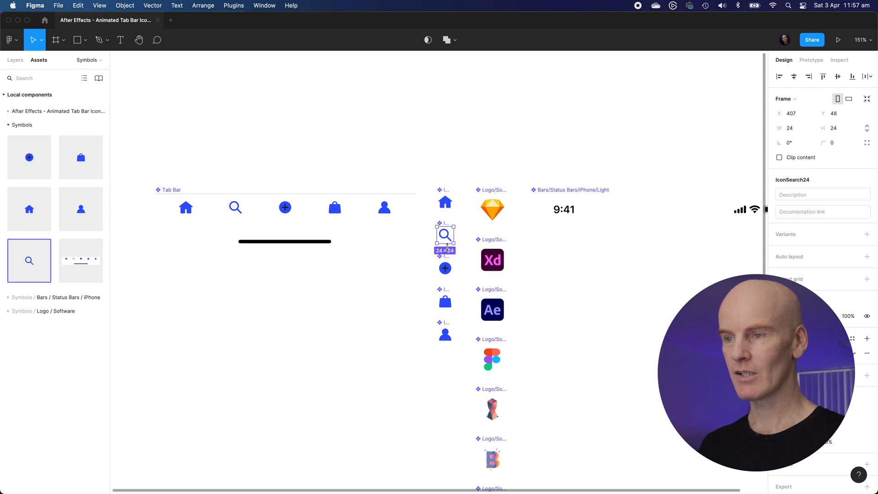
left_click(445, 268)
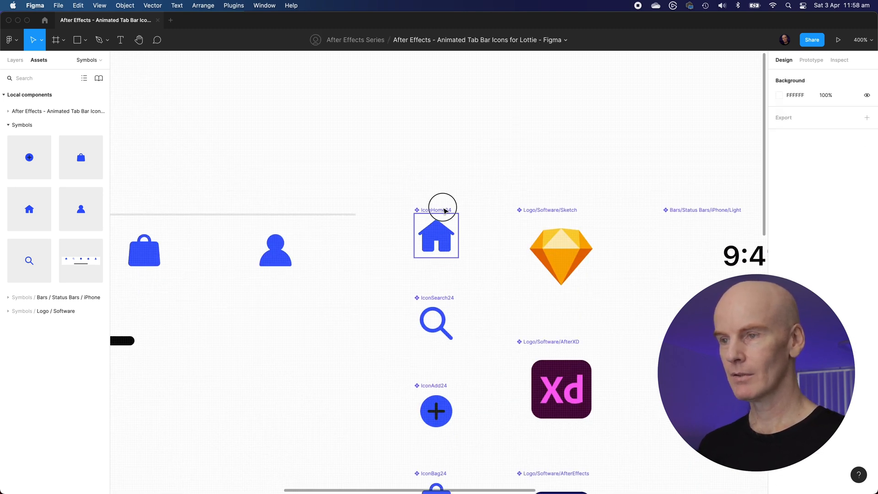
Expand IconHome24's layers and select Home, boundingBox and HomeSelected in turn.
left_click(436, 235)
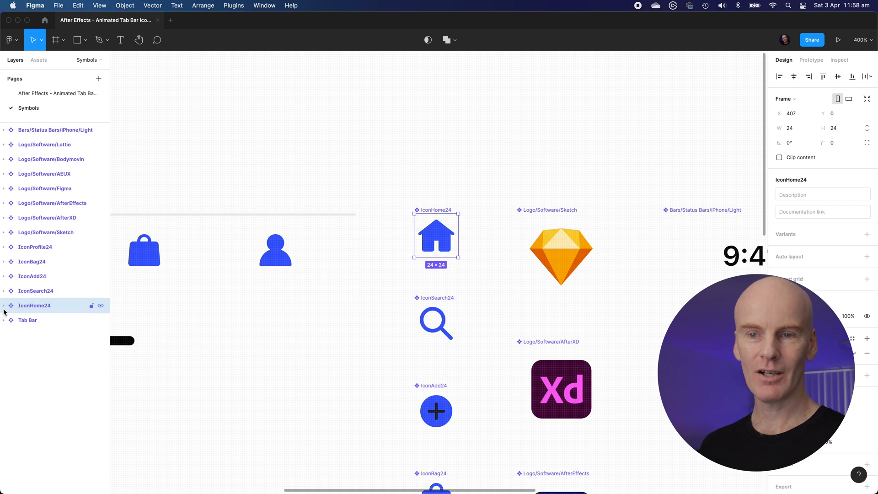
left_click(4, 305)
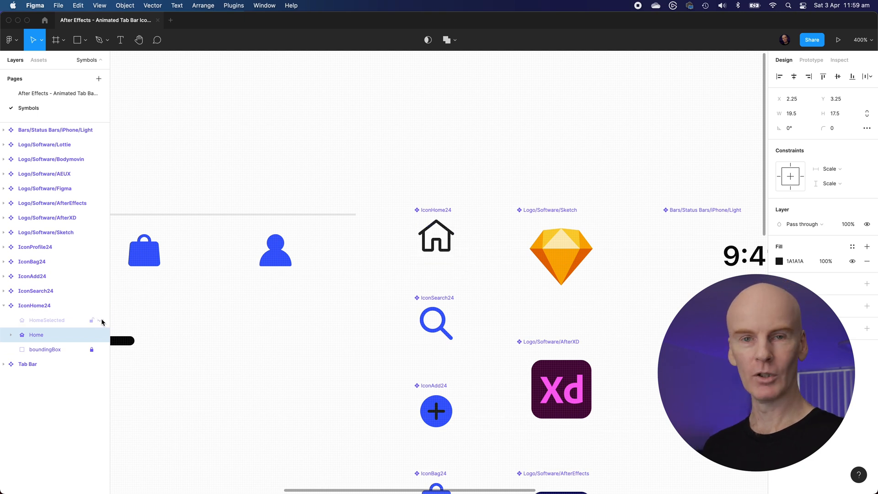
left_click(436, 235)
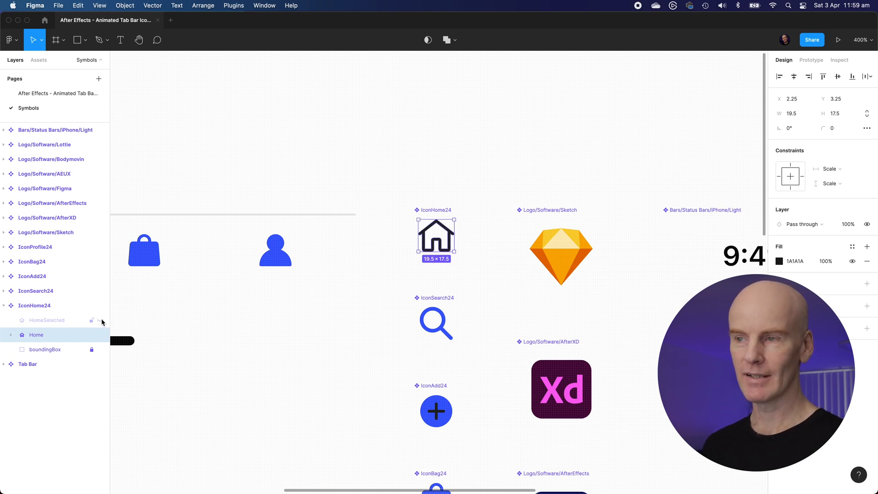
left_click(35, 305)
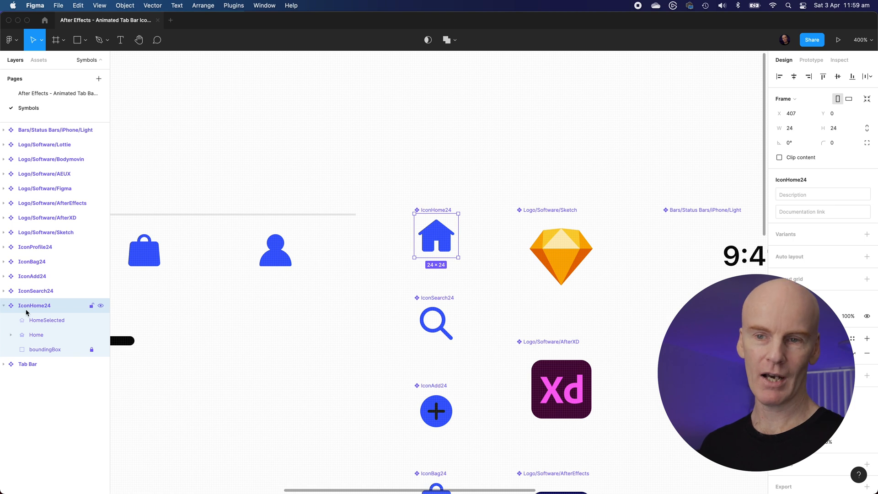
left_click(36, 334)
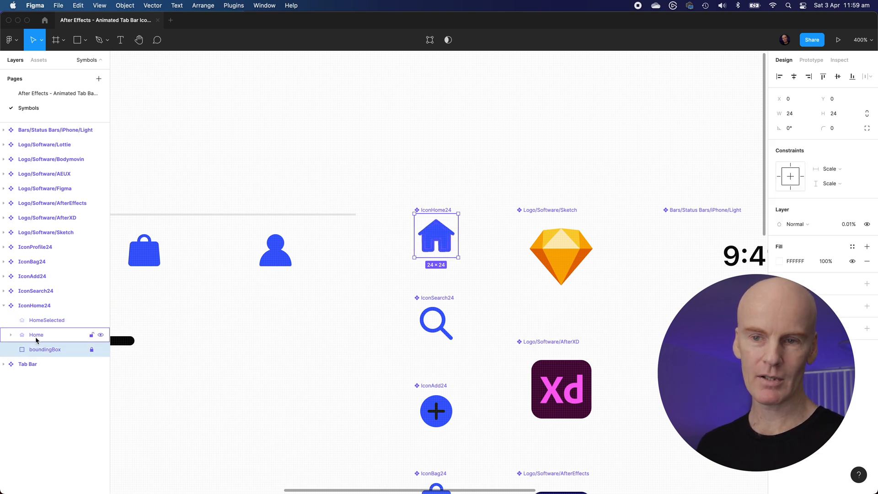
left_click(46, 320)
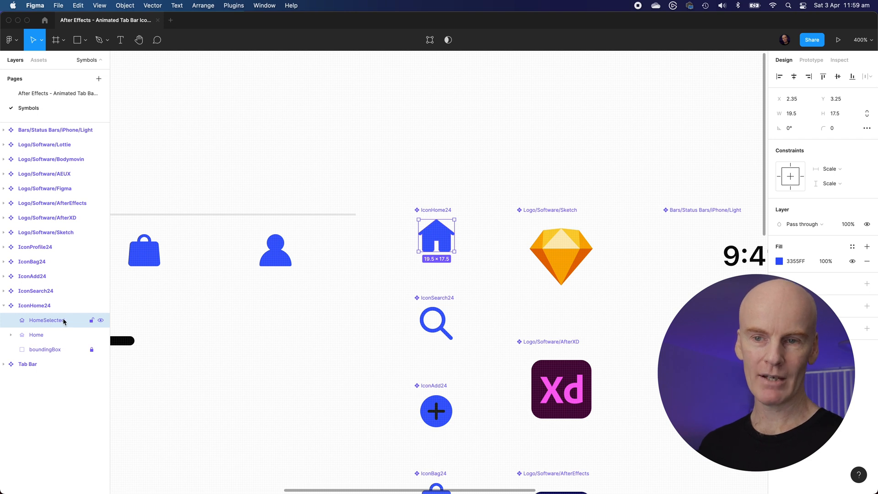
left_click(36, 335)
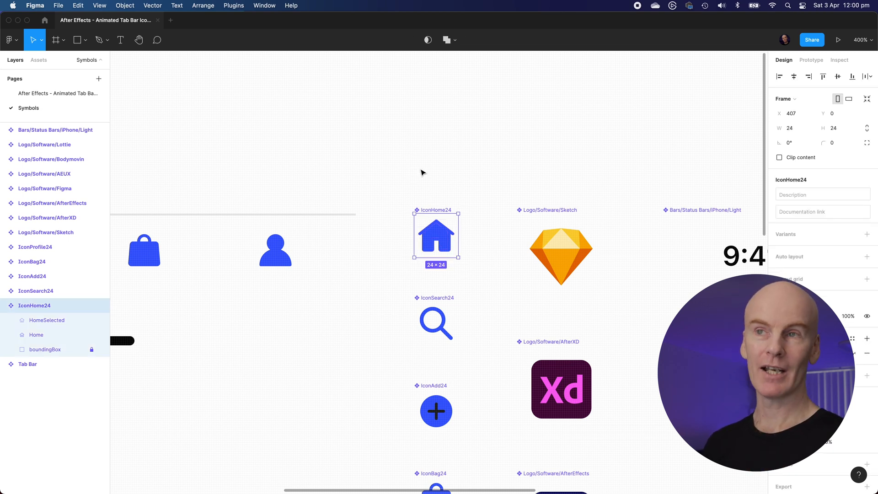
Launch the AEUX plugin and try sending the selected IconHome24 to After Effects.
left_click(233, 5)
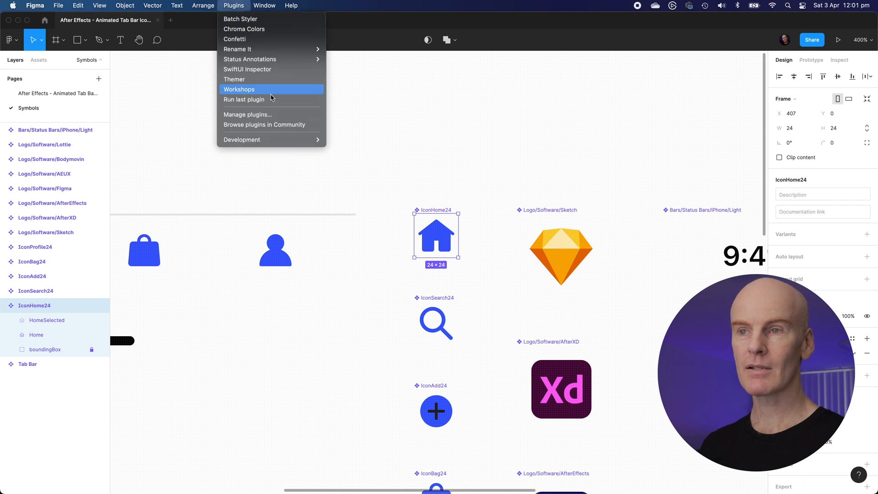
left_click(448, 132)
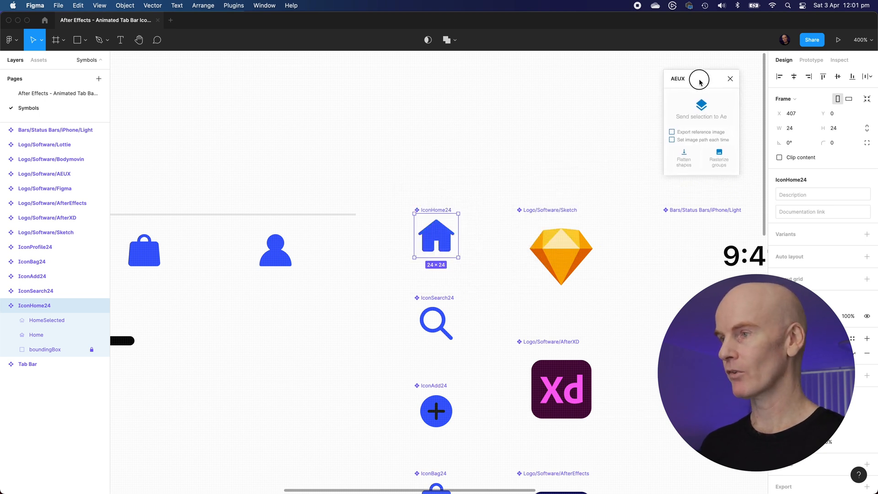
mouse_move(708, 112)
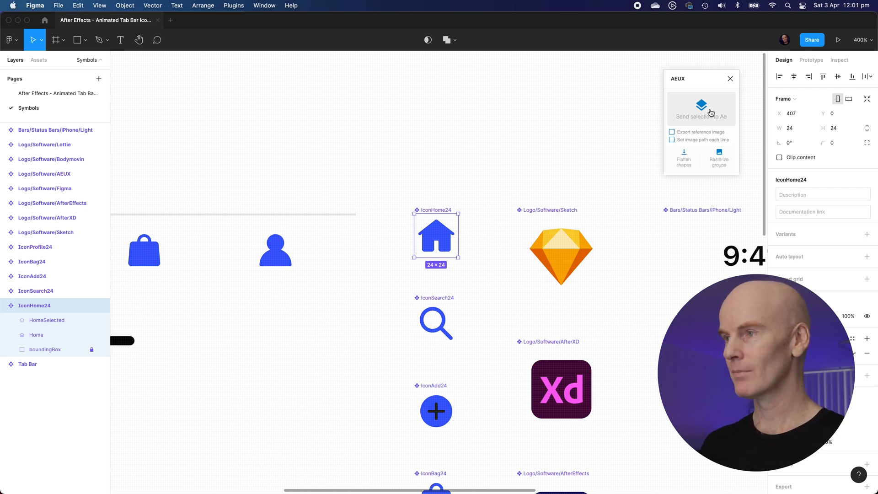
left_click(700, 110)
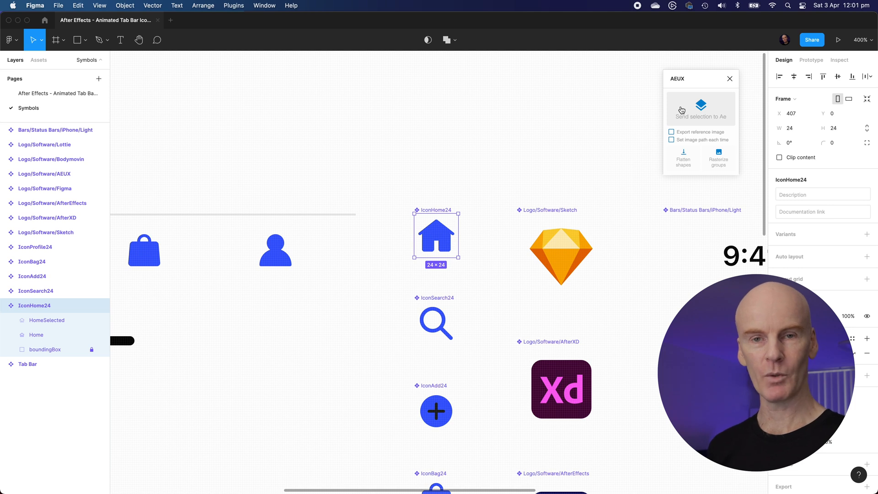
left_click(701, 108)
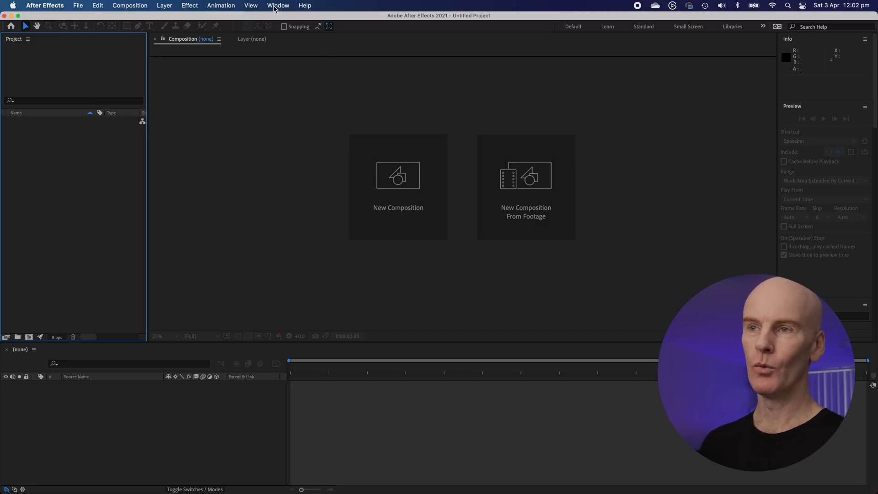
Launch the AEUX extension in After Effects, then send IconHome24 from Figma.
left_click(279, 5)
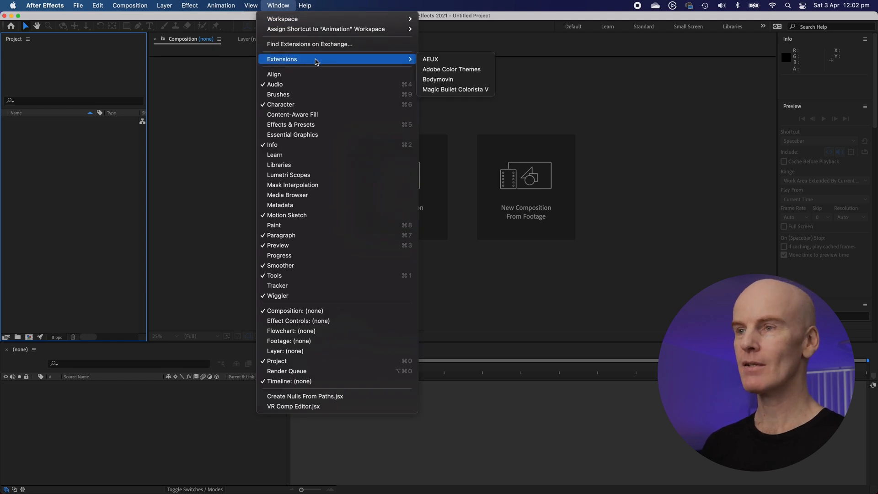
left_click(430, 59)
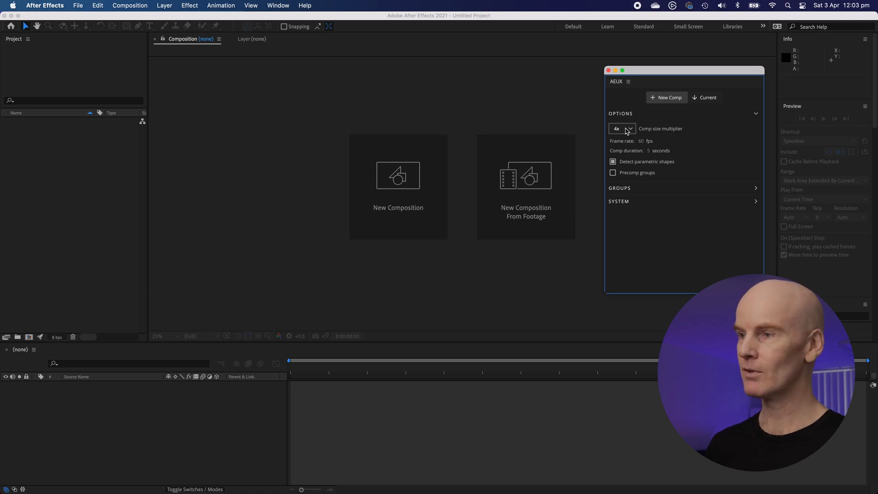
mouse_move(682, 179)
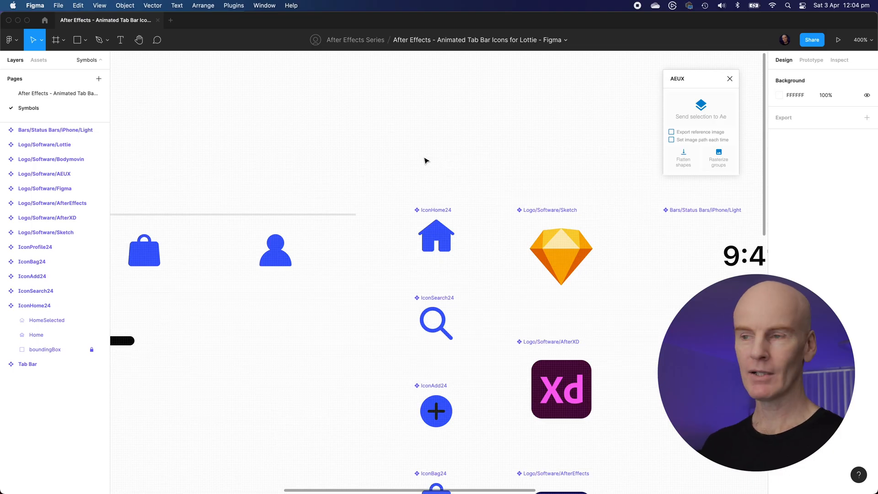
left_click(435, 235)
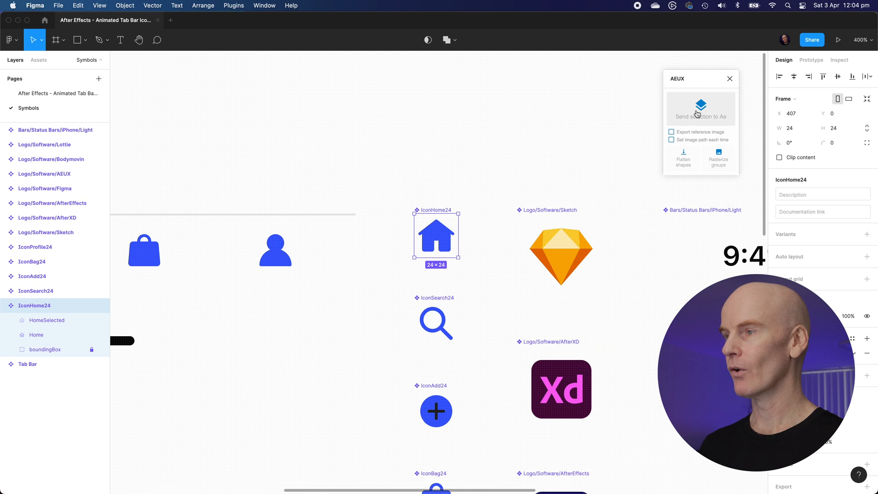
left_click(700, 115)
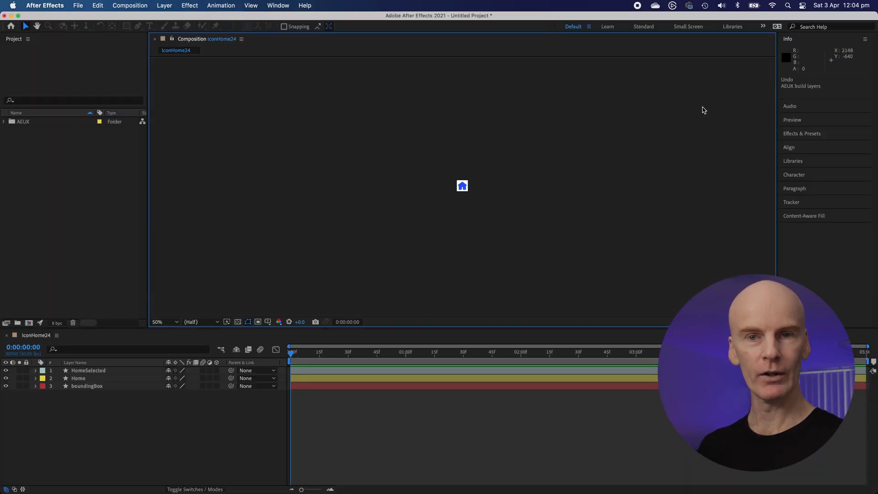
Zoom in on the home icon, render at Full resolution, and hide boundingBox.
left_click(164, 321)
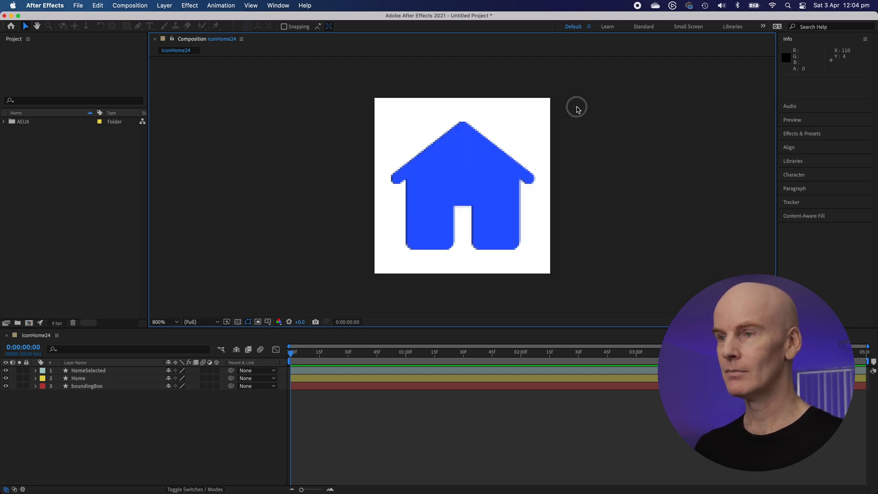
mouse_move(218, 295)
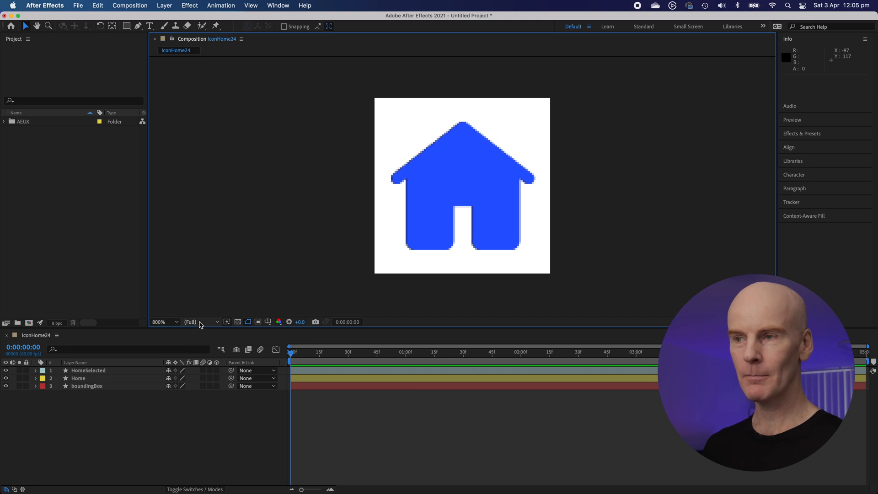
left_click(472, 177)
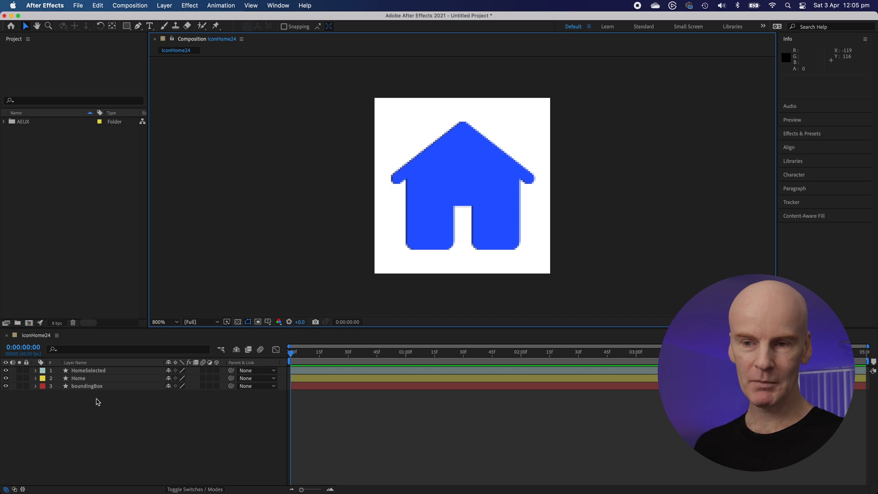
left_click(88, 370)
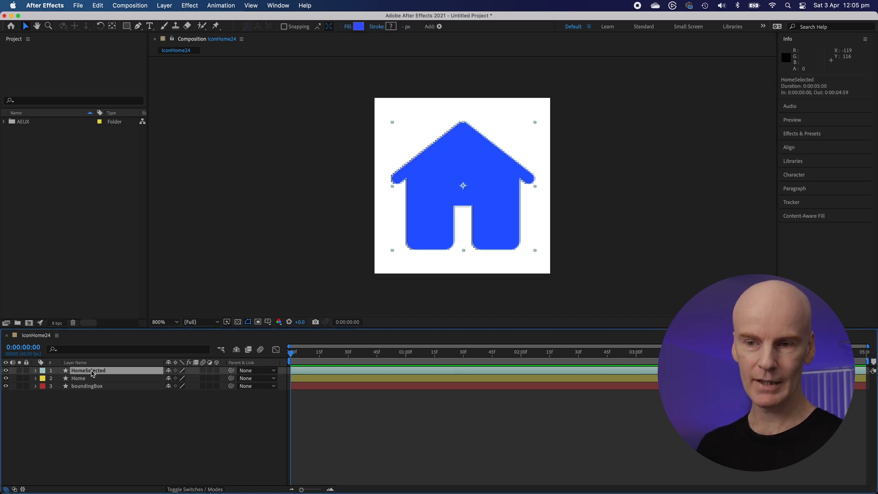
left_click(86, 386)
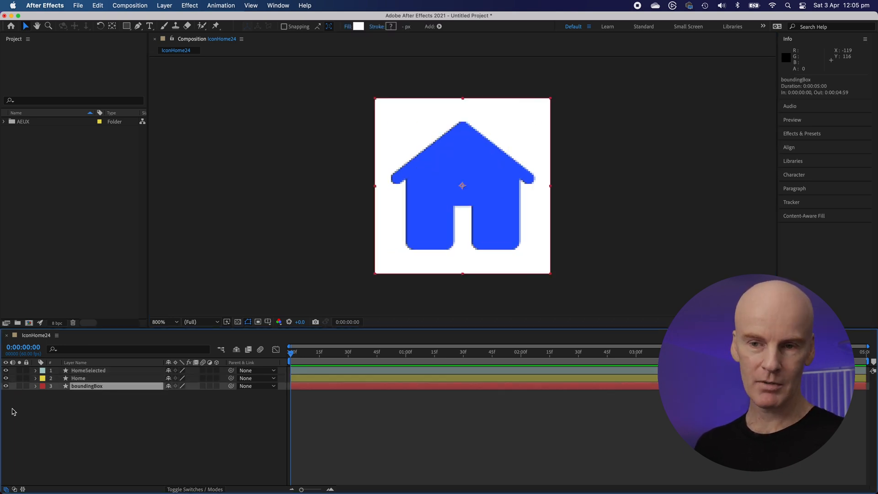
left_click(5, 370)
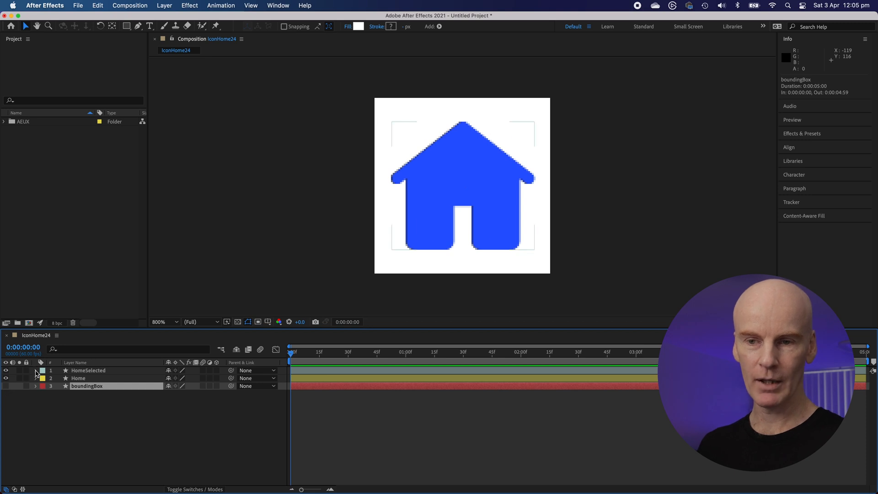
Twirl open HomeSelected's Path 1 and Fill 1 and inspect the blue fill colour.
left_click(36, 370)
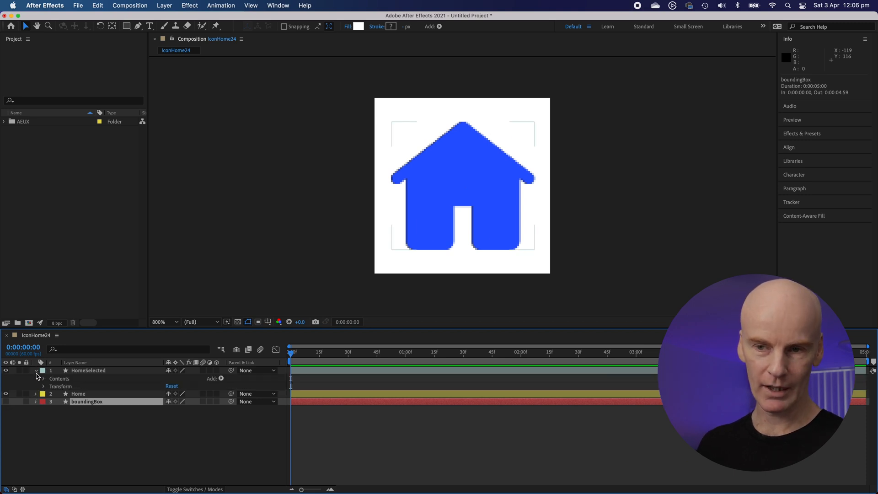
left_click(40, 378)
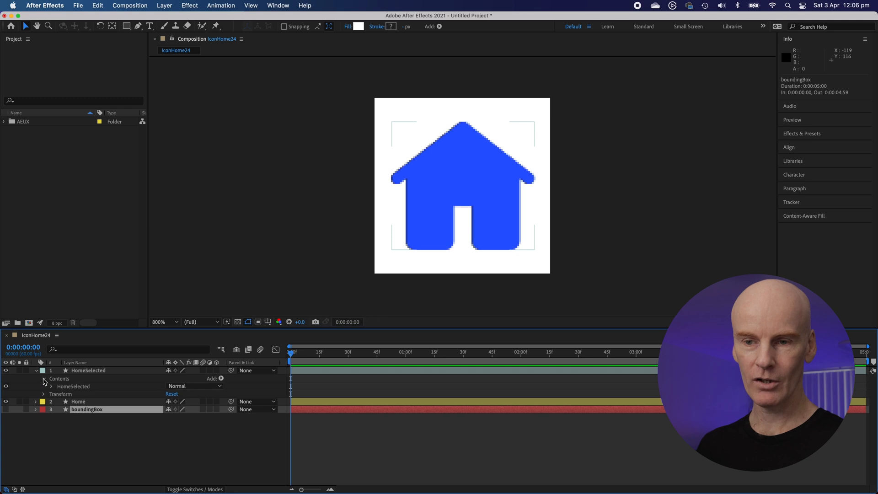
left_click(60, 386)
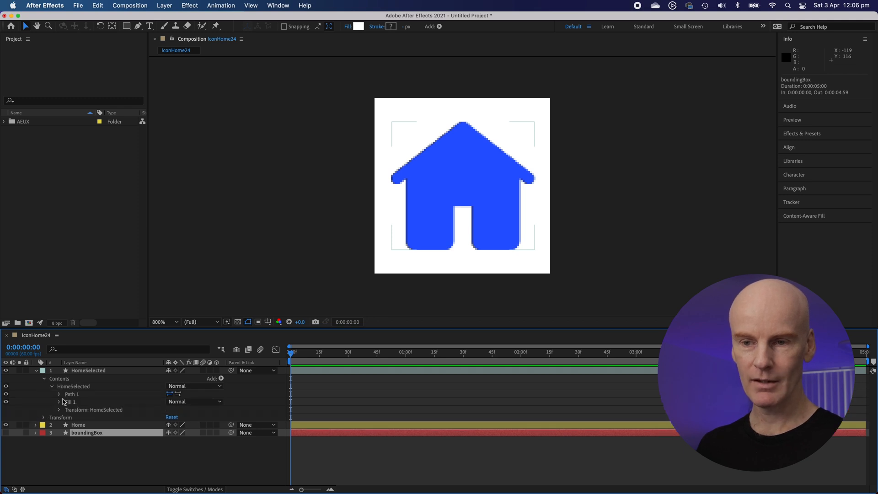
left_click(59, 394)
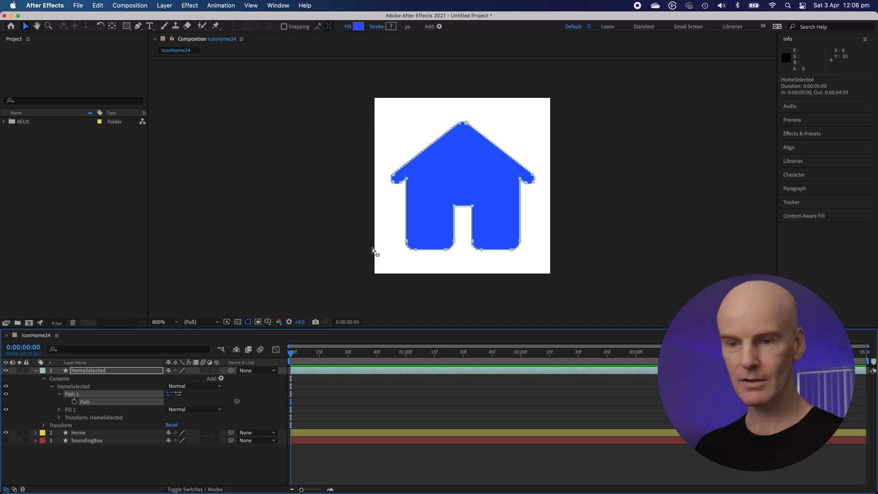
left_click(59, 409)
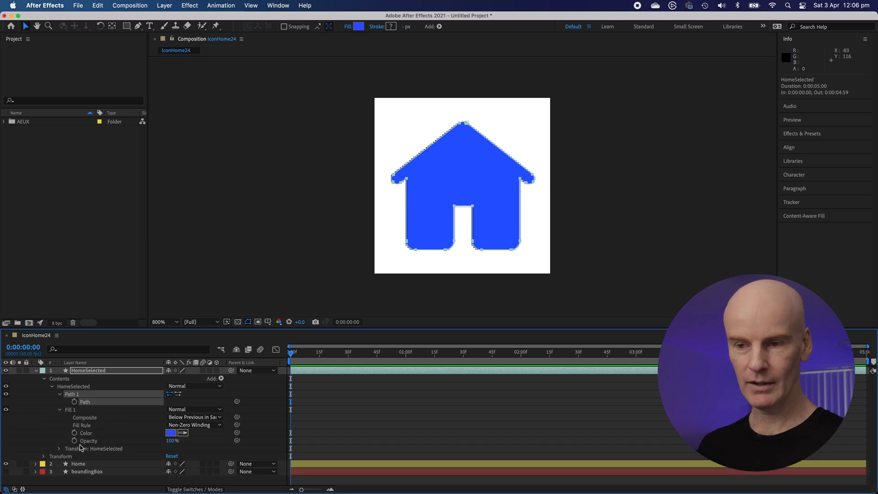
left_click(171, 432)
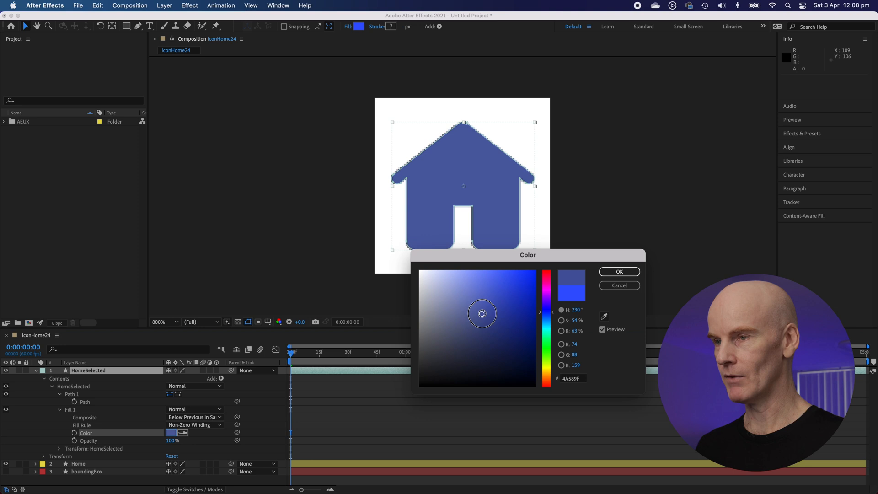
left_click(619, 271)
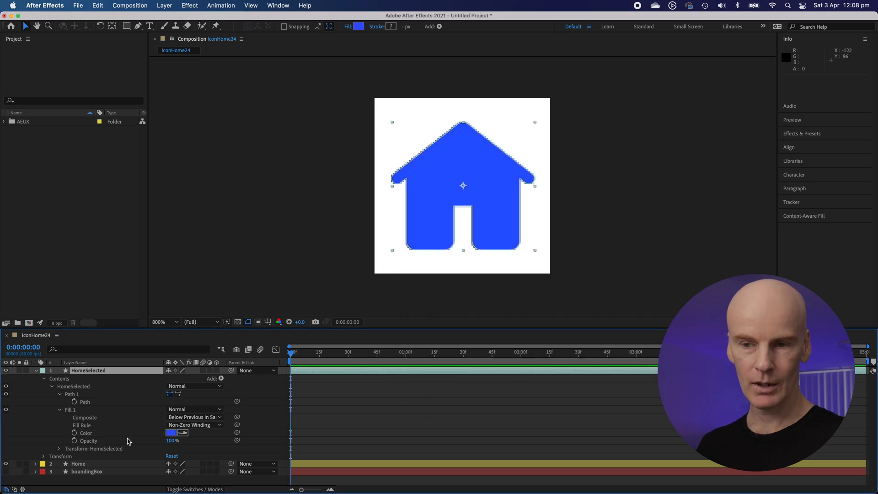
Hide HomeSelected, expand Home's Merge Paths 1 and Fill 1, and inspect its fill colour.
left_click(36, 369)
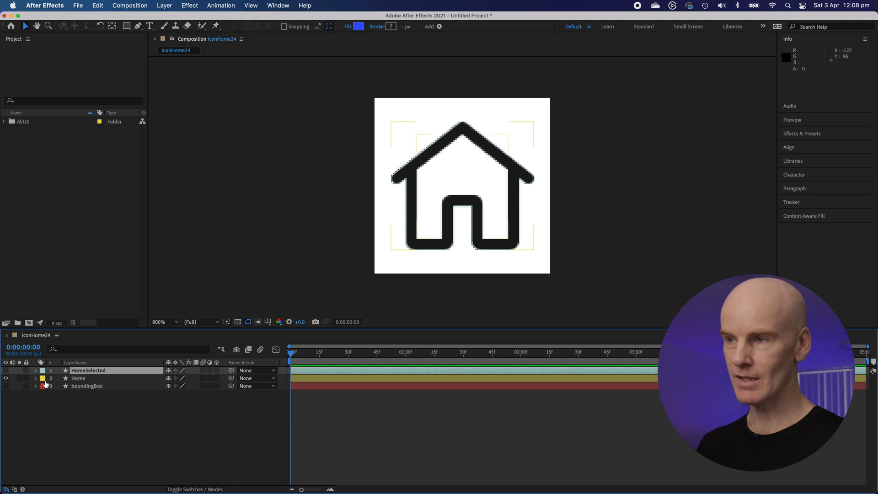
left_click(36, 378)
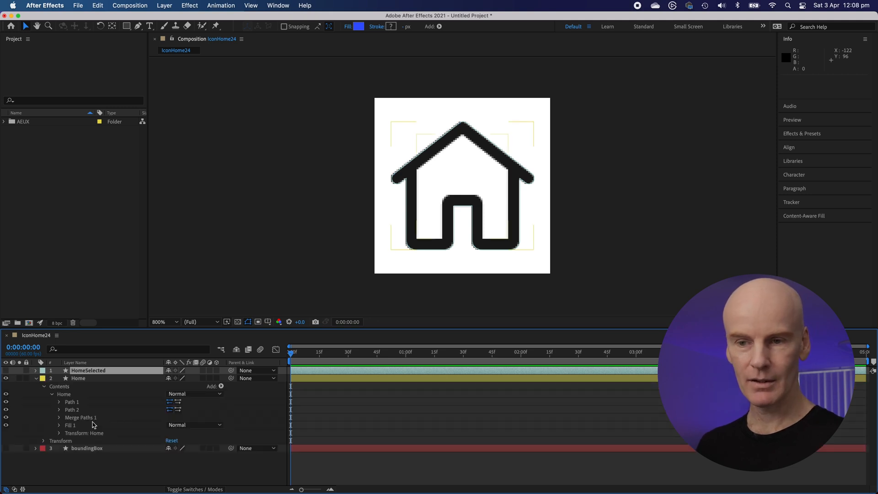
left_click(78, 378)
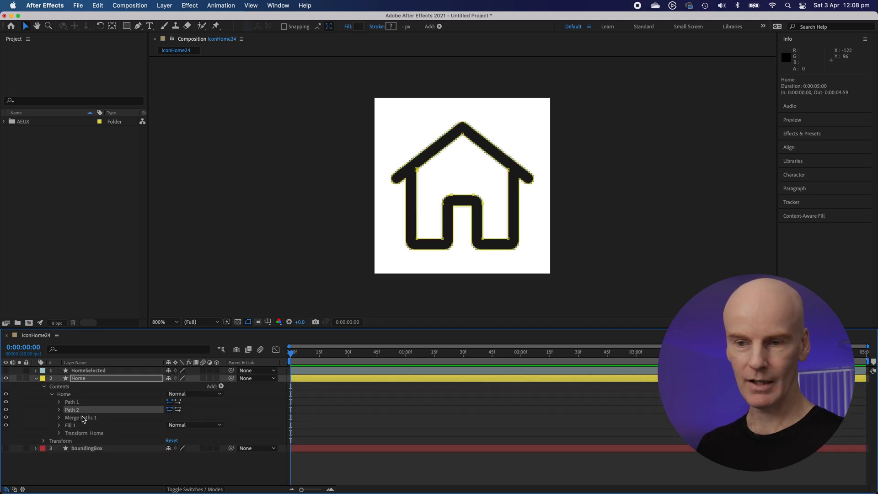
left_click(80, 417)
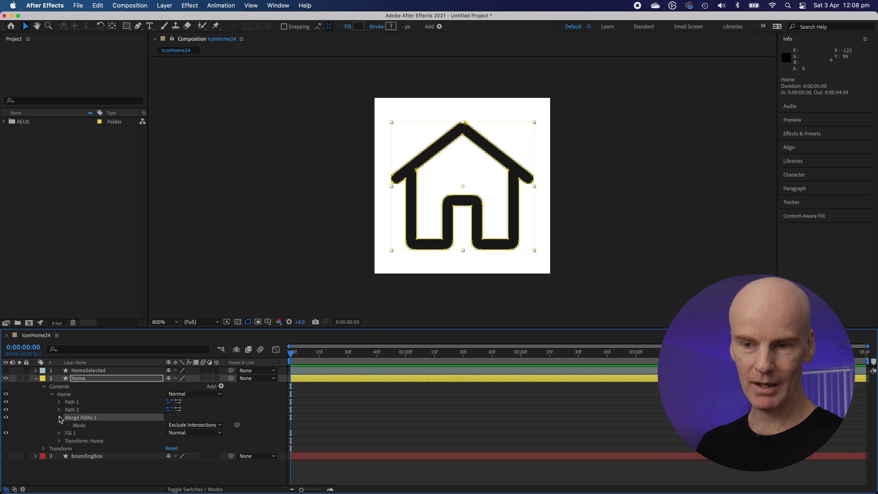
left_click(58, 425)
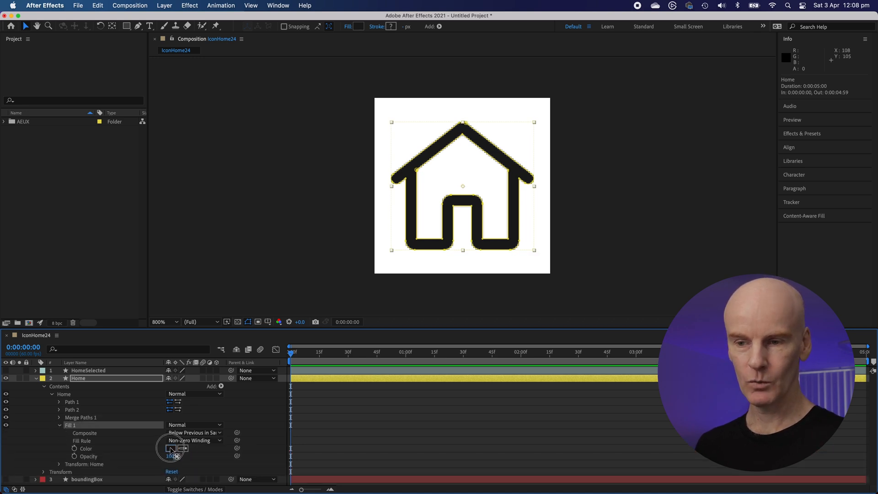
left_click(170, 449)
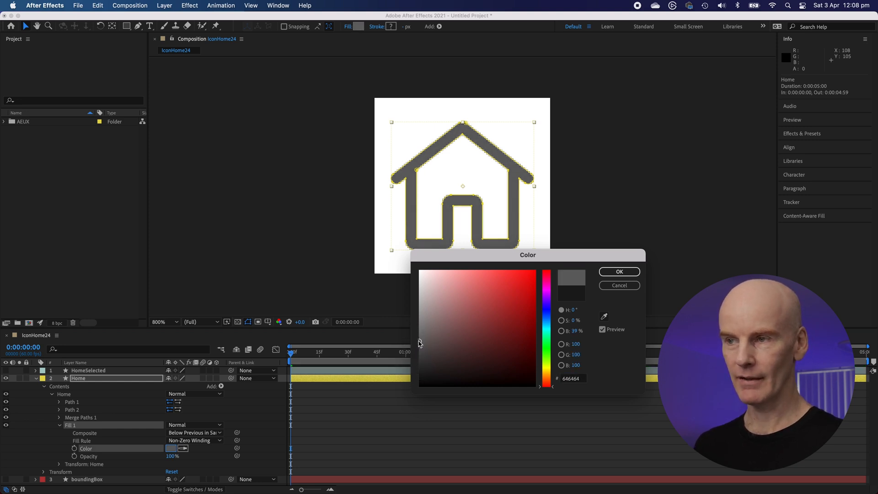
mouse_move(616, 322)
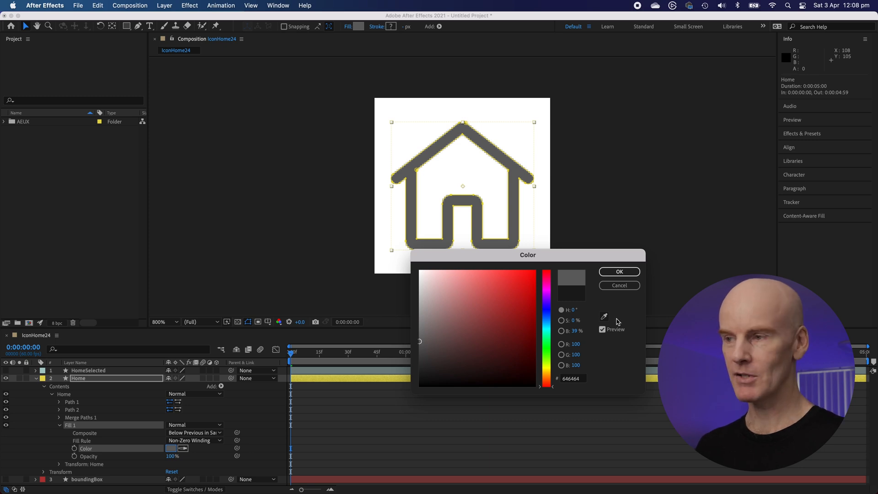
left_click(618, 272)
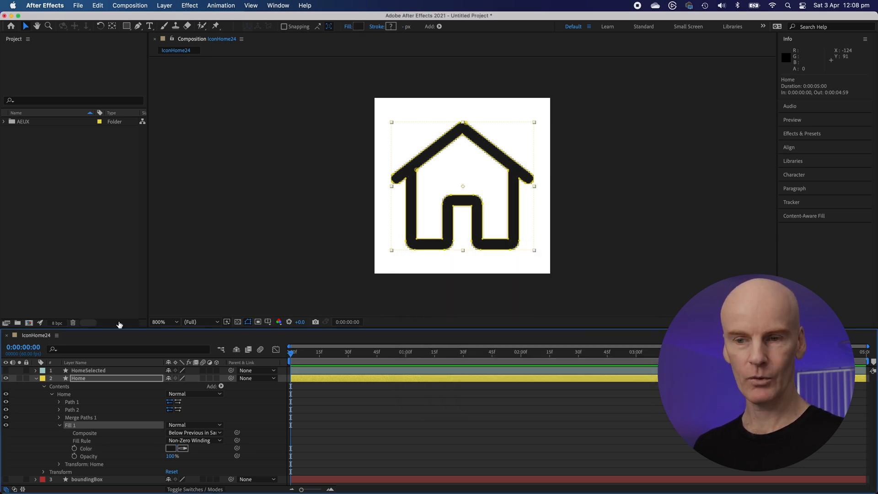
left_click(36, 378)
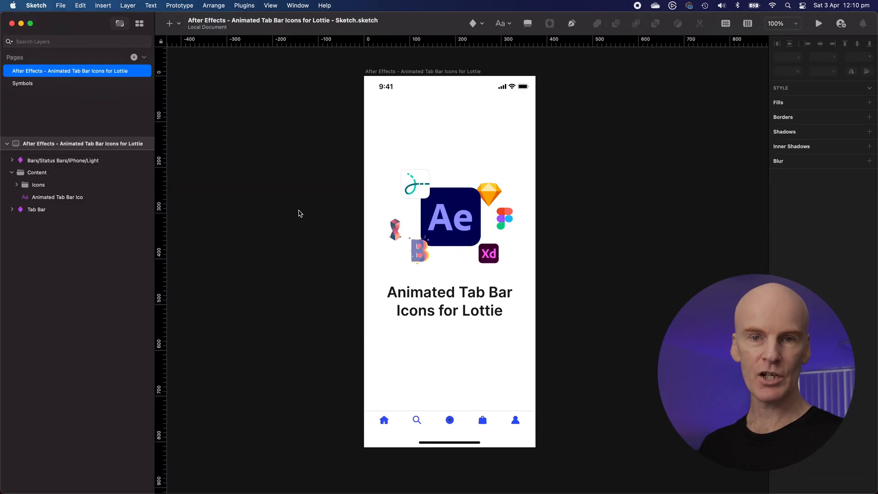
mouse_move(385, 465)
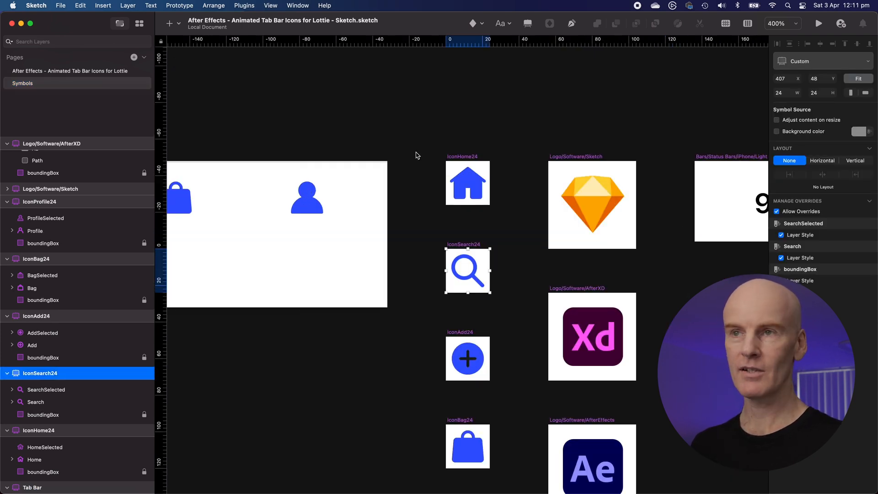
Open the AEUX panel from Plugins and send IconSearch24 to After Effects.
left_click(244, 5)
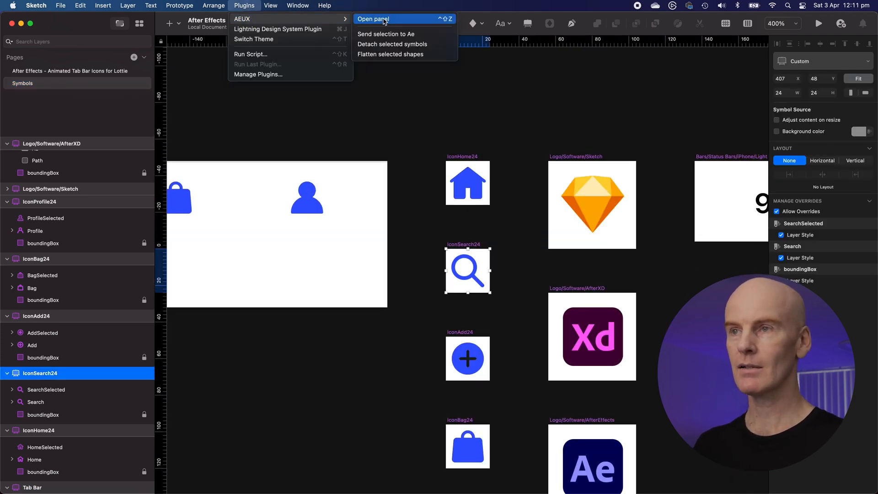
left_click(373, 19)
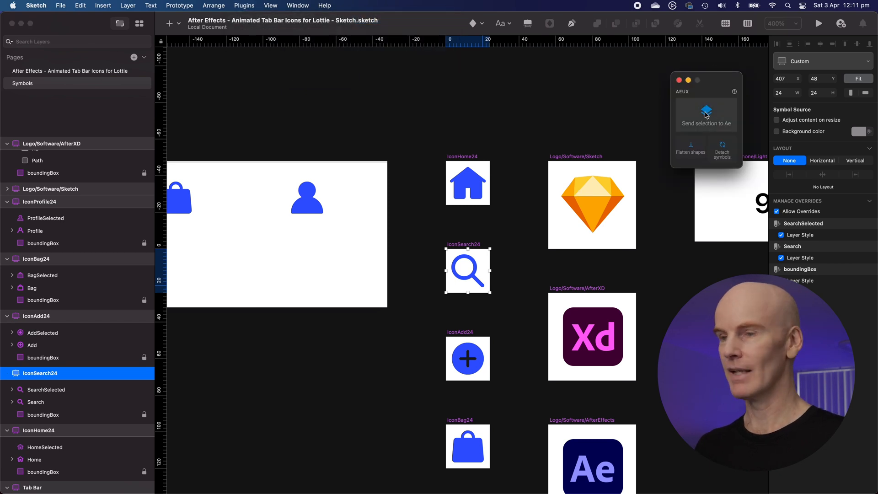
left_click(705, 115)
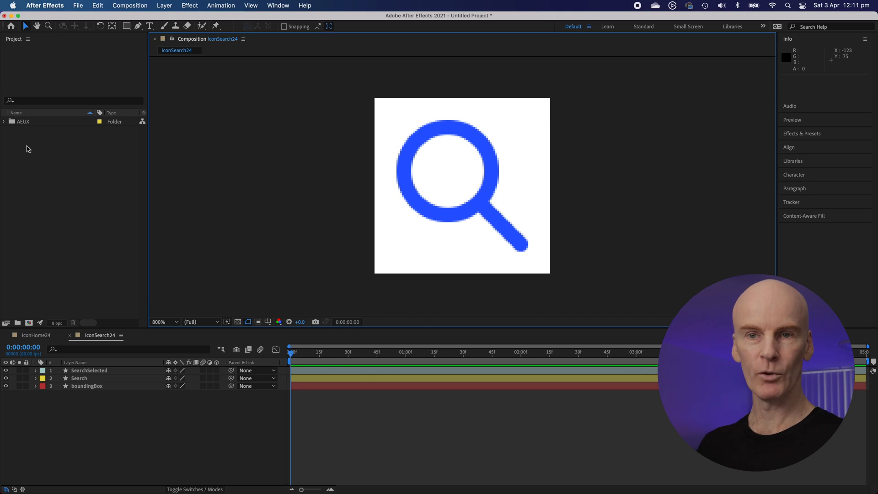
mouse_move(93, 242)
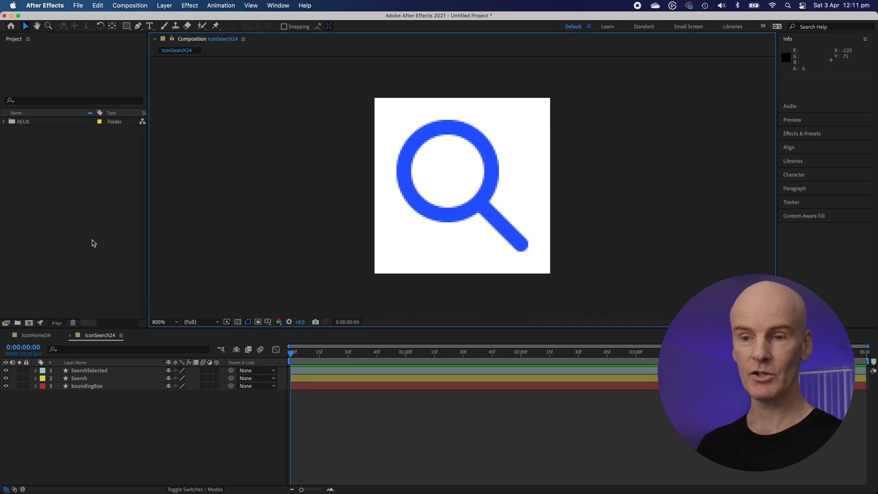
Switch between the IconHome24 and IconSearch24 comps, toggle SearchSelected, and expand its contents.
left_click(36, 334)
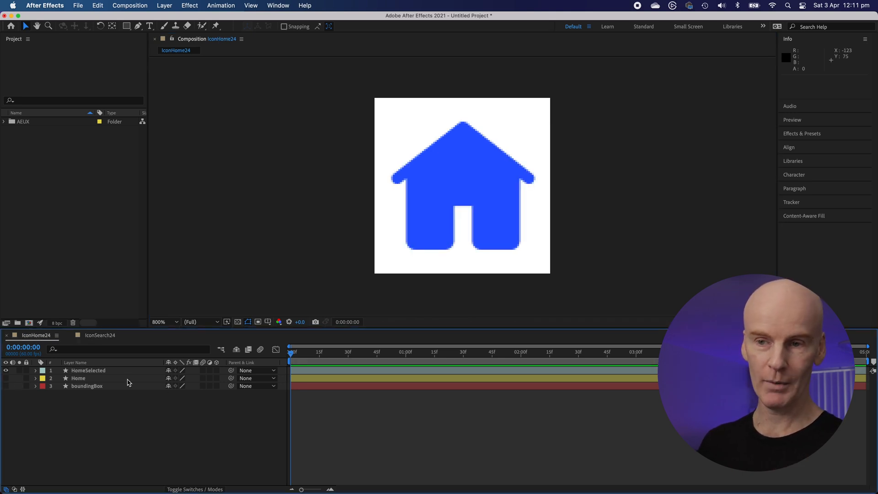
left_click(99, 334)
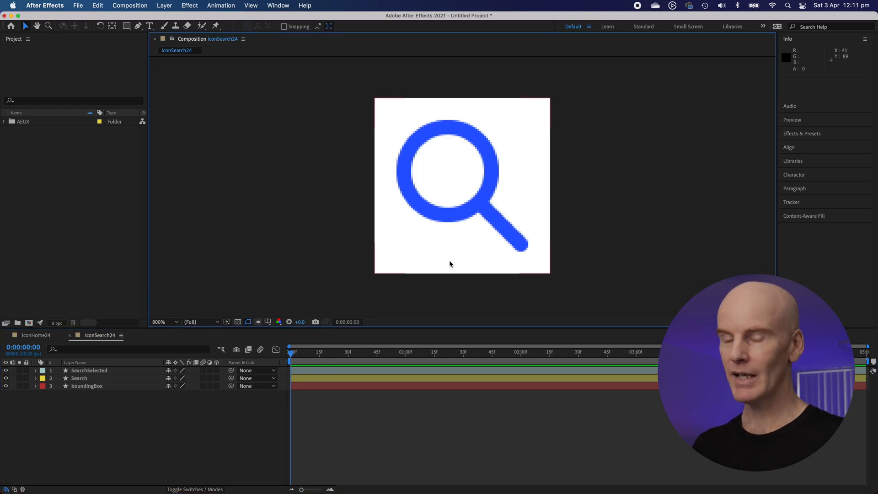
left_click(89, 370)
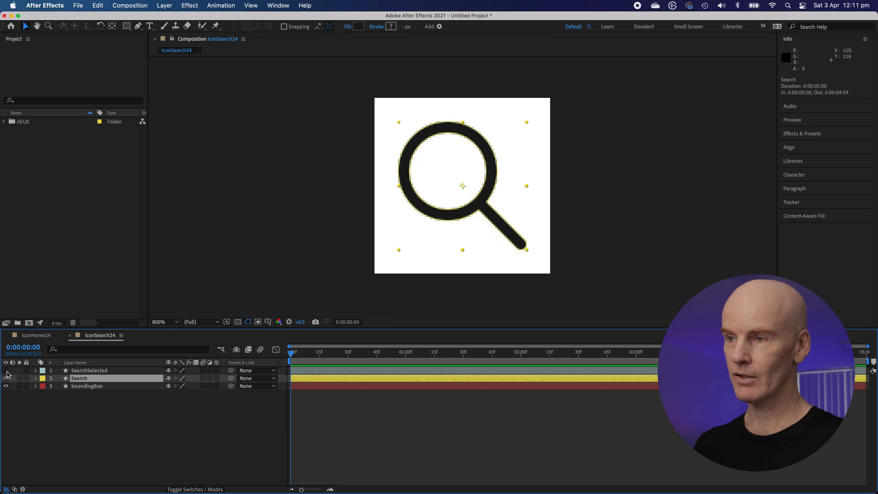
left_click(87, 386)
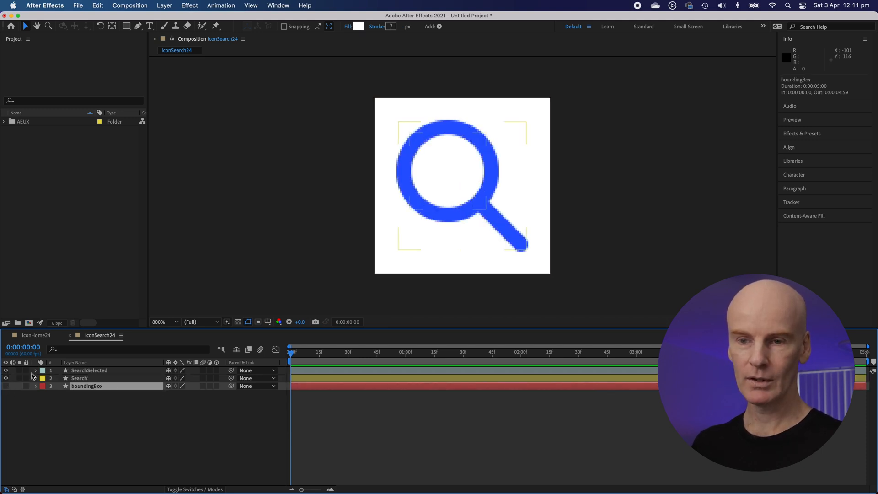
left_click(34, 370)
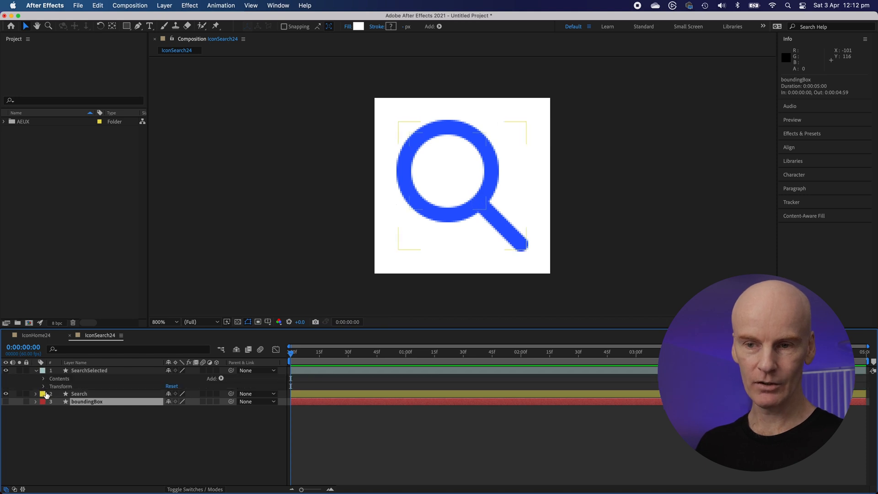
left_click(43, 378)
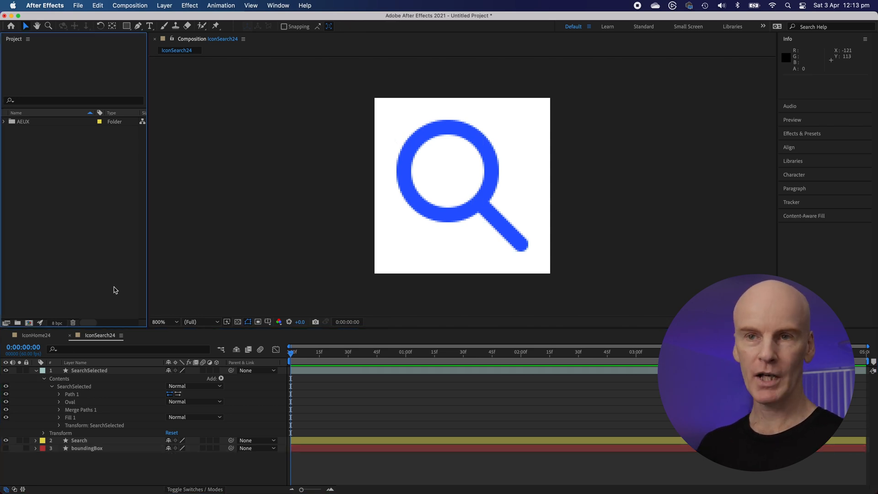
Expand the AEUX folder and open the IconHome24 and IconSearch24 compositions.
left_click(5, 122)
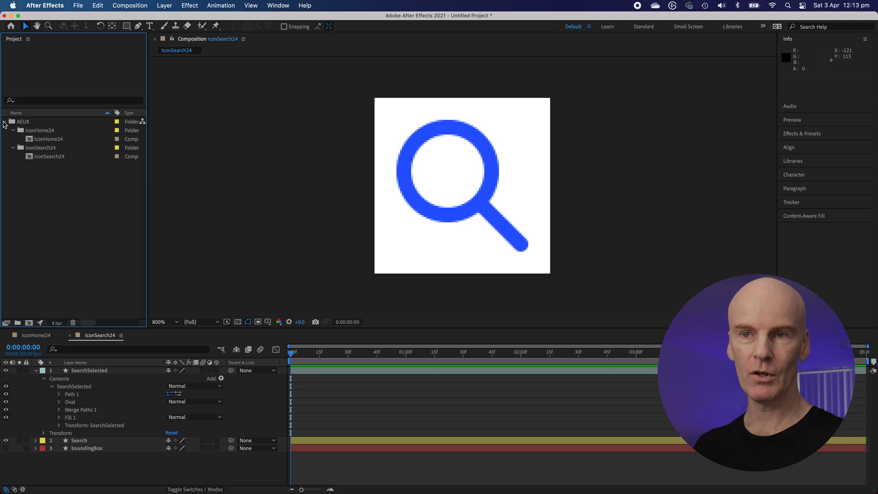
left_click(50, 139)
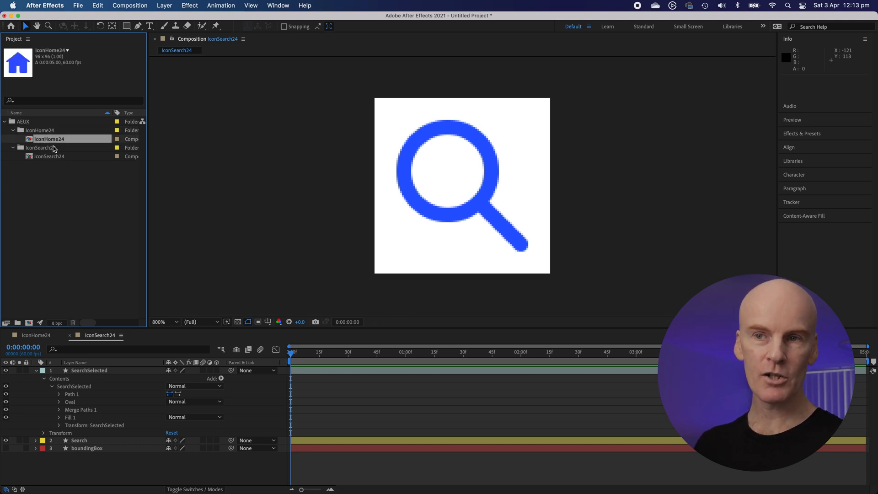
double_click(49, 138)
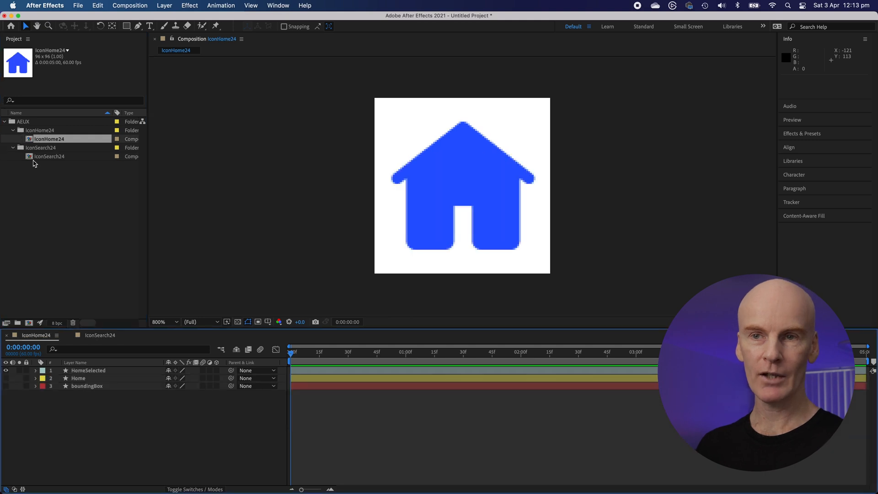
double_click(50, 157)
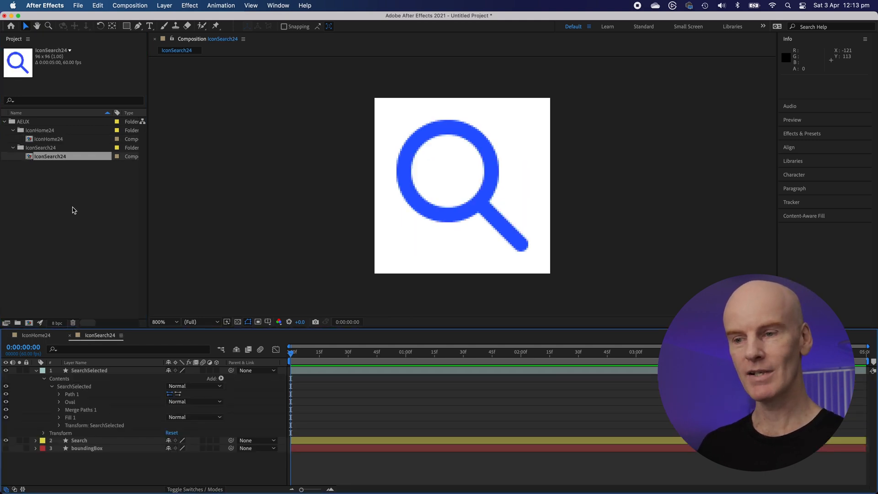
left_click(49, 139)
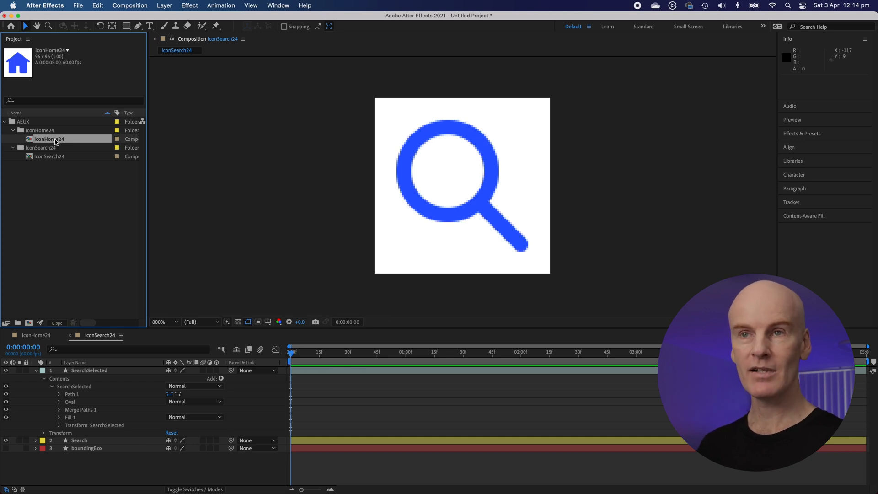
Save the project under a new name with File > Save As.
left_click(78, 5)
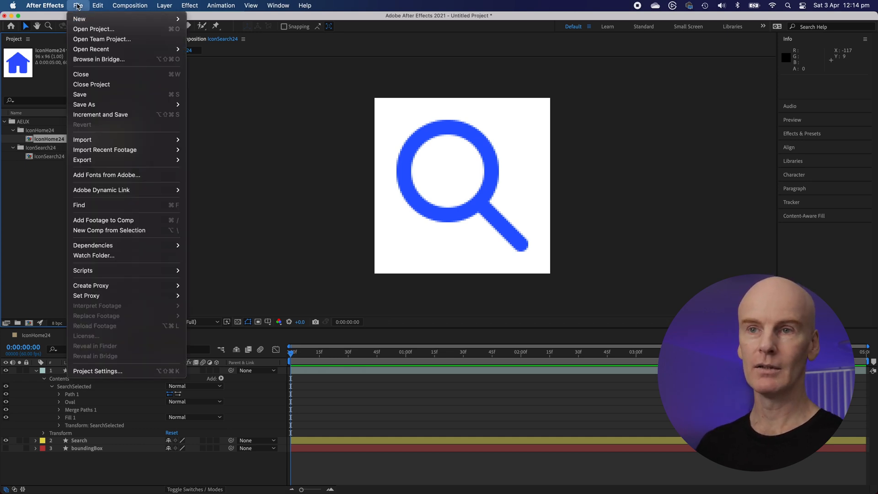
left_click(83, 104)
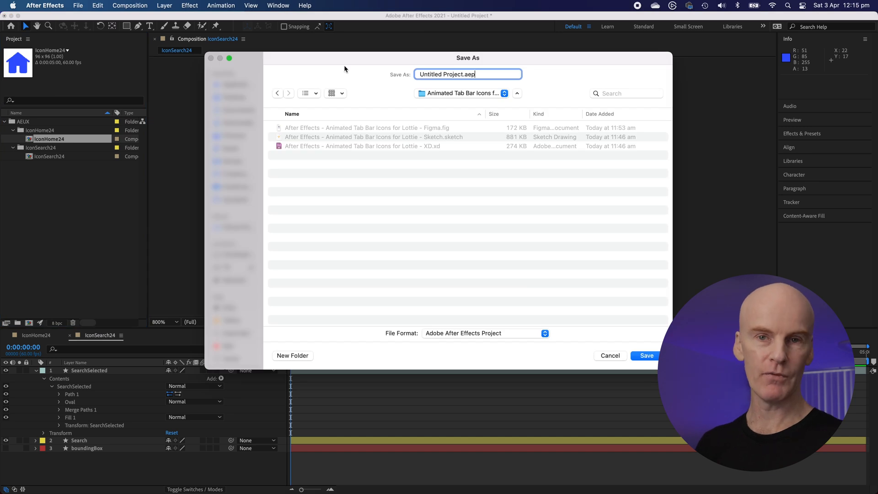
mouse_move(401, 121)
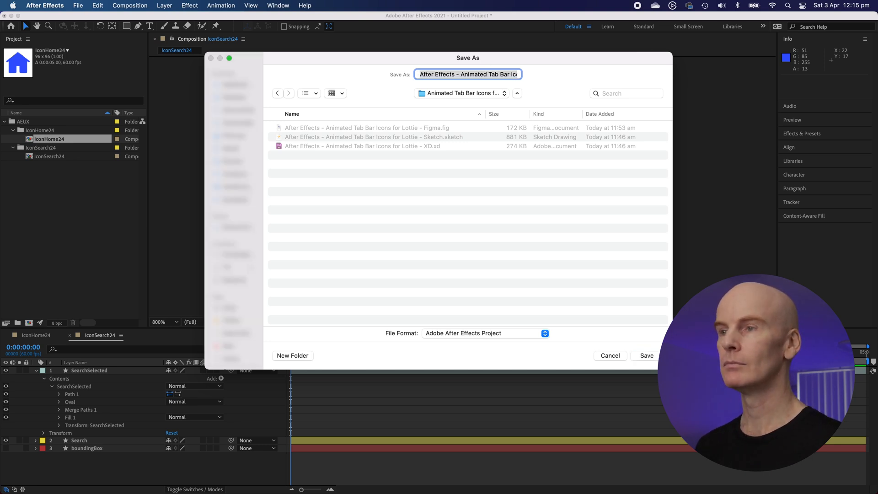
left_click(645, 355)
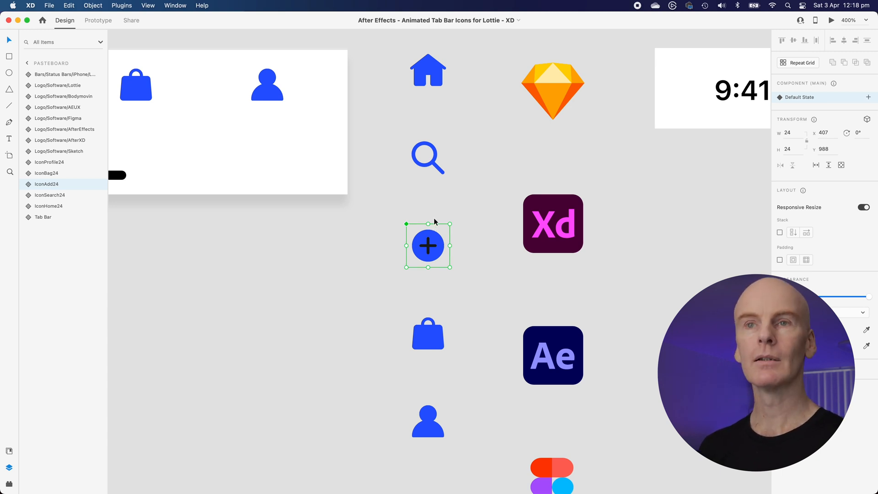
Export the IconAdd24 component from Adobe XD to After Effects through the File menu.
left_click(50, 5)
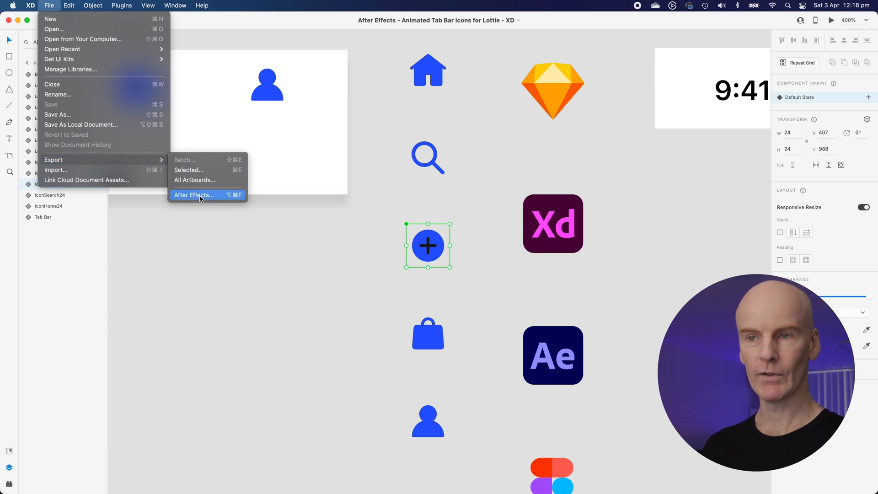
left_click(195, 195)
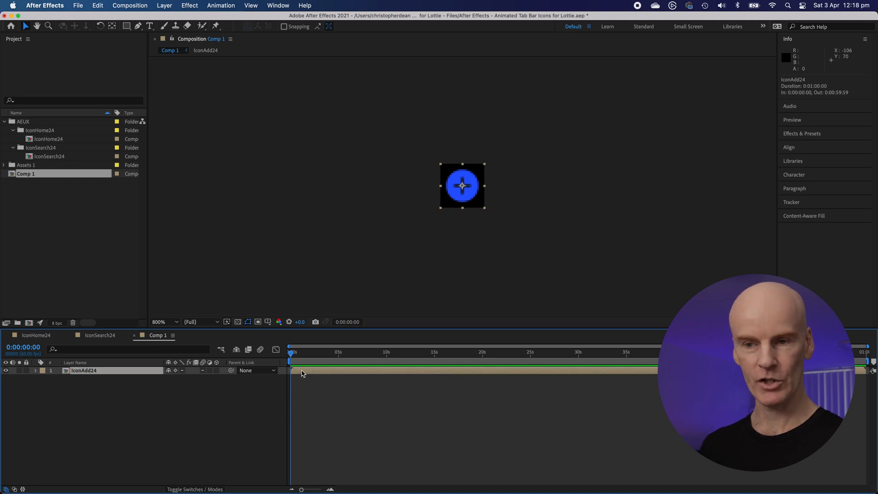
Open the IconAdd24 precomp and twirl open AddSelected to reveal its two paths and fill.
double_click(83, 370)
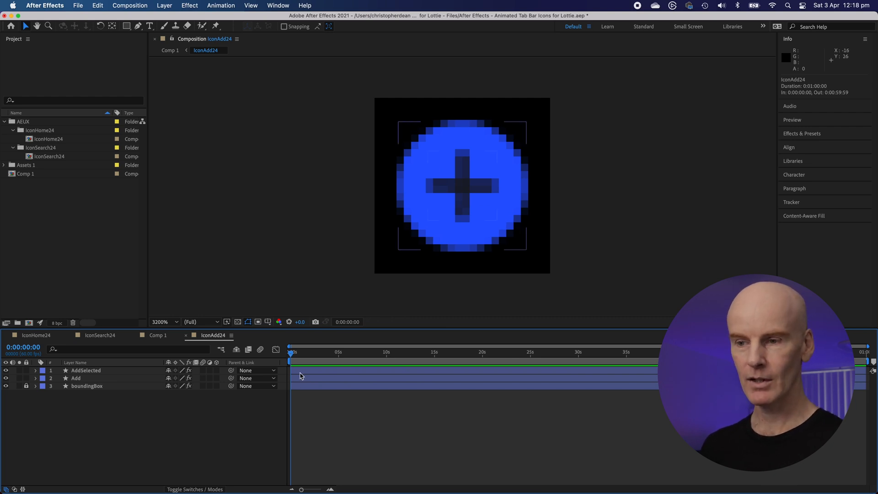
left_click(35, 370)
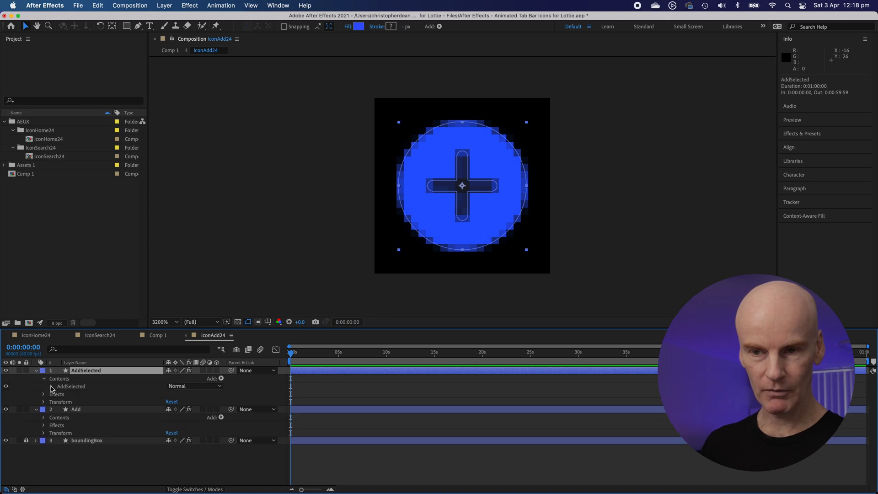
left_click(44, 378)
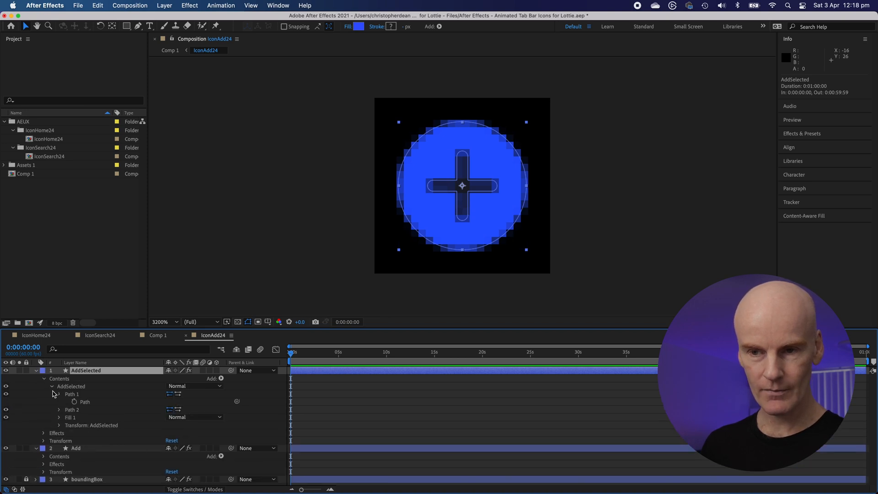
left_click(34, 370)
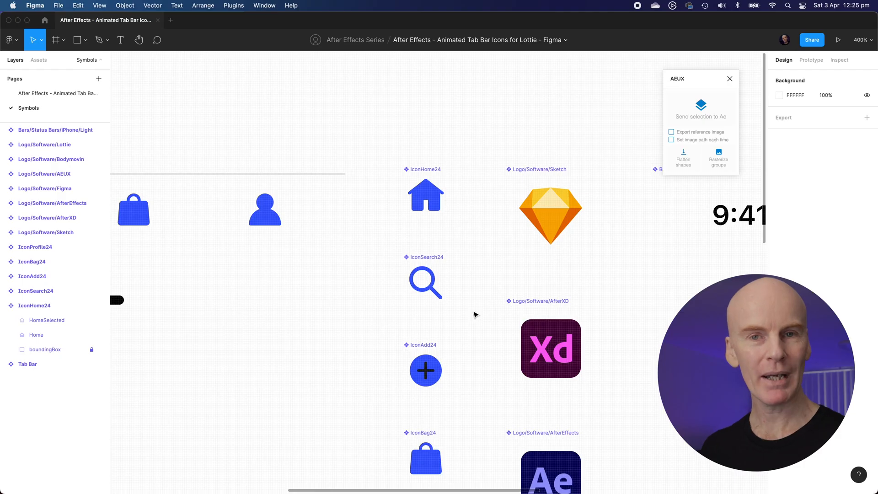
Scroll the Figma Symbols page and select the IconAdd24 component.
scroll("down", 3)
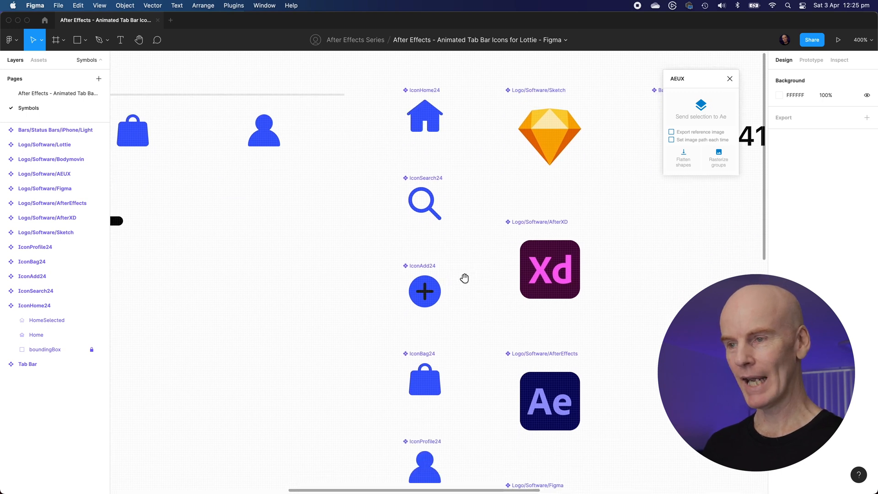
left_click(424, 291)
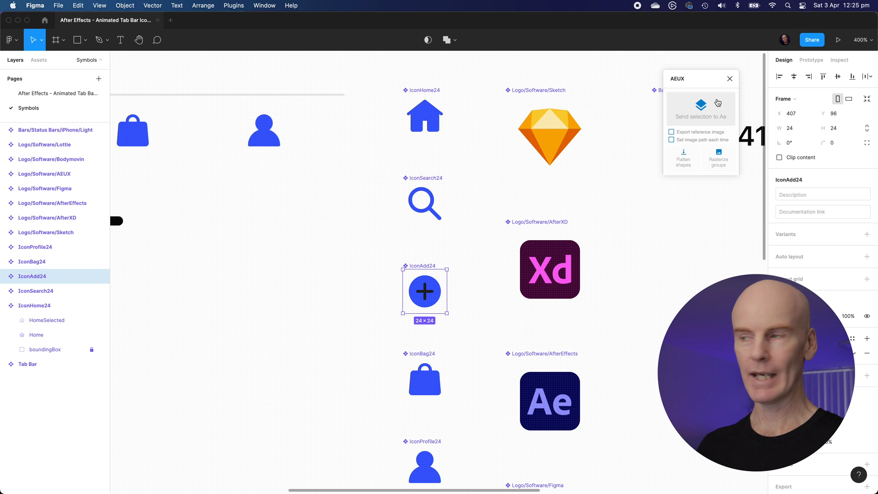
Send the selected IconAdd24 frame to After Effects with AEUX's Send selection to Ae.
left_click(700, 117)
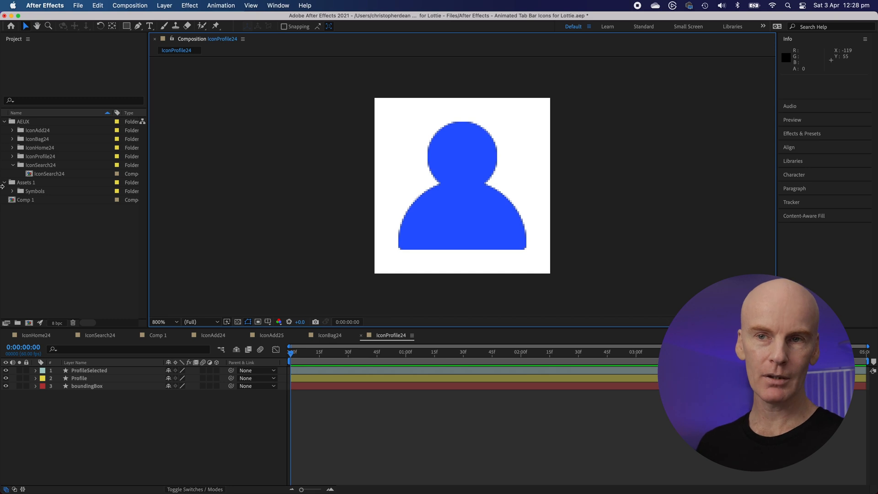
Delete Comp 1, Assets 1 and Symbols, then open the IconHome24 comp from its folder.
left_click(4, 182)
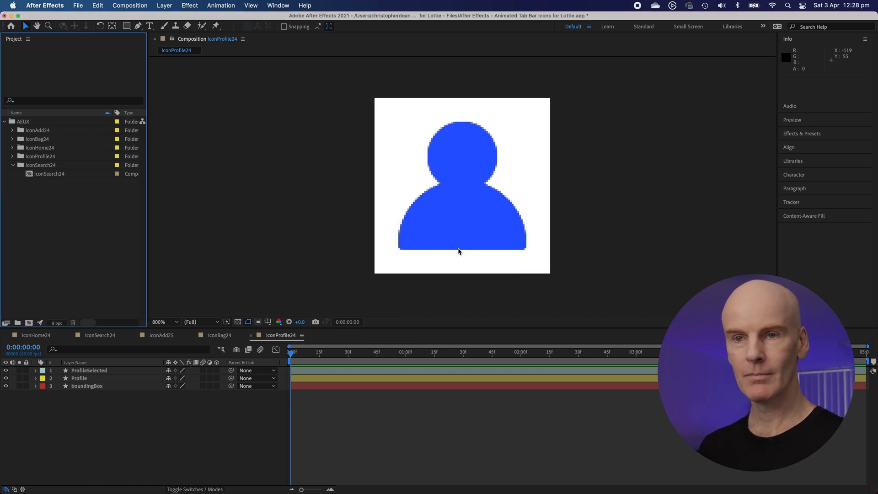
left_click(157, 334)
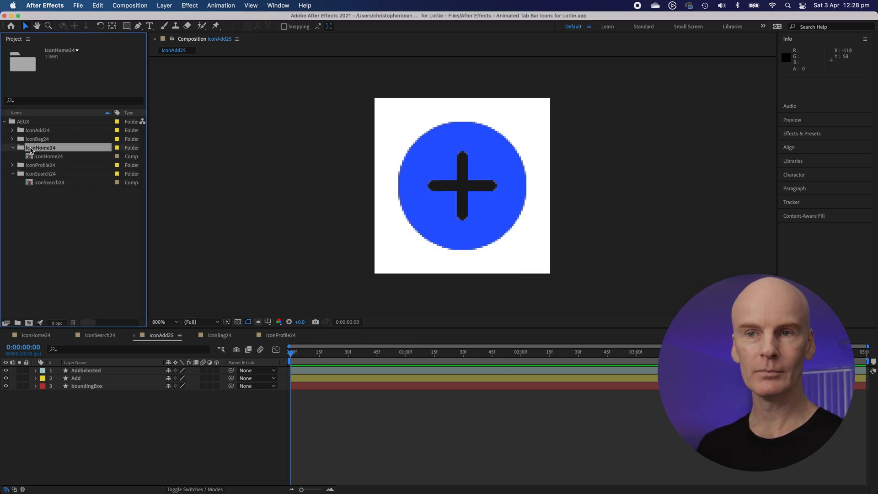
double_click(49, 156)
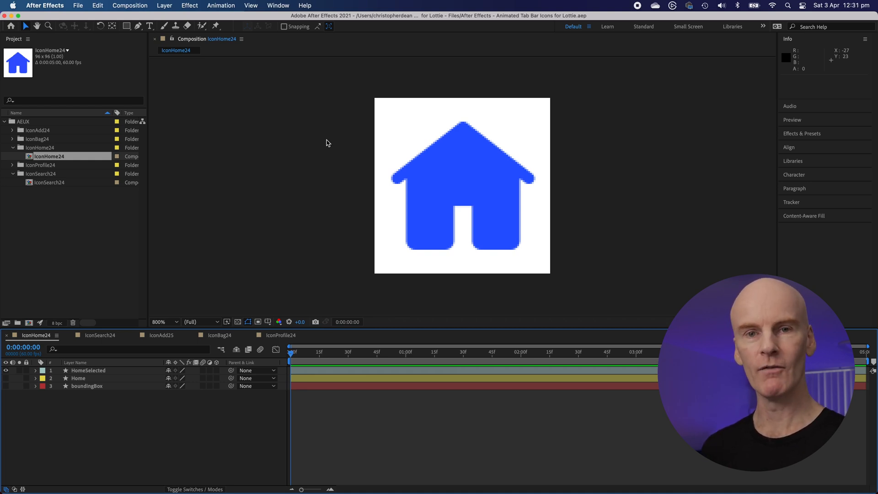
mouse_move(423, 284)
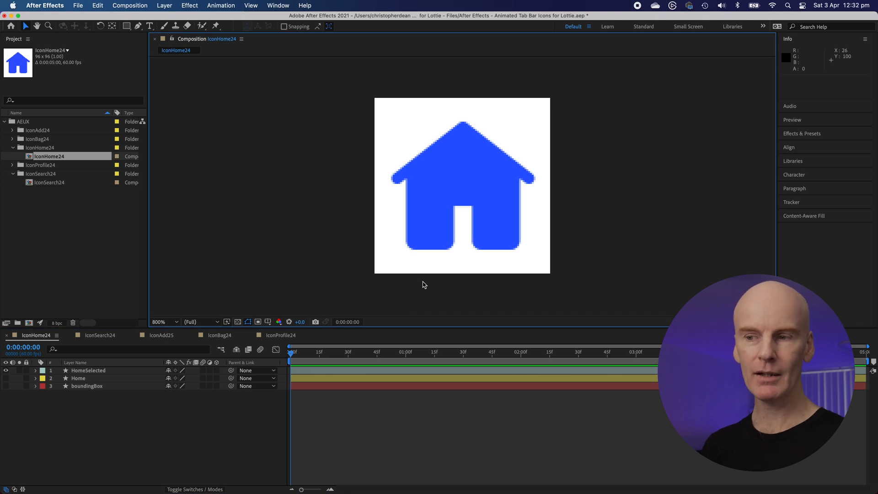
Keyframe opacity 0%/100% at frames 0 and 10, fading HomeSelected in and Home out.
left_click(87, 370)
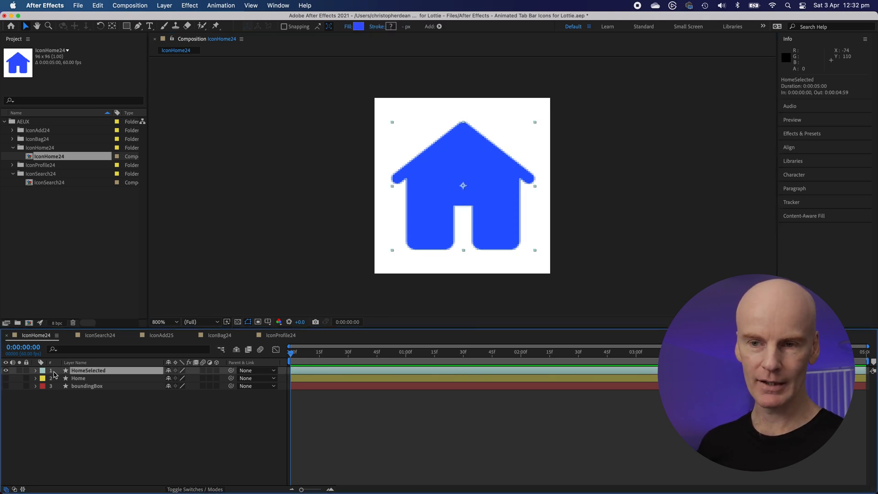
left_click(88, 370)
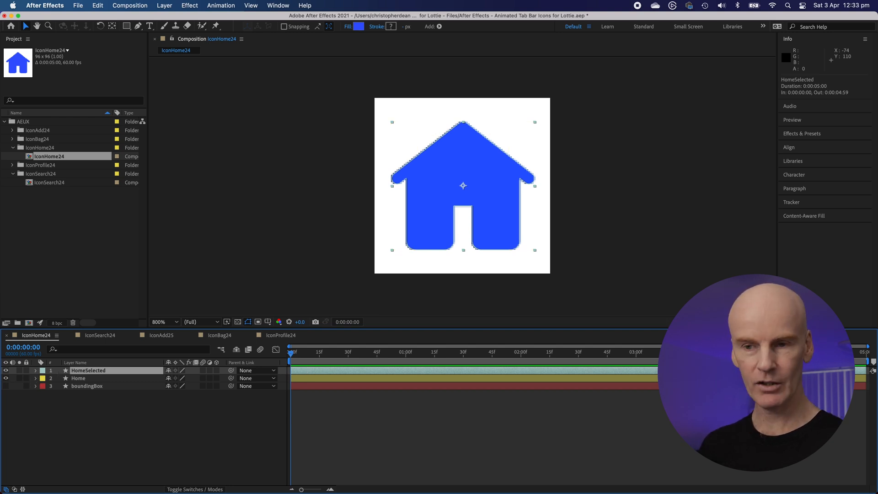
left_click(35, 370)
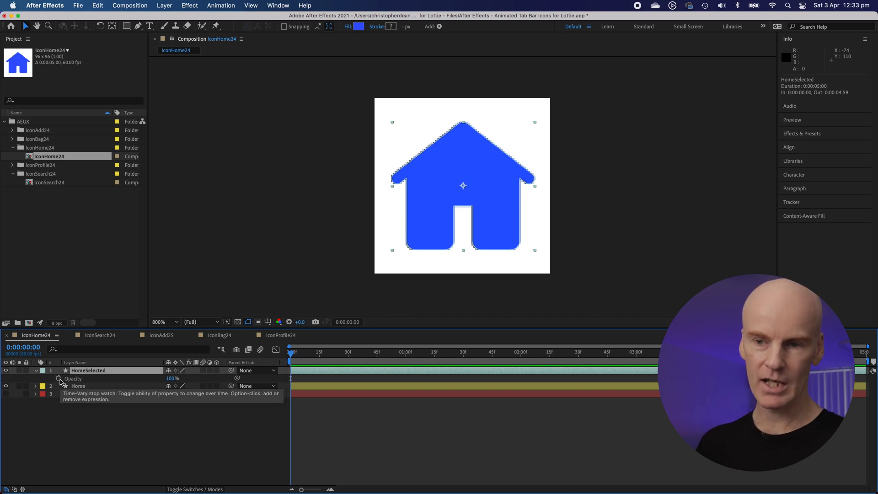
left_click(59, 379)
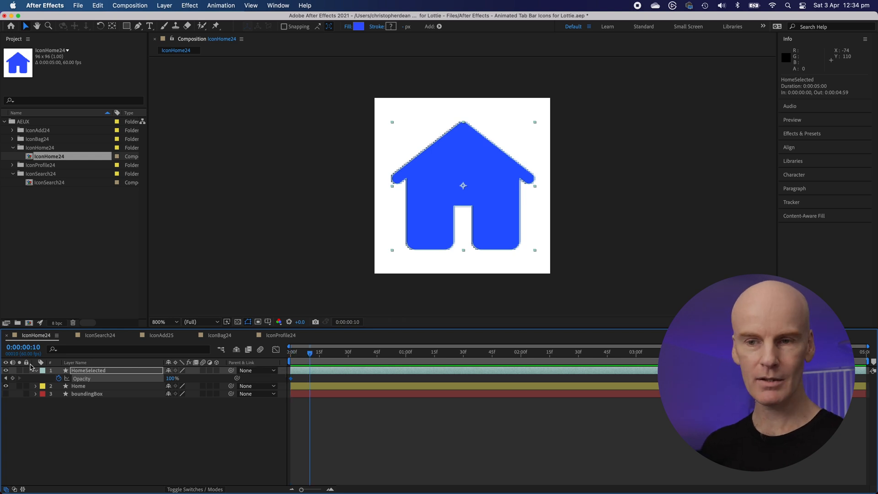
left_click(307, 352)
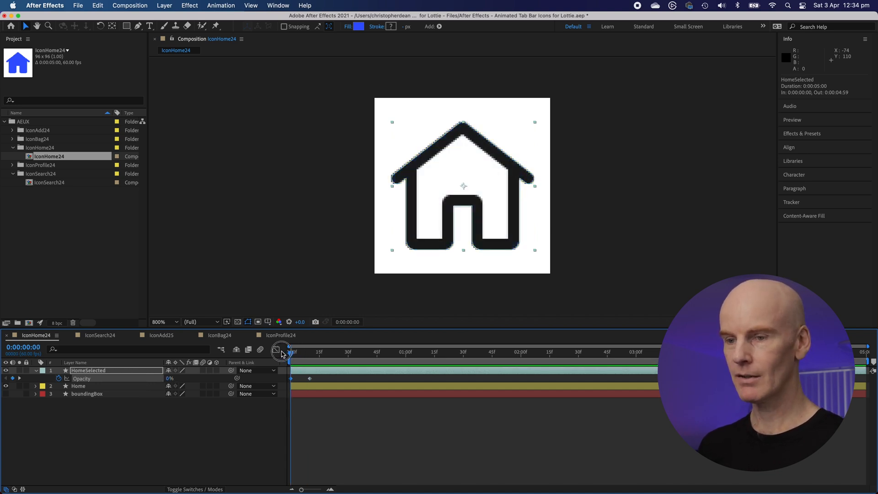
left_click(77, 386)
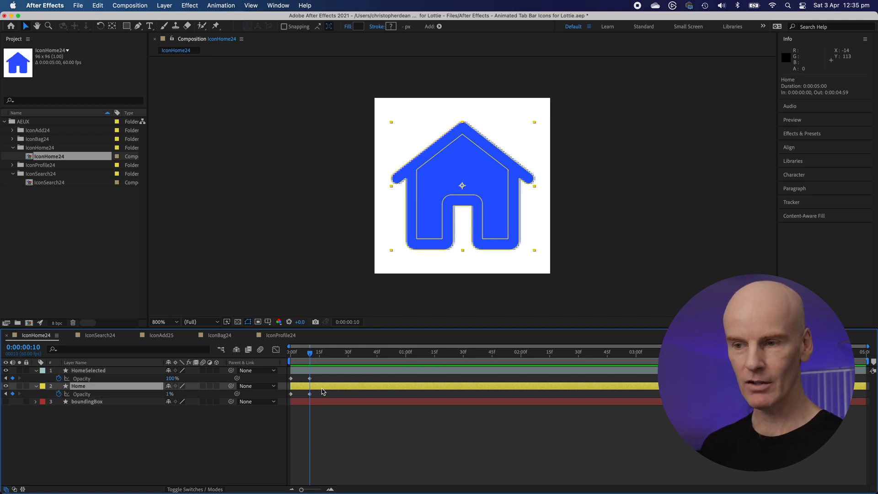
left_click(290, 352)
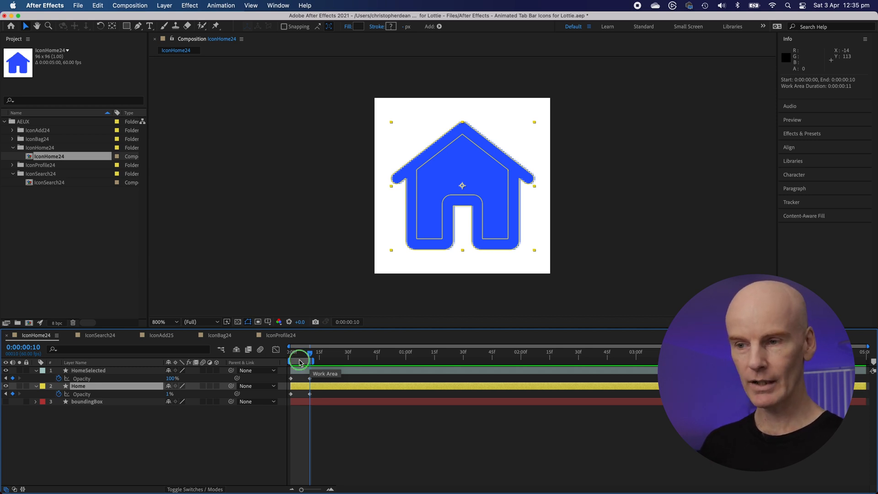
Trim IconHome24 to its frame-10 work area, leaving an 11-frame comp.
right_click(300, 361)
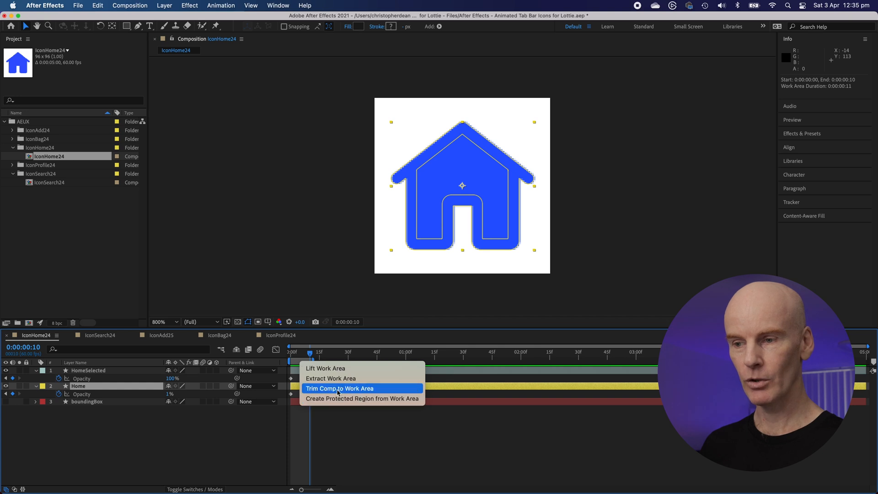
left_click(340, 388)
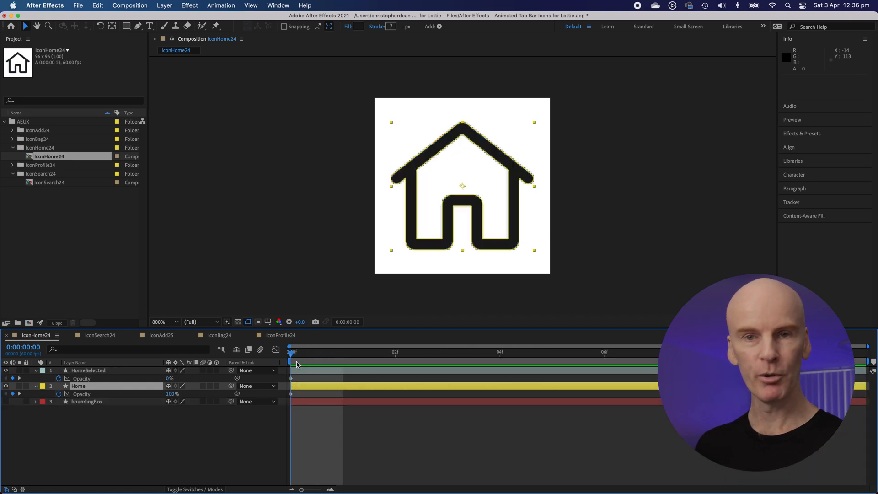
key("Space")
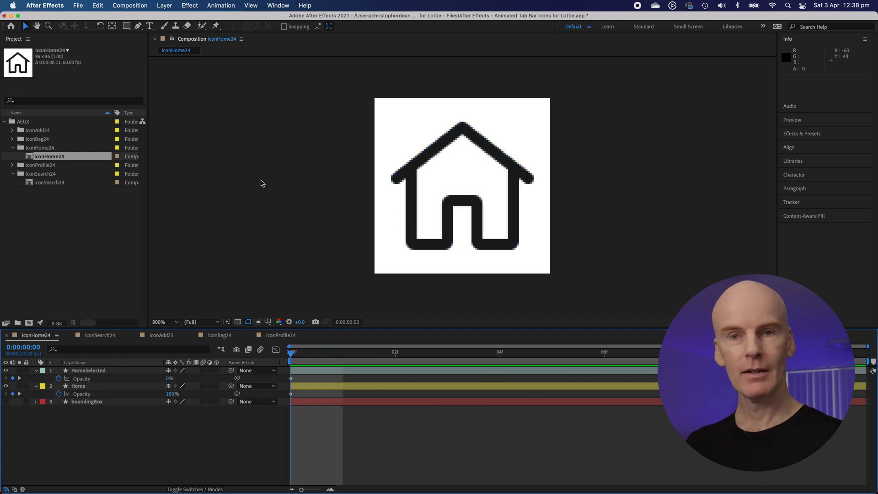
mouse_move(307, 258)
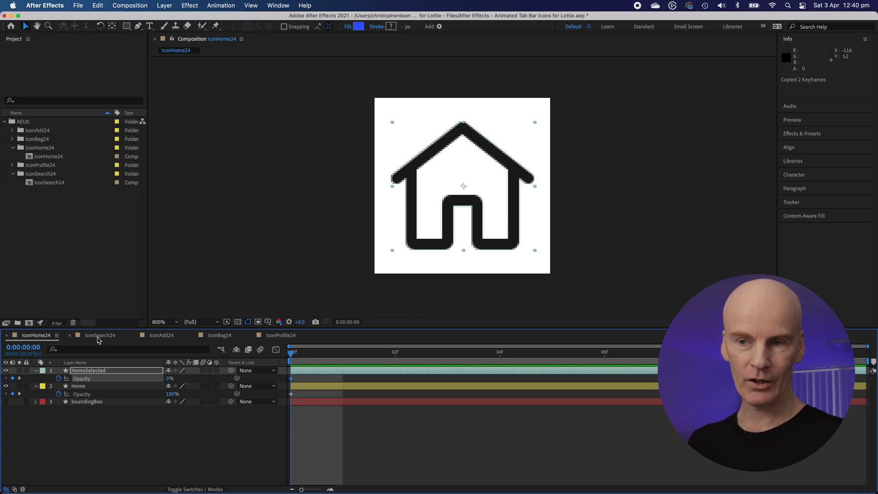
Paste IconHome24's opacity cross-fade keyframes onto IconSearch24's layers and trim it to the work area.
left_click(99, 335)
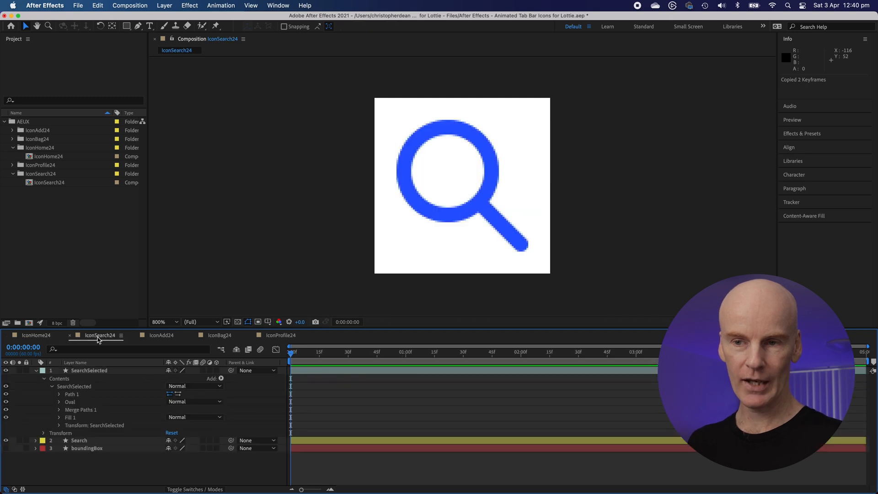
left_click(35, 370)
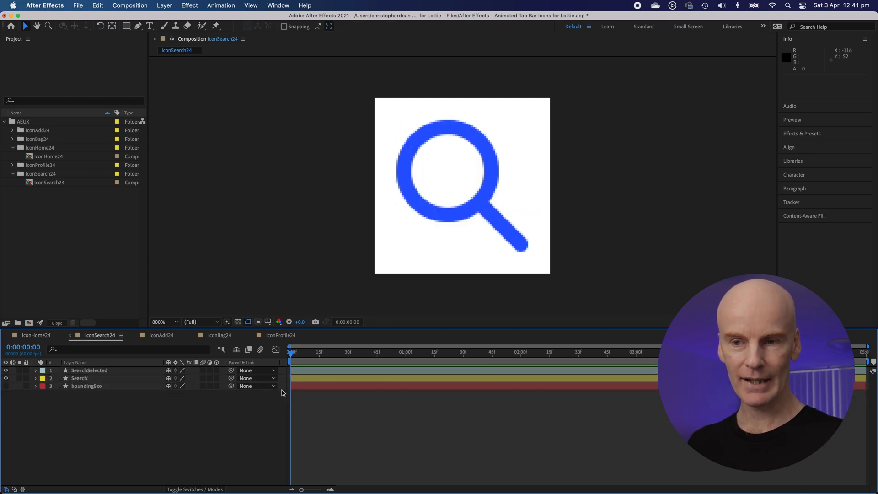
left_click(89, 370)
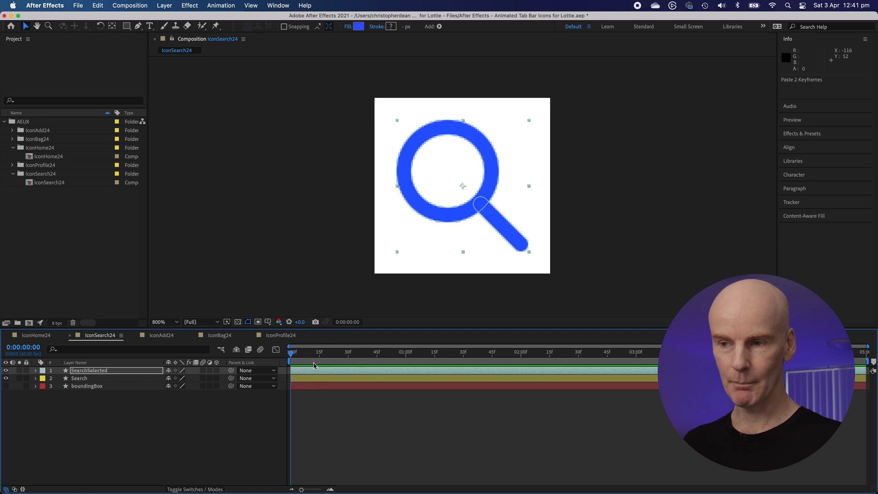
left_click(34, 370)
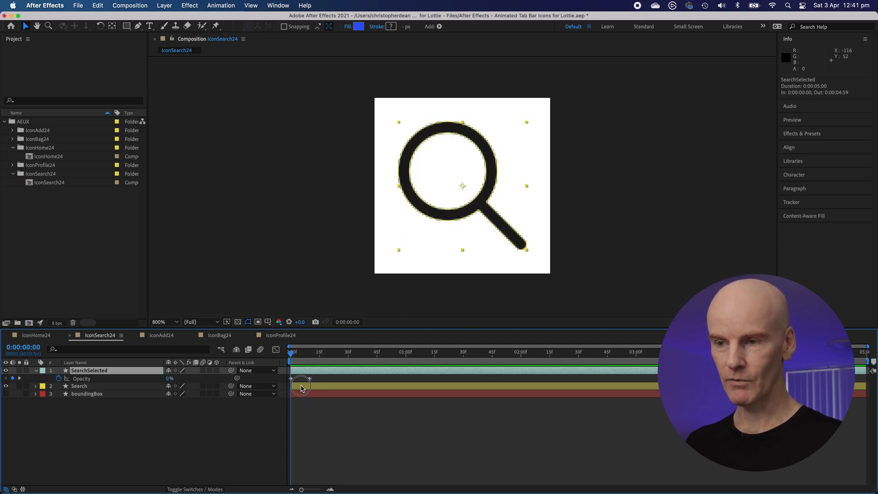
left_click(36, 334)
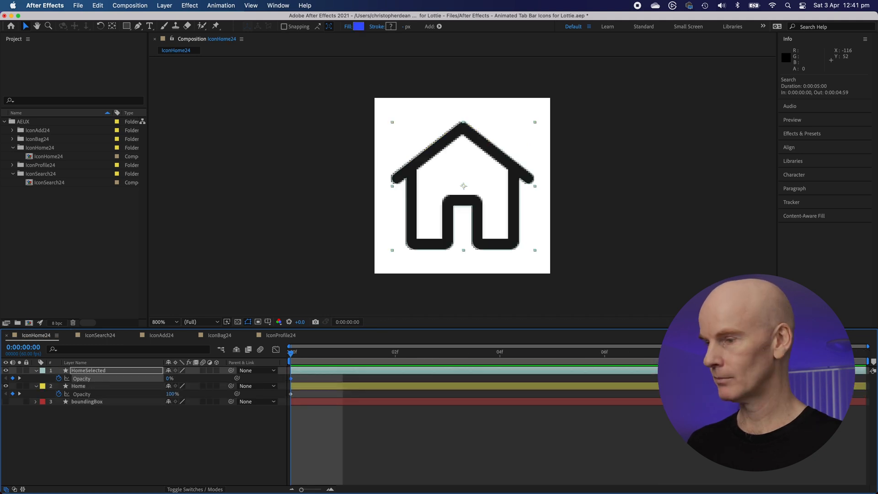
left_click(78, 386)
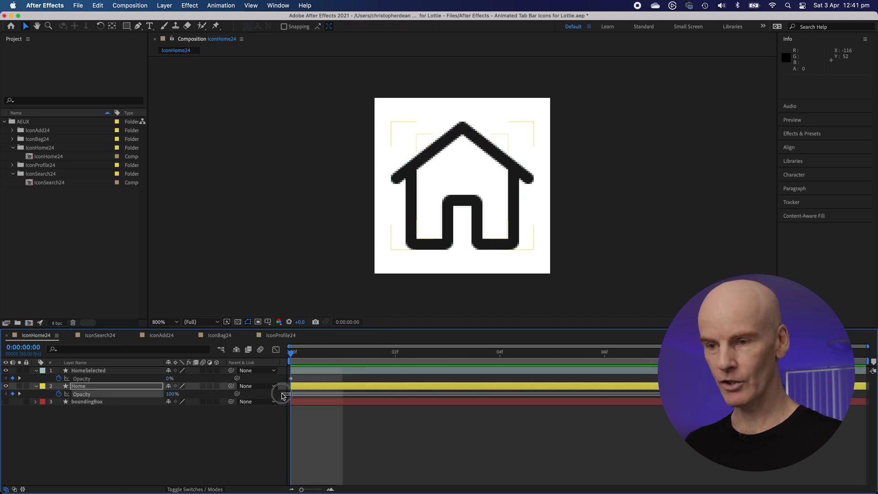
left_click(99, 335)
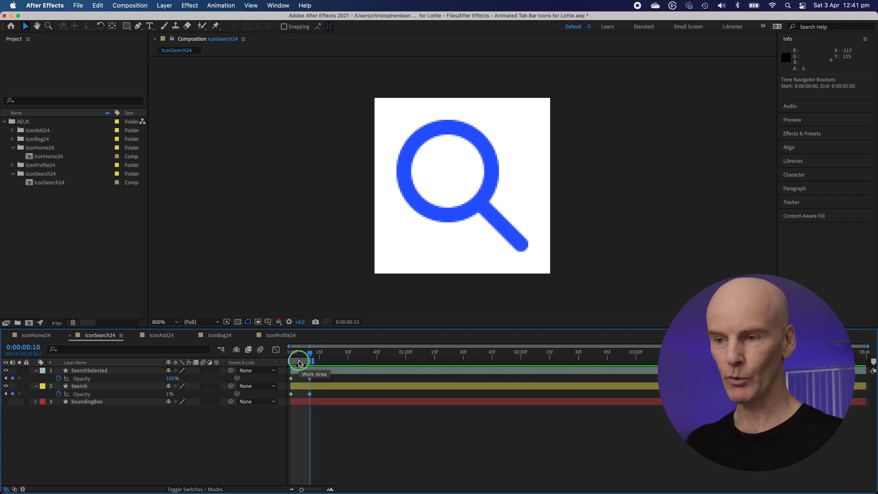
right_click(291, 361)
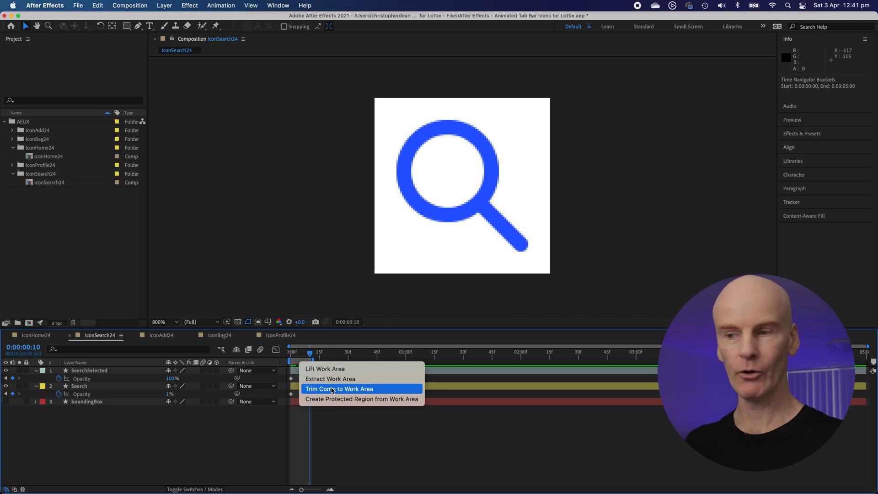
left_click(338, 389)
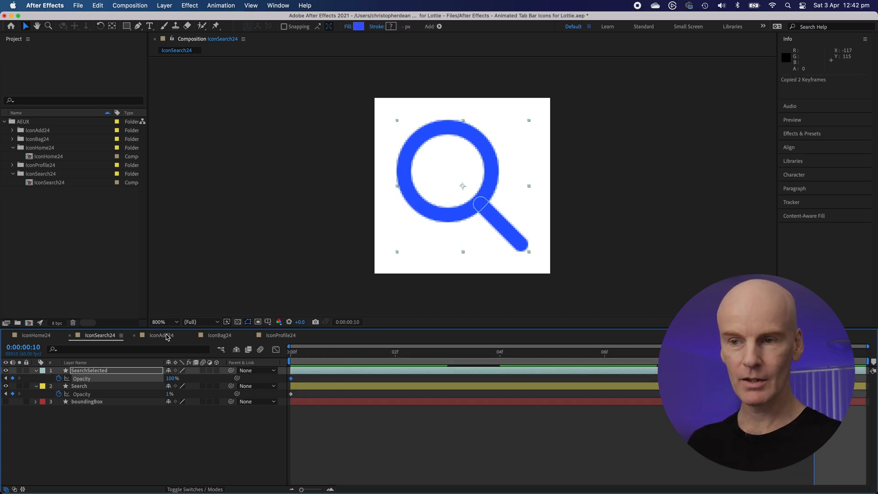
Copy the Search opacity keyframes onto AddSelected and Add, then trim IconAdd24 to 10 frames.
left_click(160, 334)
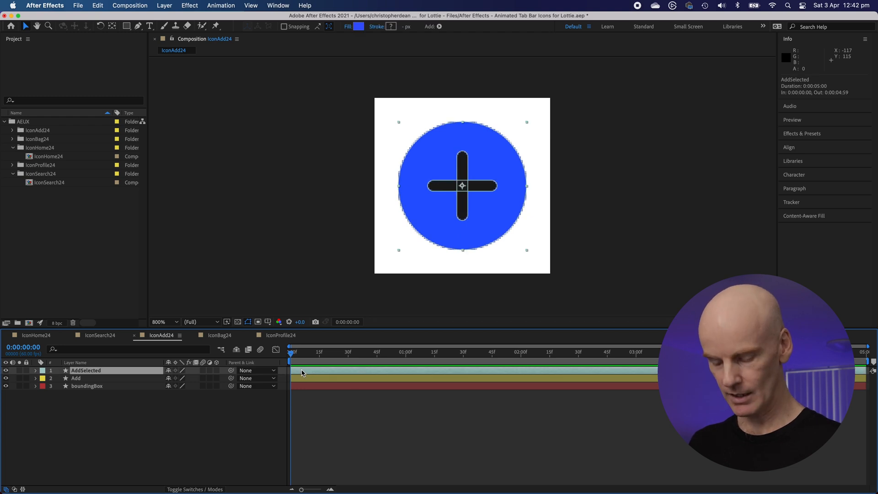
left_click(98, 335)
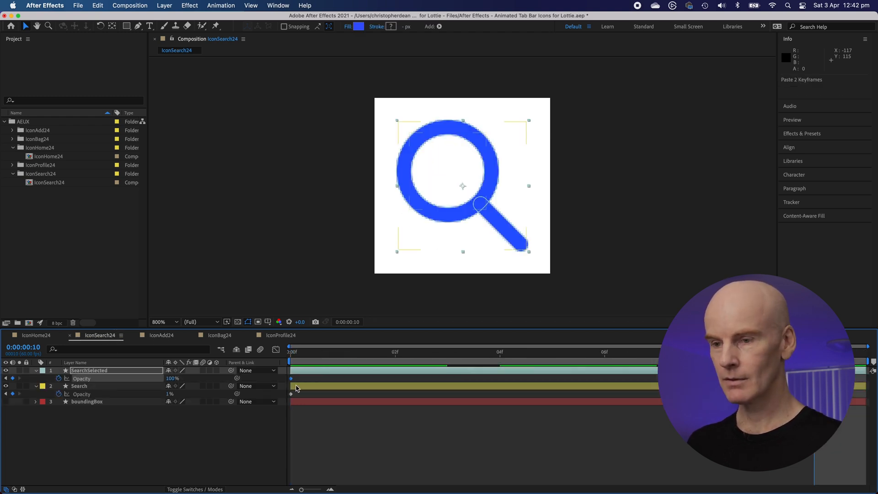
left_click(79, 386)
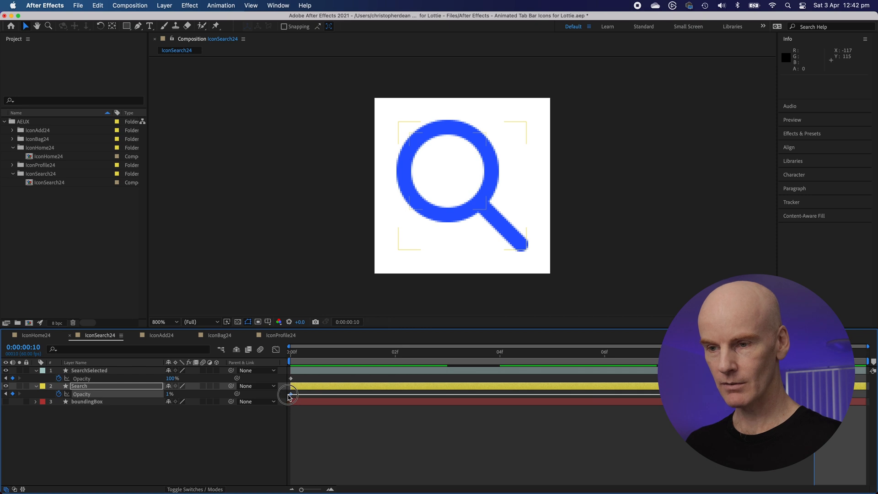
left_click(162, 334)
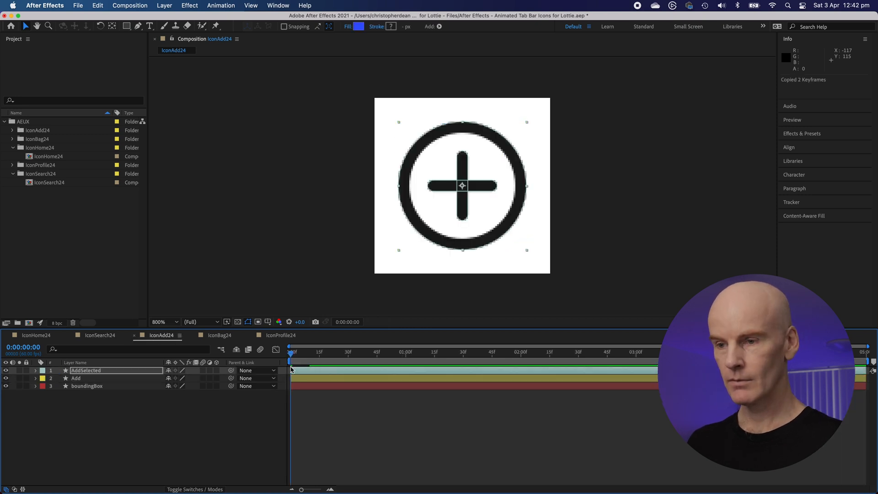
left_click(75, 378)
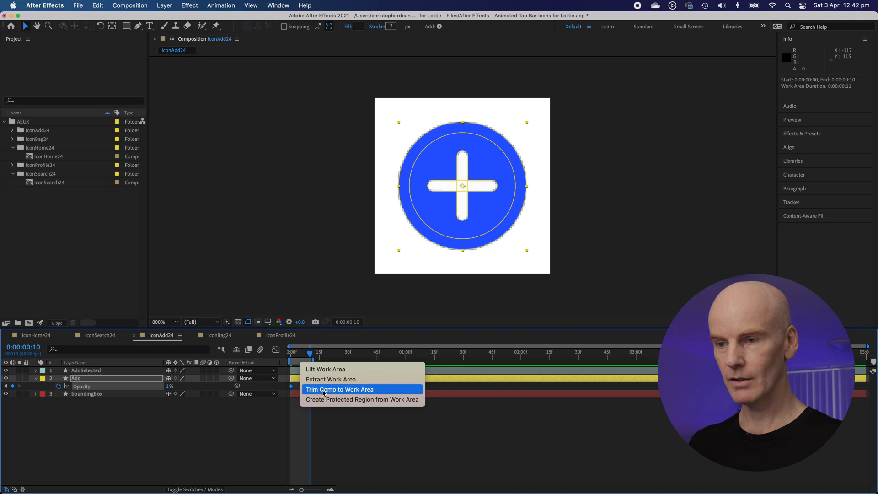
left_click(340, 389)
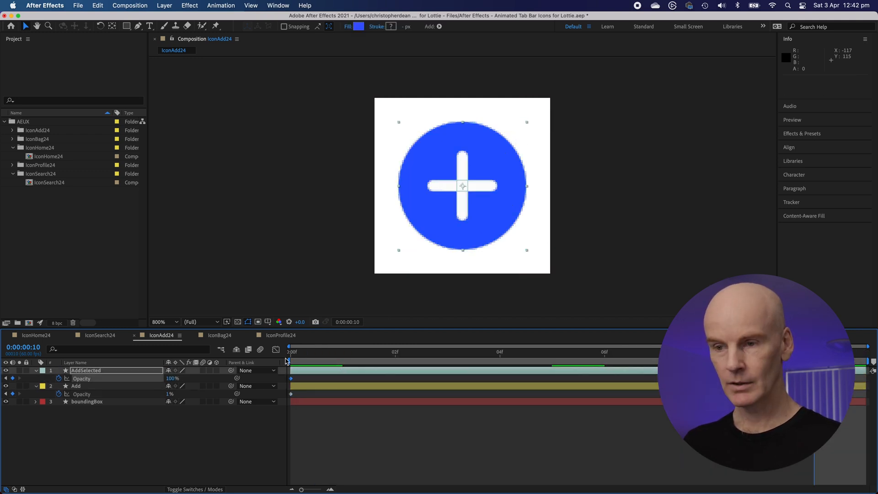
Copy the Add opacity keyframes onto BagSelected and trim IconBag24 to its 10-frame work area.
left_click(219, 335)
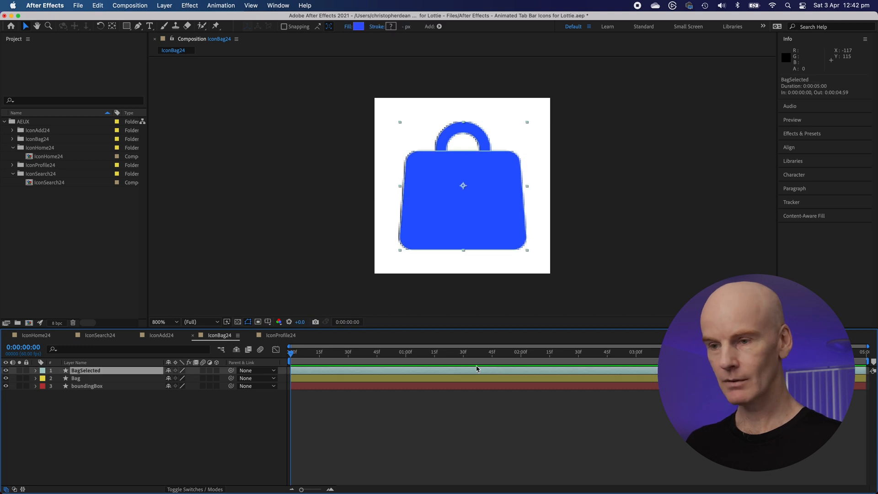
left_click(161, 335)
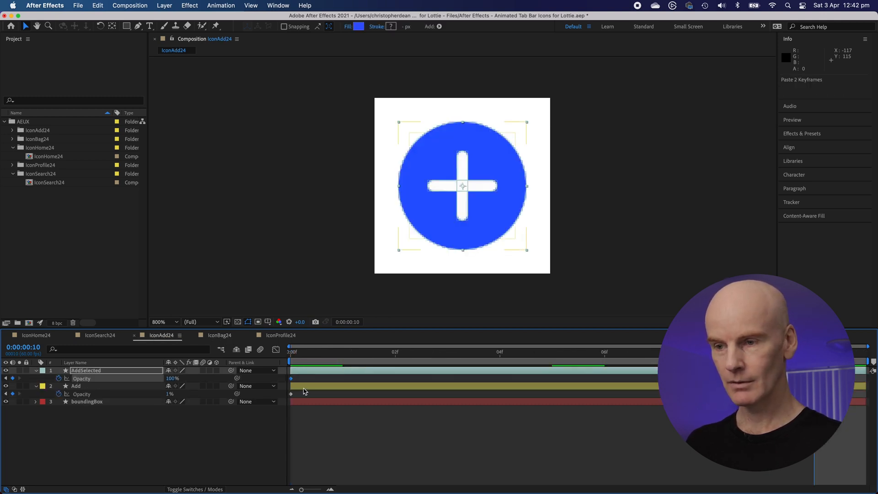
left_click(75, 386)
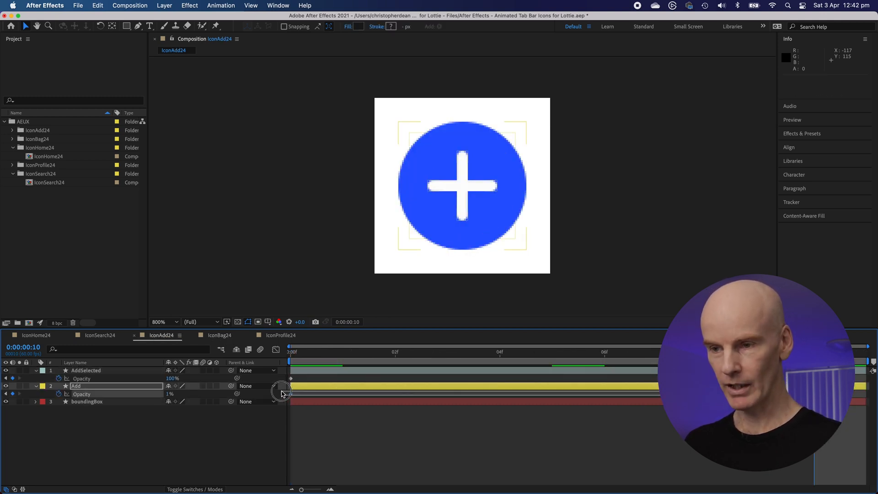
left_click(220, 334)
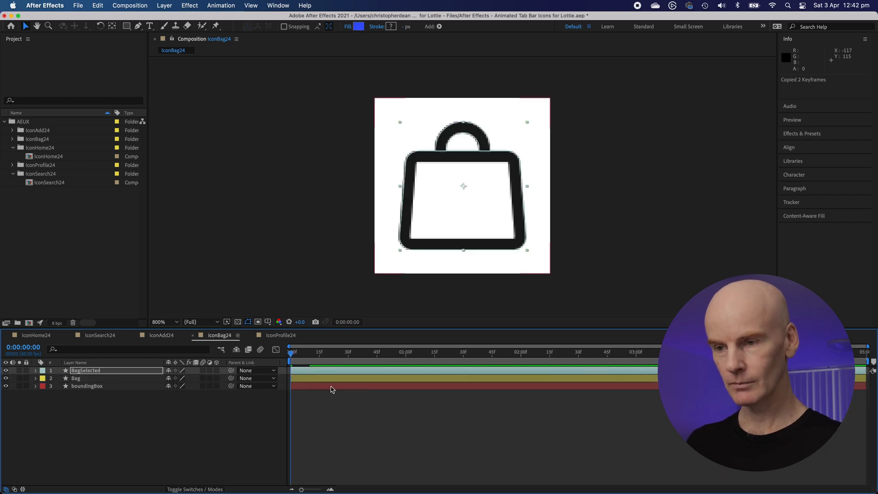
left_click(85, 370)
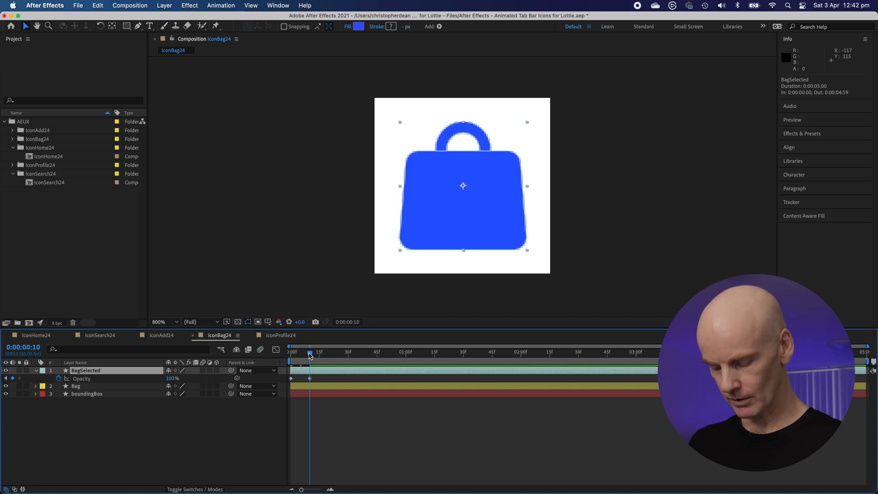
right_click(310, 358)
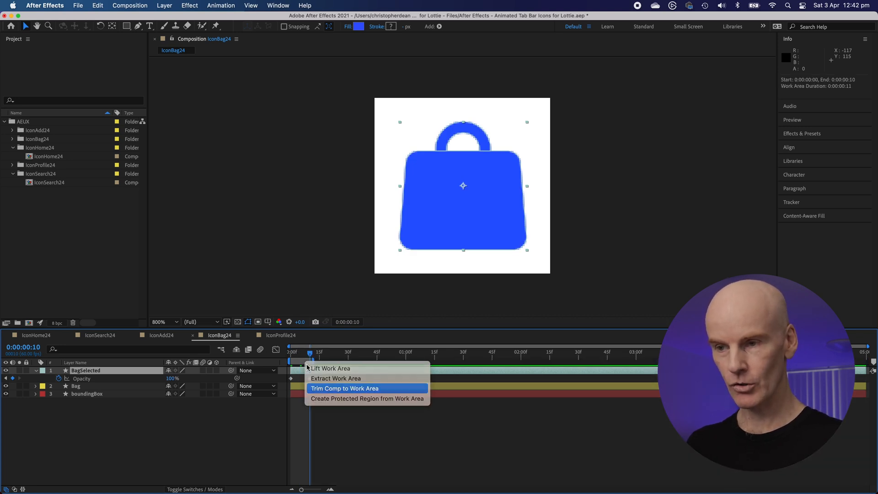
left_click(345, 388)
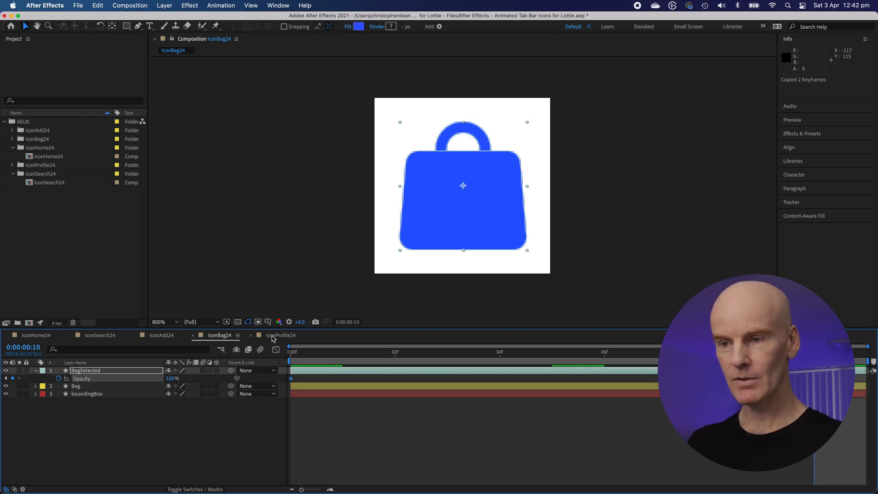
Move between the IconBag24 and IconProfile24 comps, ending on IconProfile24.
left_click(282, 334)
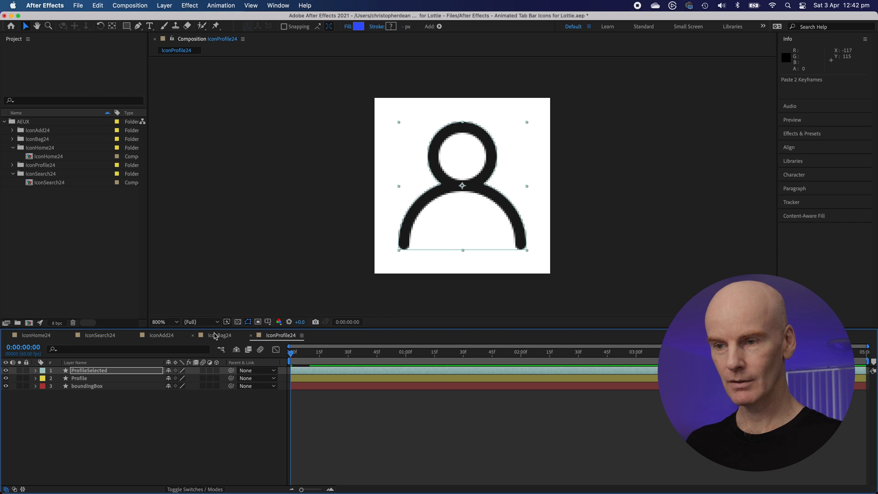
left_click(219, 335)
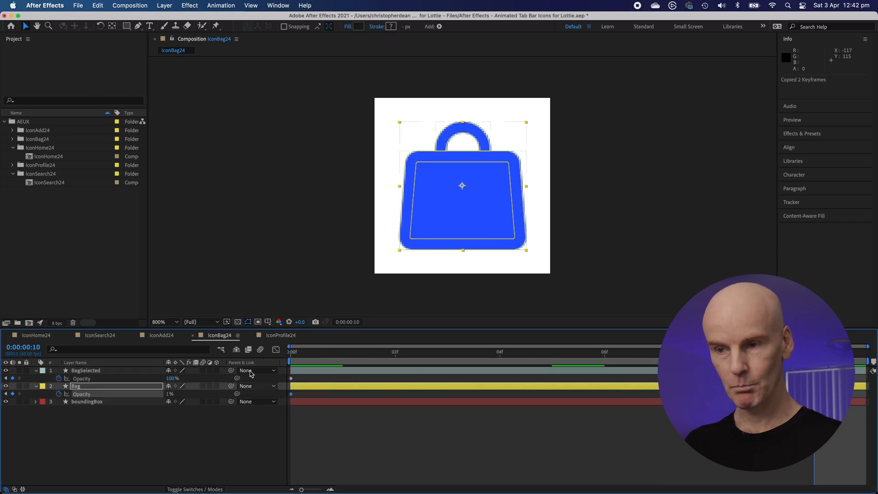
left_click(280, 335)
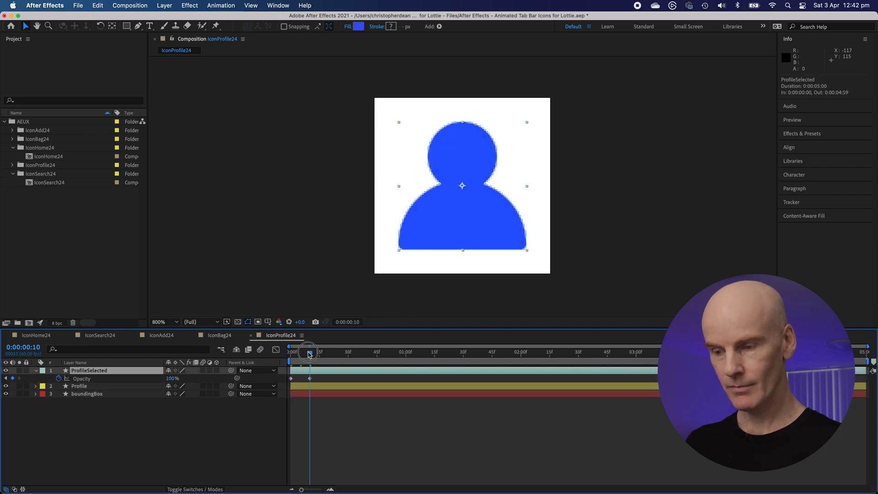
Trim the IconProfile24 comp to its ten-frame work area.
right_click(307, 352)
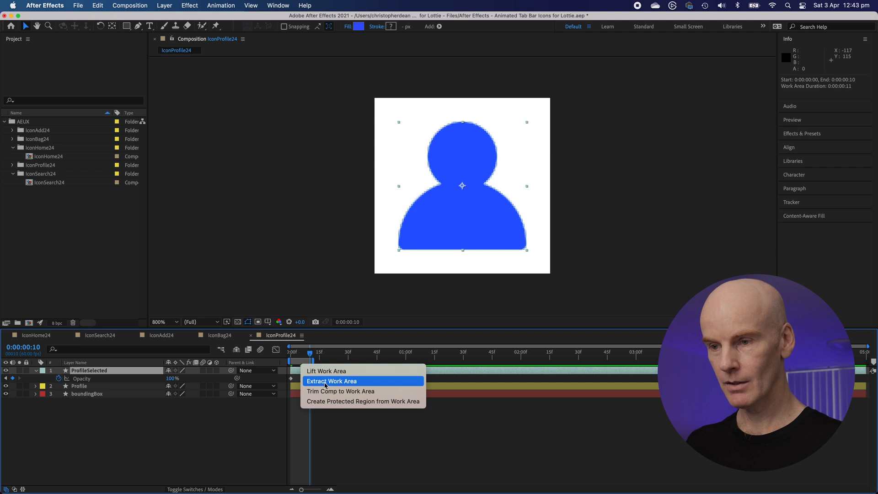
left_click(331, 381)
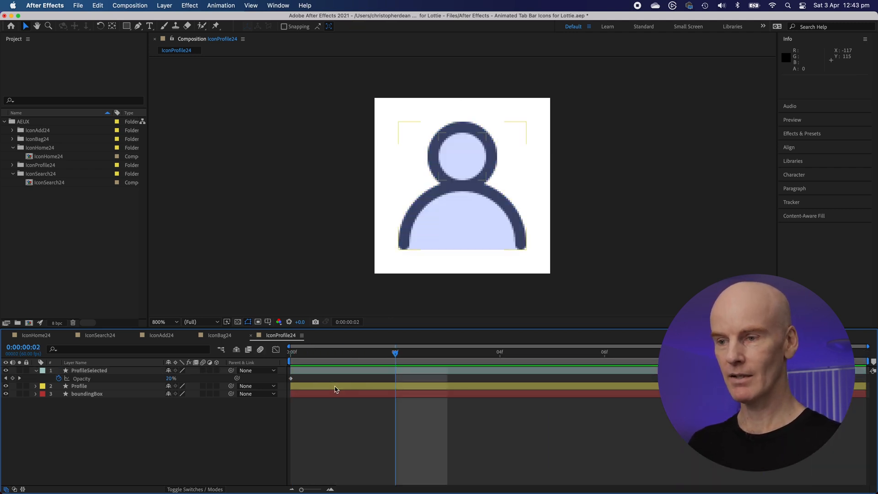
key("space")
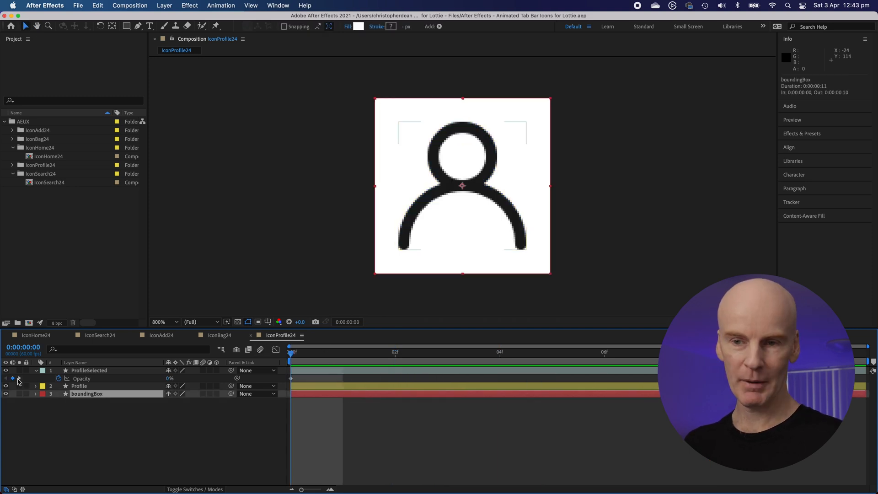
Check the outline-to-filled crossfade in IconBag24, IconAdd24, IconHome24, IconSearch24 and IconProfile24.
left_click(219, 335)
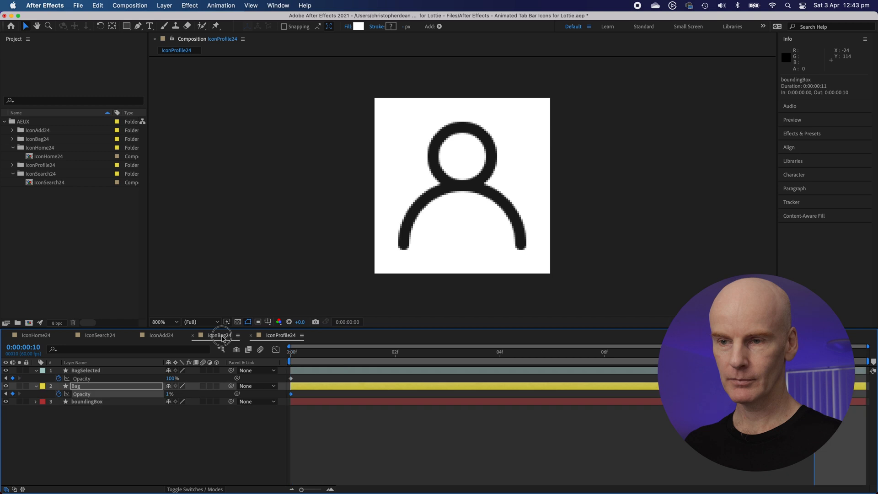
left_click(159, 334)
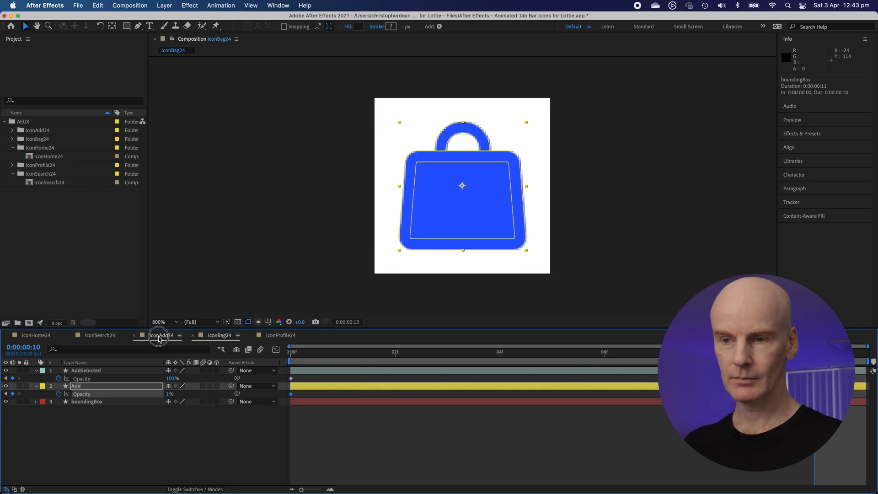
left_click(162, 335)
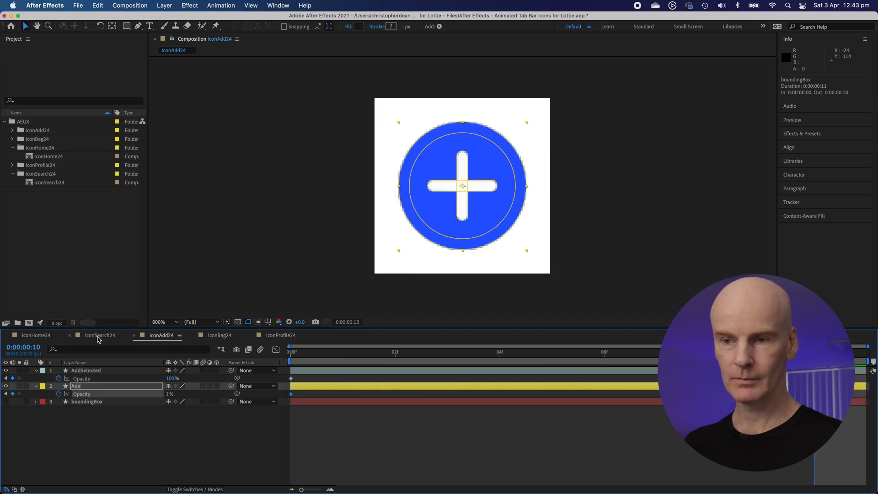
left_click(36, 335)
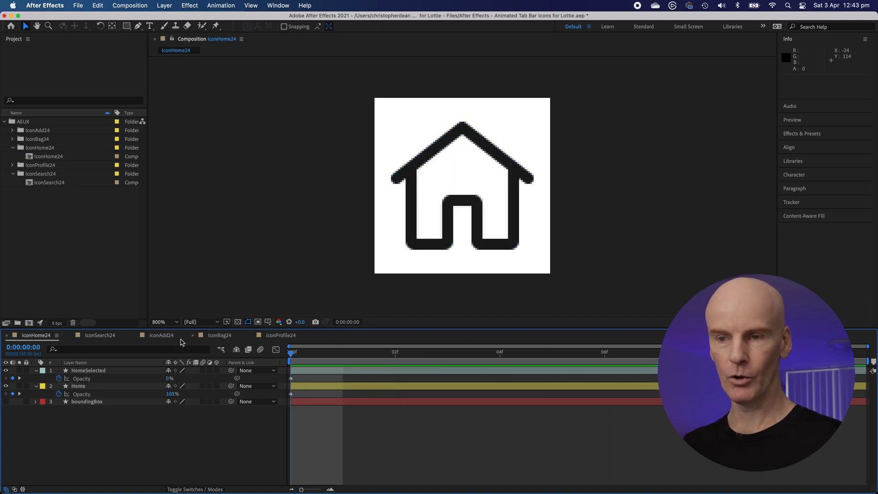
left_click(100, 335)
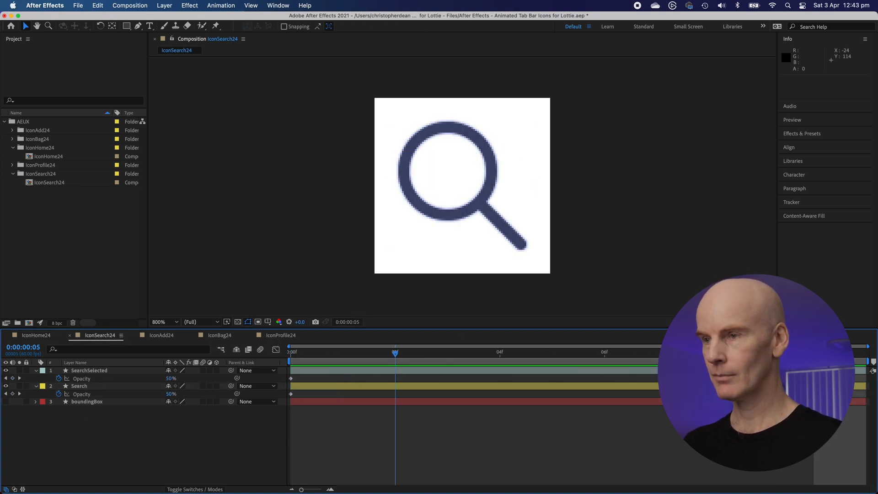
left_click(161, 335)
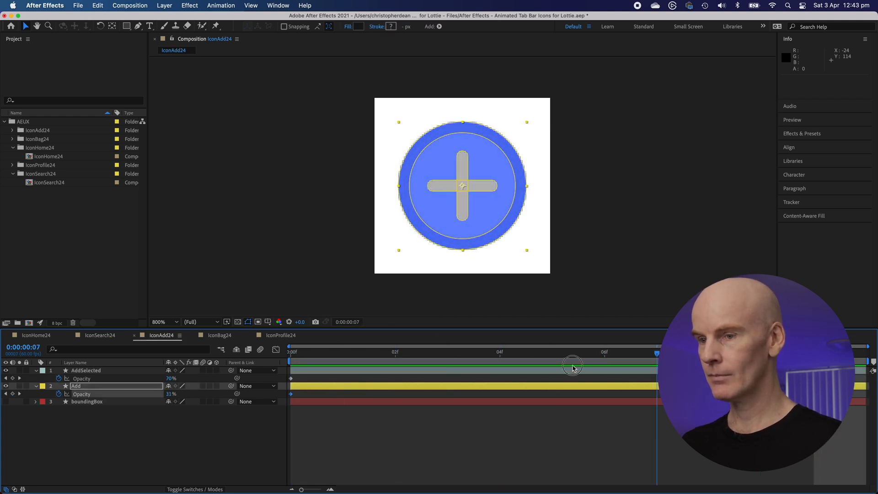
left_click(219, 335)
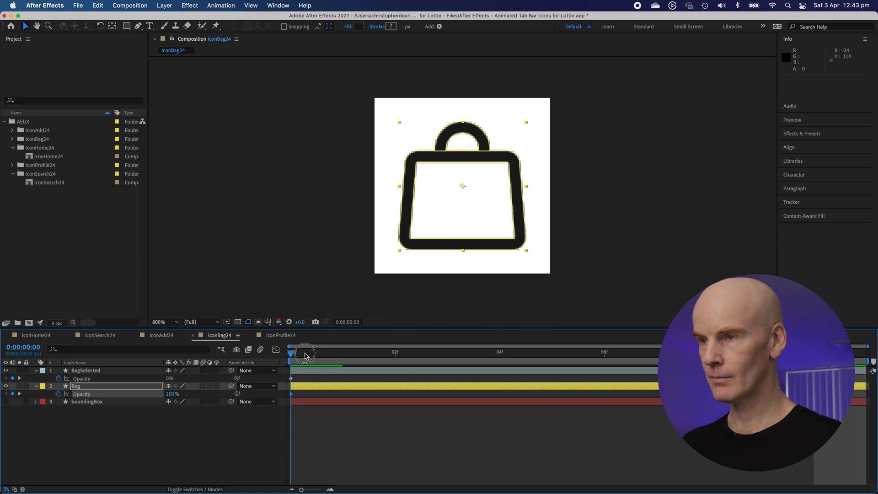
left_click(280, 335)
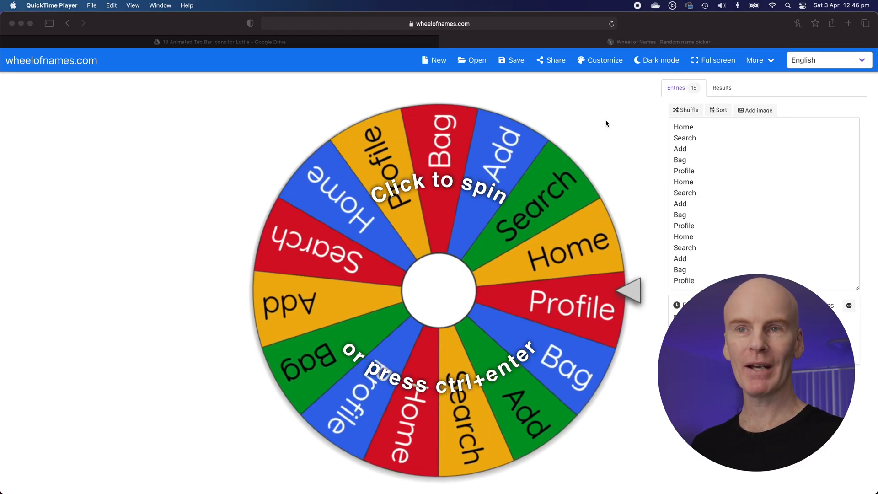
Show the wheel with Home, Search, Add, Bag and Profile repeated three times.
left_click(438, 290)
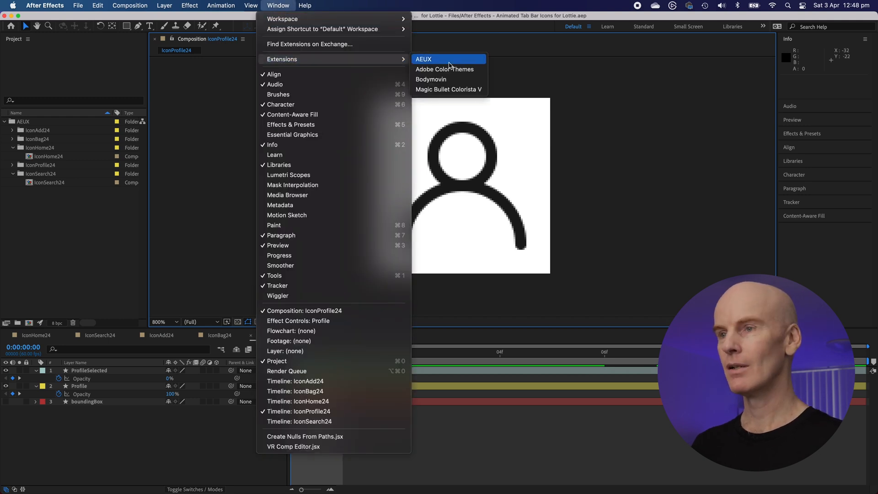
Mark IconProfile24 for export in Bodymovin and save its Standard export settings.
left_click(431, 79)
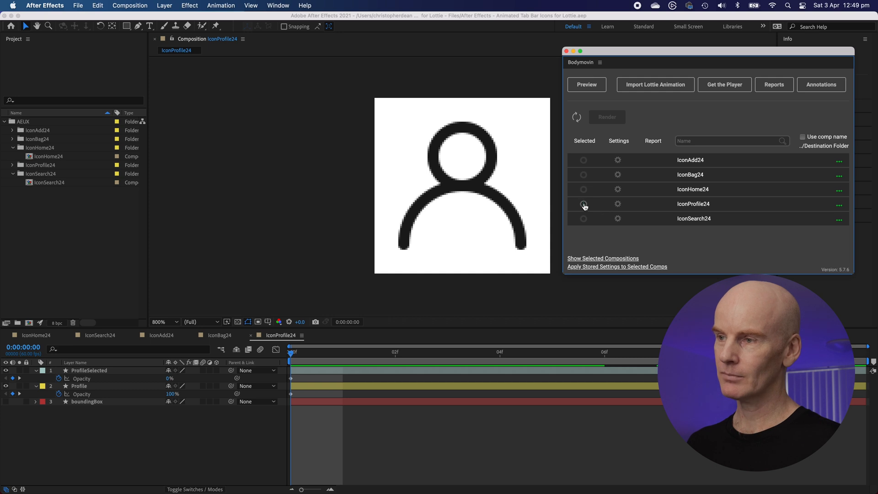
left_click(582, 203)
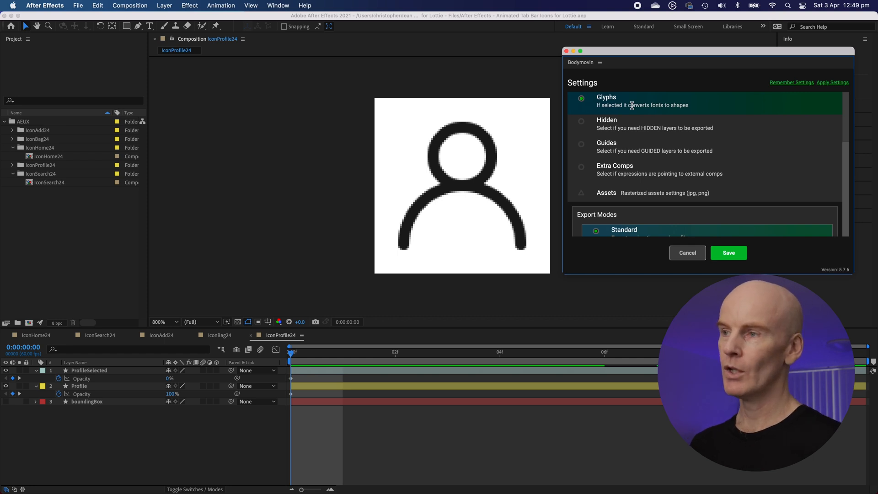
mouse_move(651, 108)
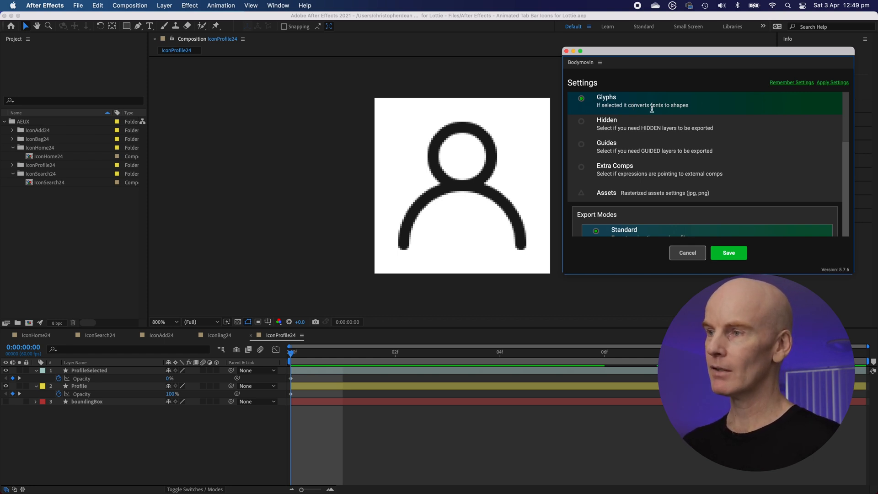
mouse_move(698, 112)
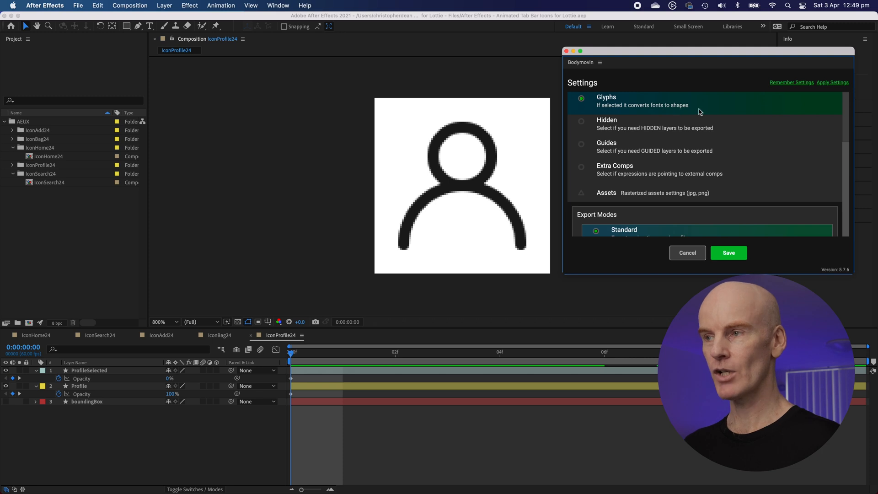
scroll("down", 3)
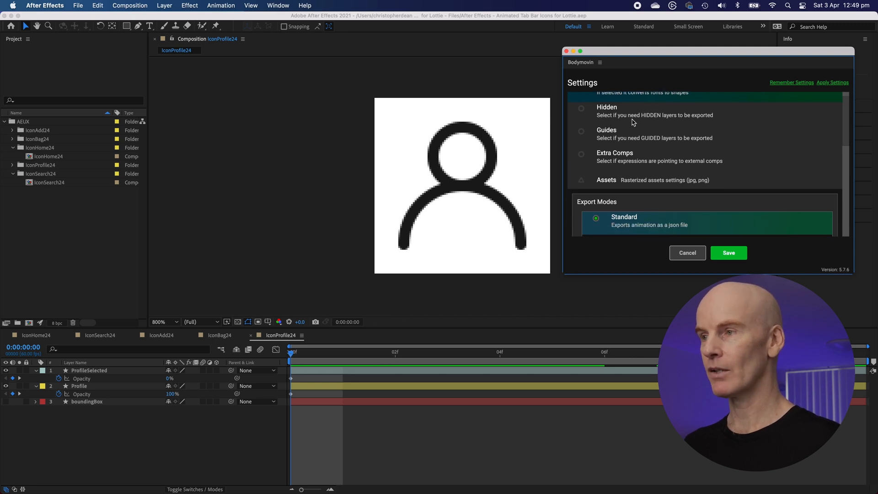
mouse_move(620, 122)
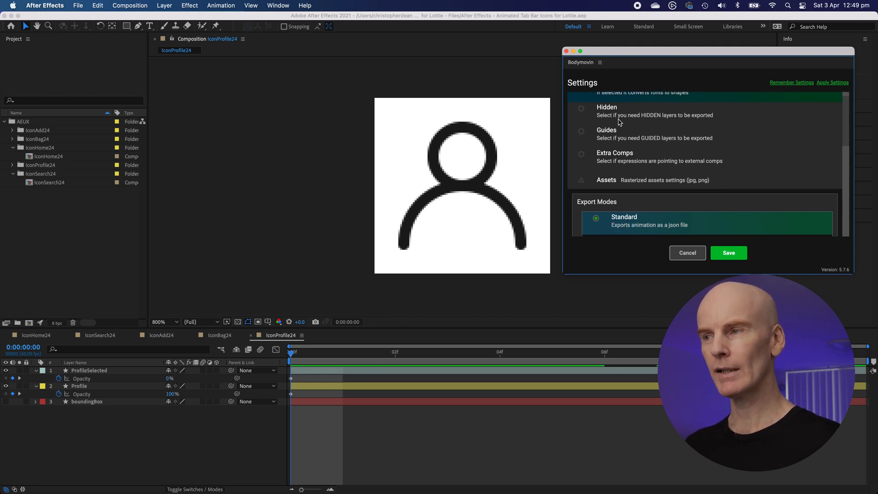
scroll("down", 3)
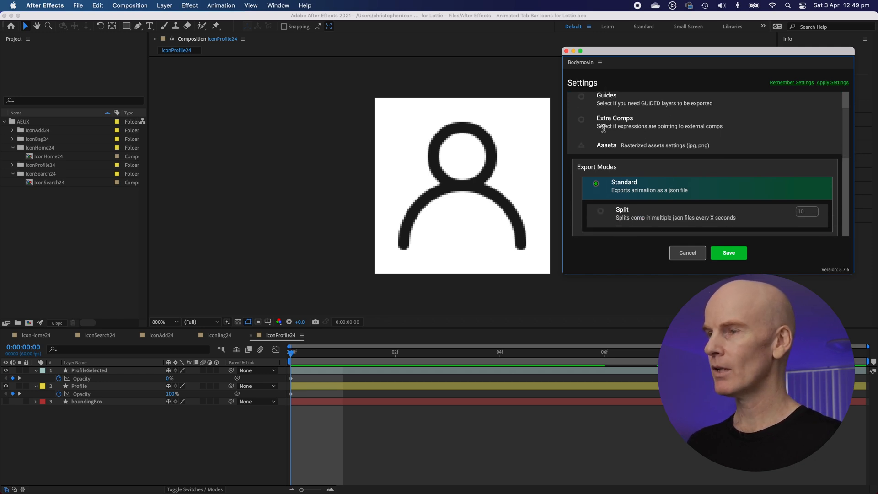
scroll("down", 3)
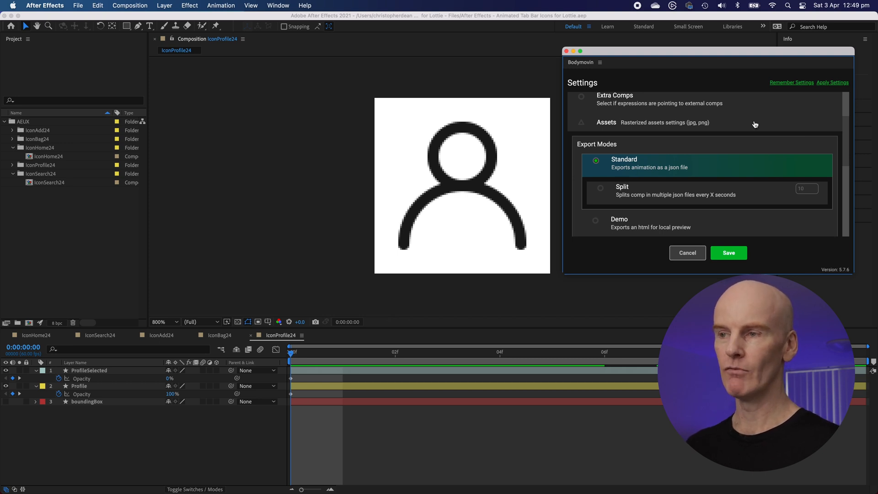
mouse_move(698, 110)
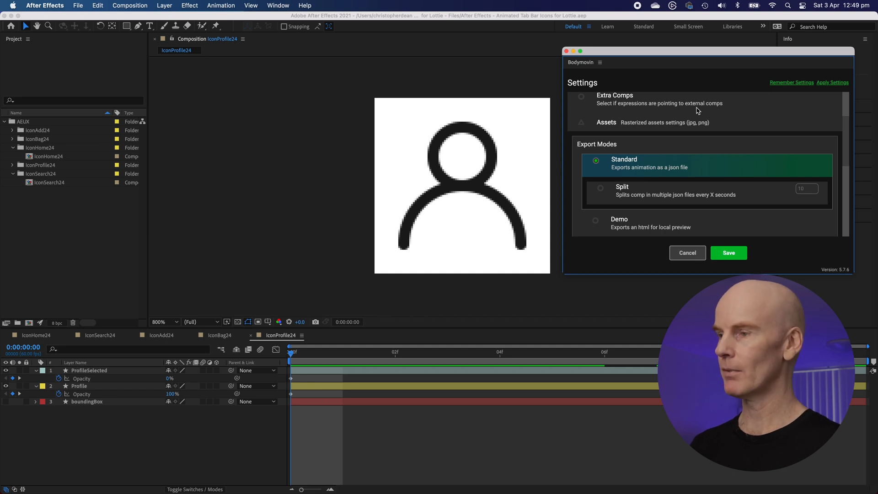
left_click(727, 252)
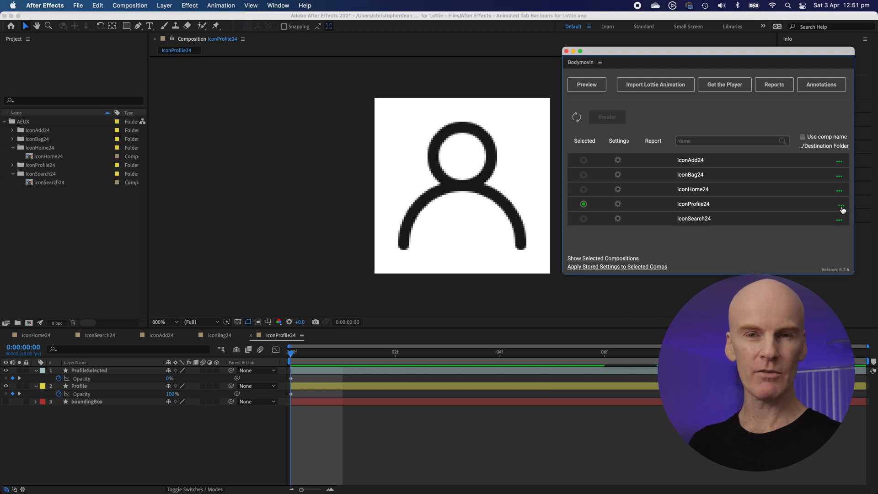
Render IconProfile24 to IconProfile24.json in the tab bar icons folder.
left_click(838, 204)
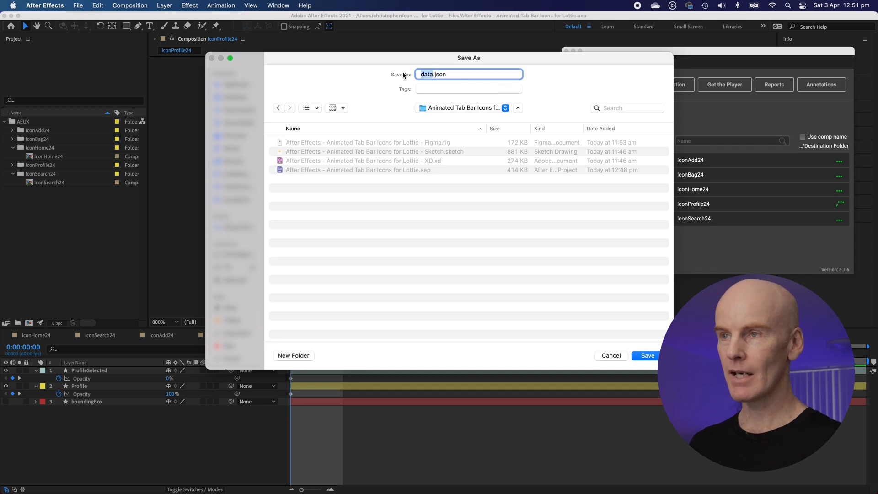
key("Backspace")
type("IconProgile24")
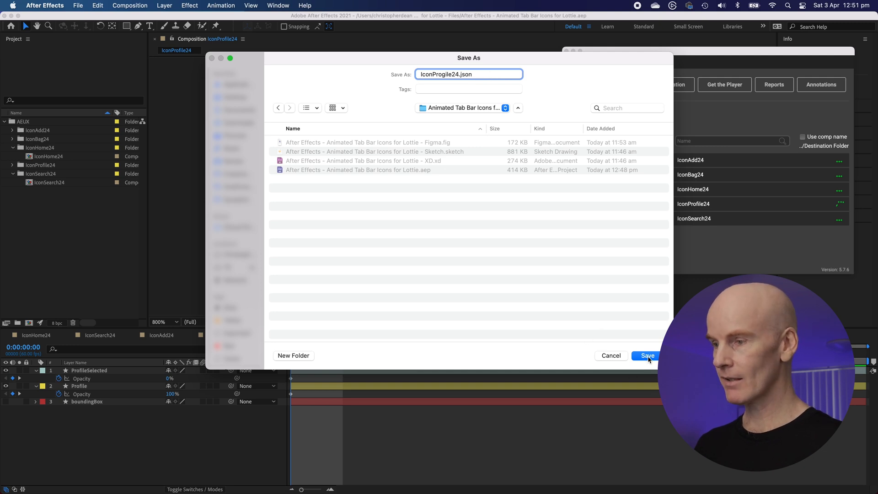
left_click(647, 356)
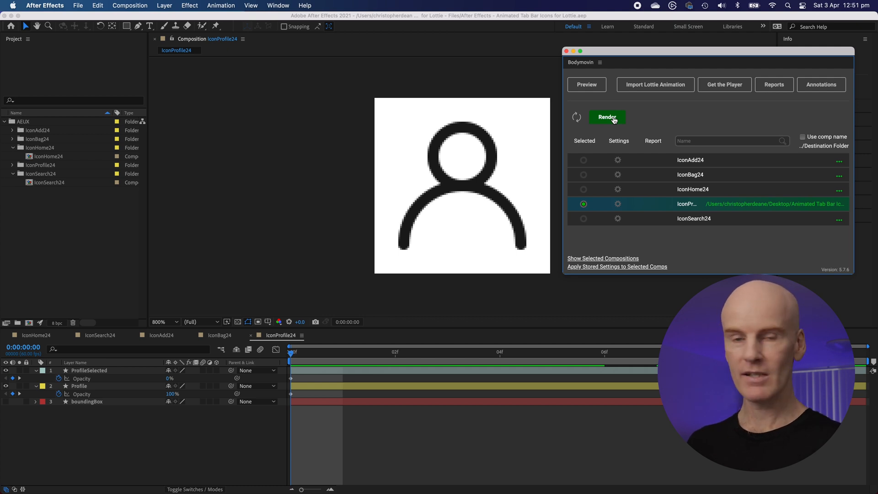
left_click(606, 117)
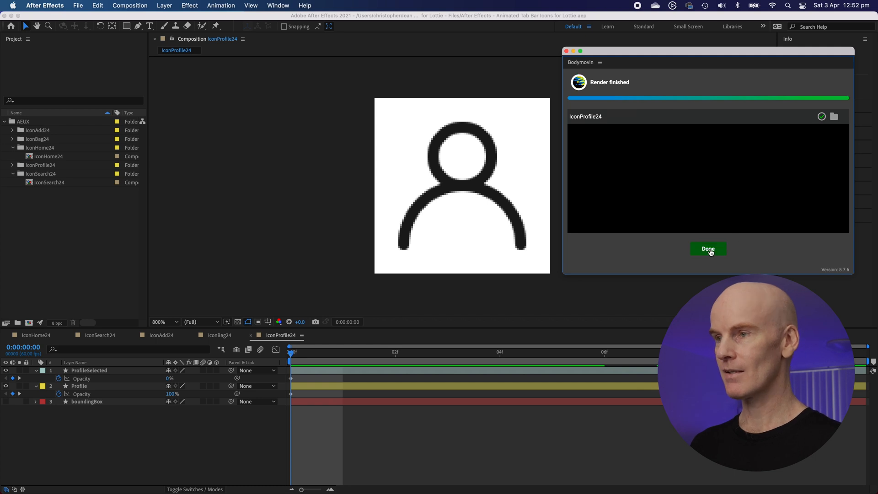
left_click(708, 248)
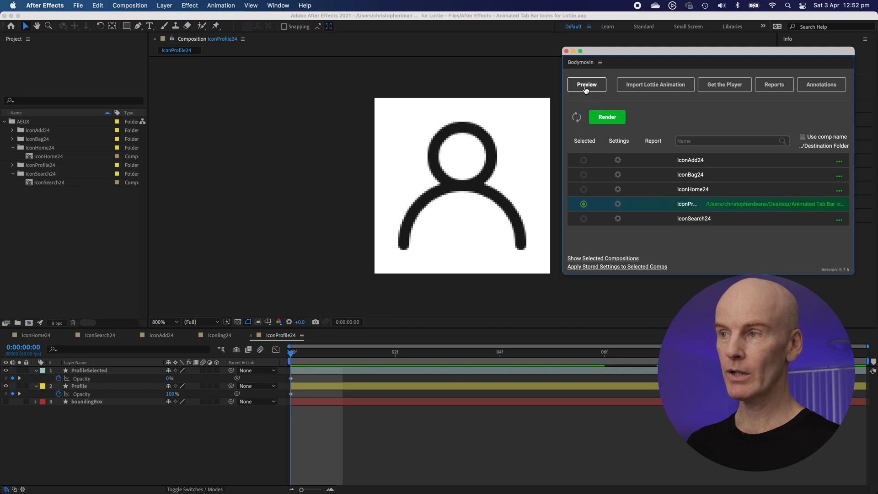
Play the exported IconProfile24 in Bodymovin's previewer on a white background, then go back.
left_click(586, 84)
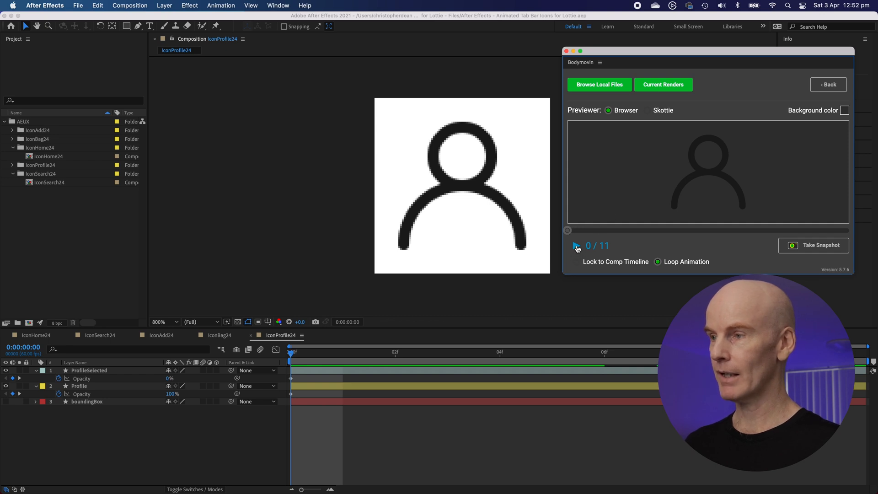
left_click(576, 247)
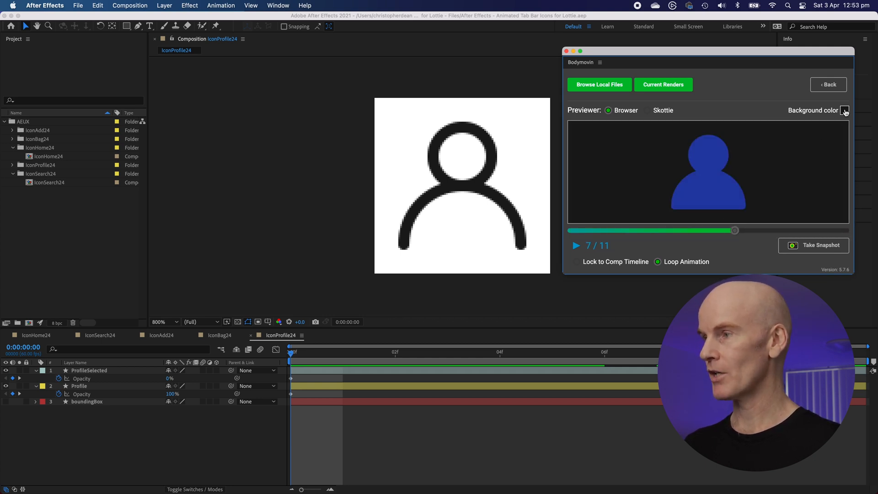
left_click(844, 110)
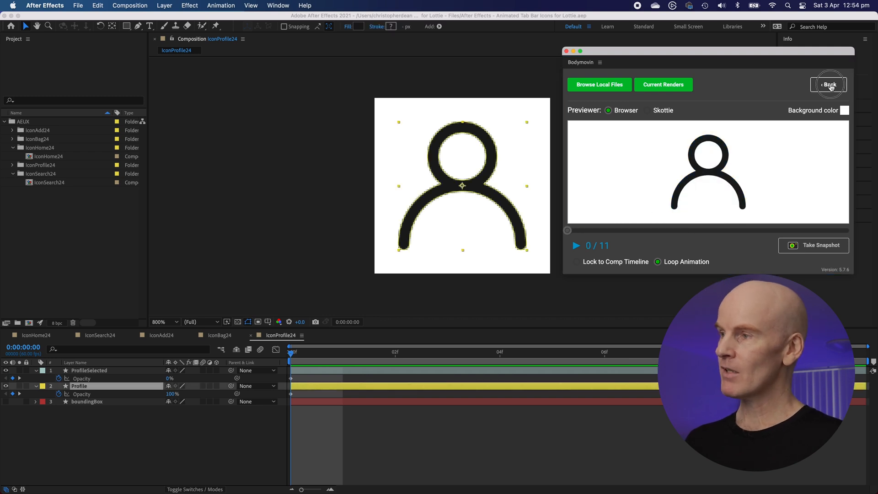
left_click(828, 84)
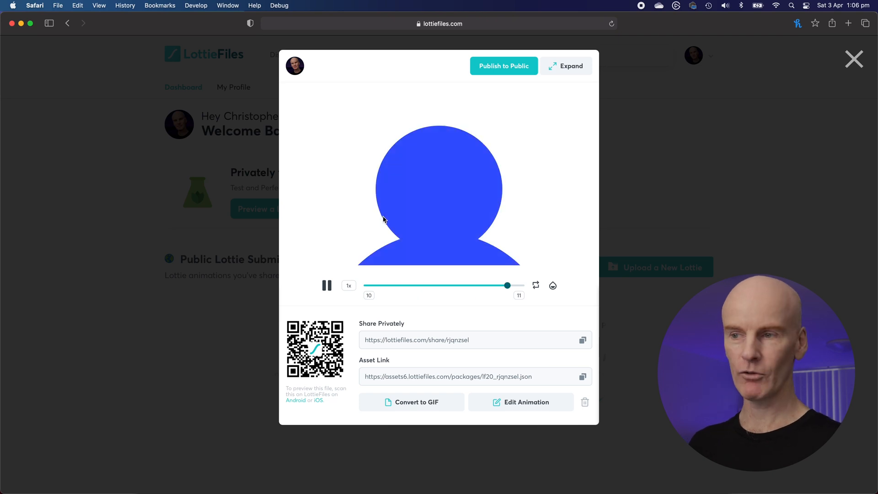
Pause the uploaded IconProfile24 animation on LottieFiles partway through the cross-fade.
left_click(326, 285)
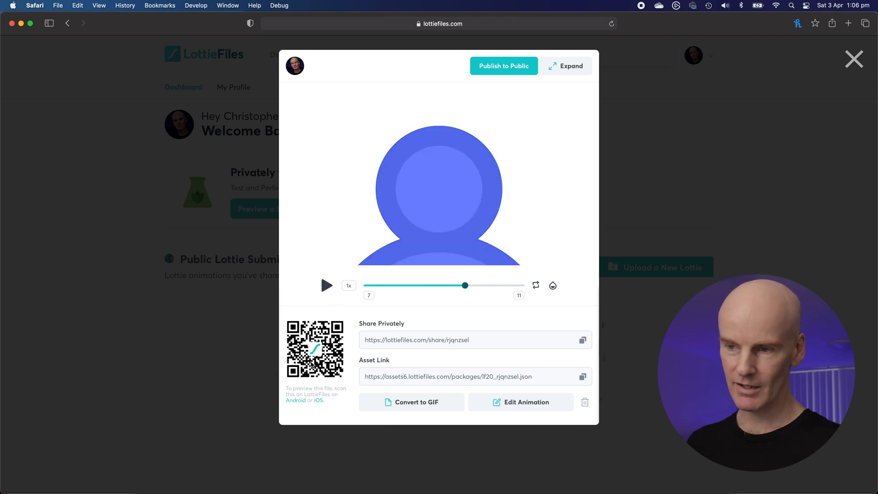
mouse_move(364, 316)
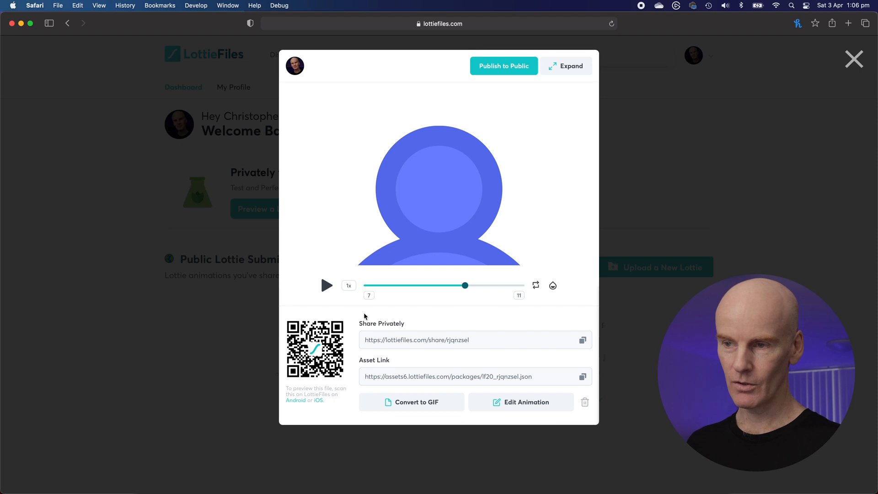
mouse_move(354, 317)
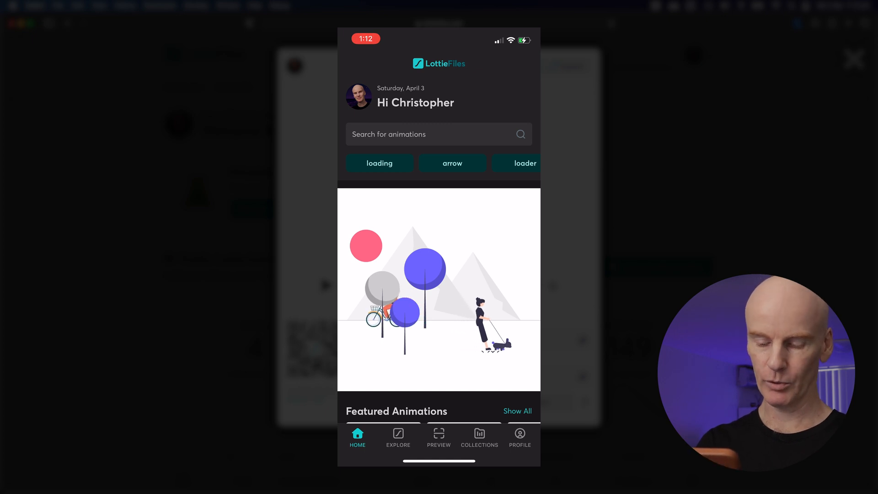
Open the uploaded profile animation in the phone app and switch its background to white.
left_click(438, 436)
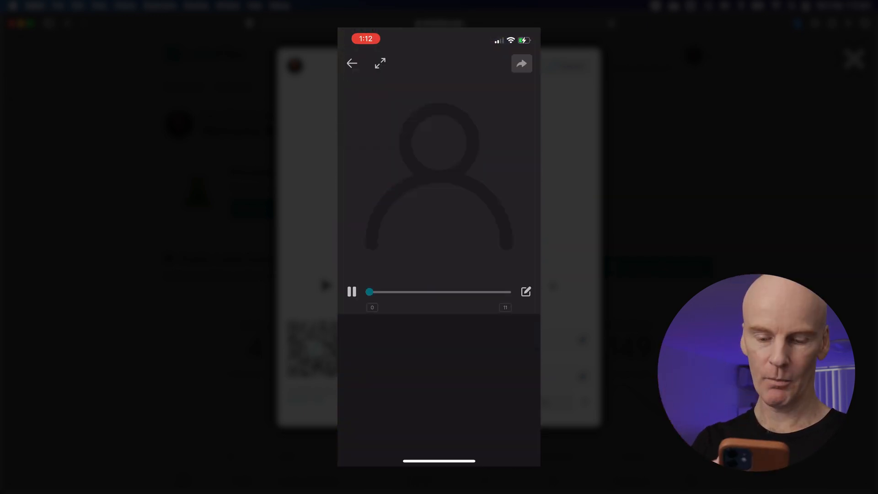
left_click(352, 291)
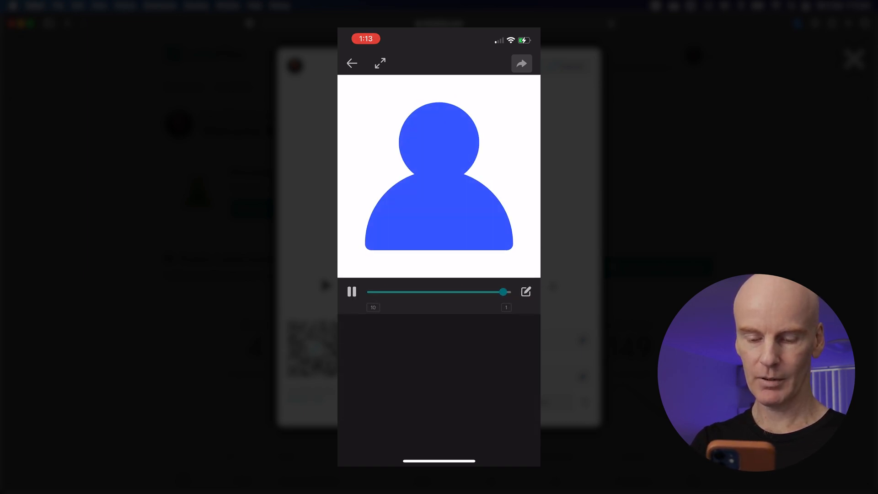
left_click(352, 291)
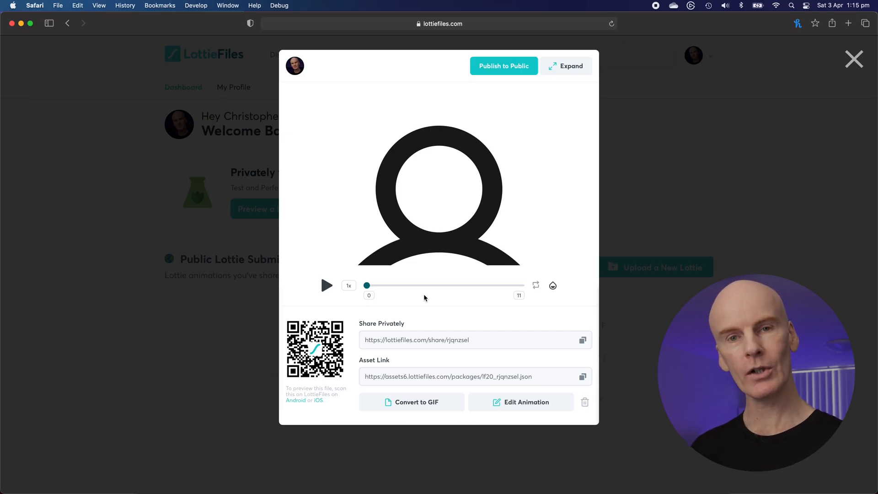
left_click(474, 339)
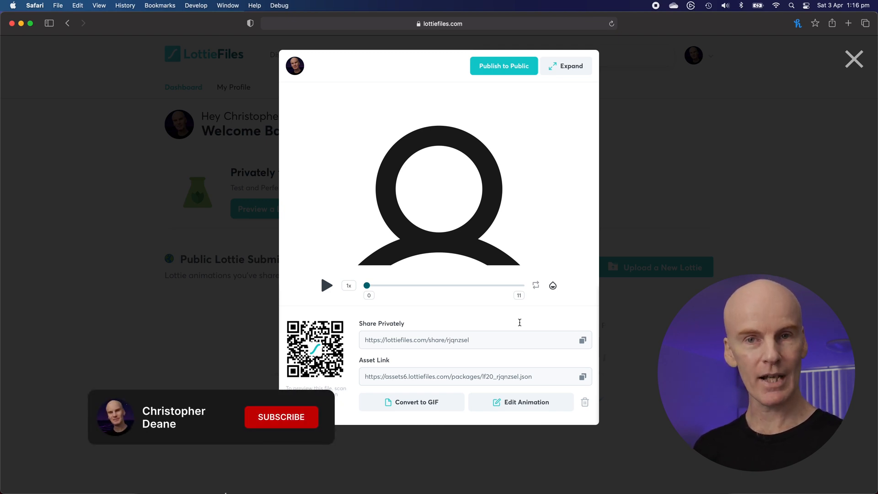
left_click(281, 417)
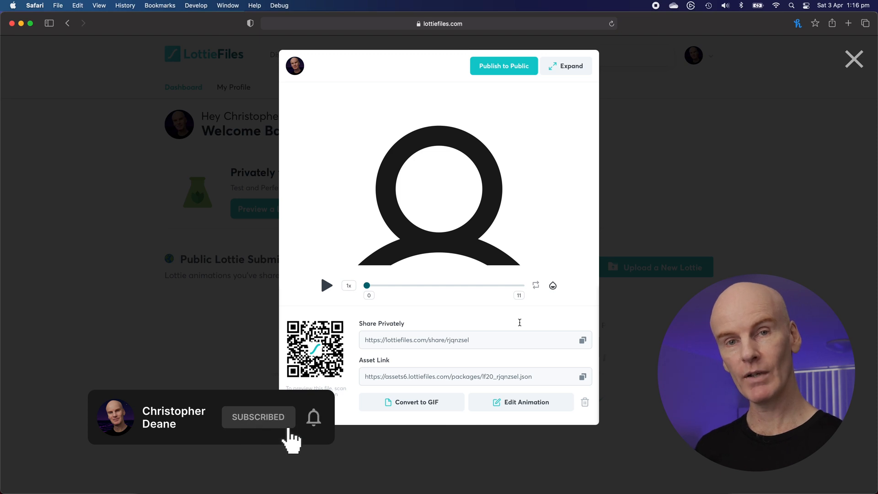